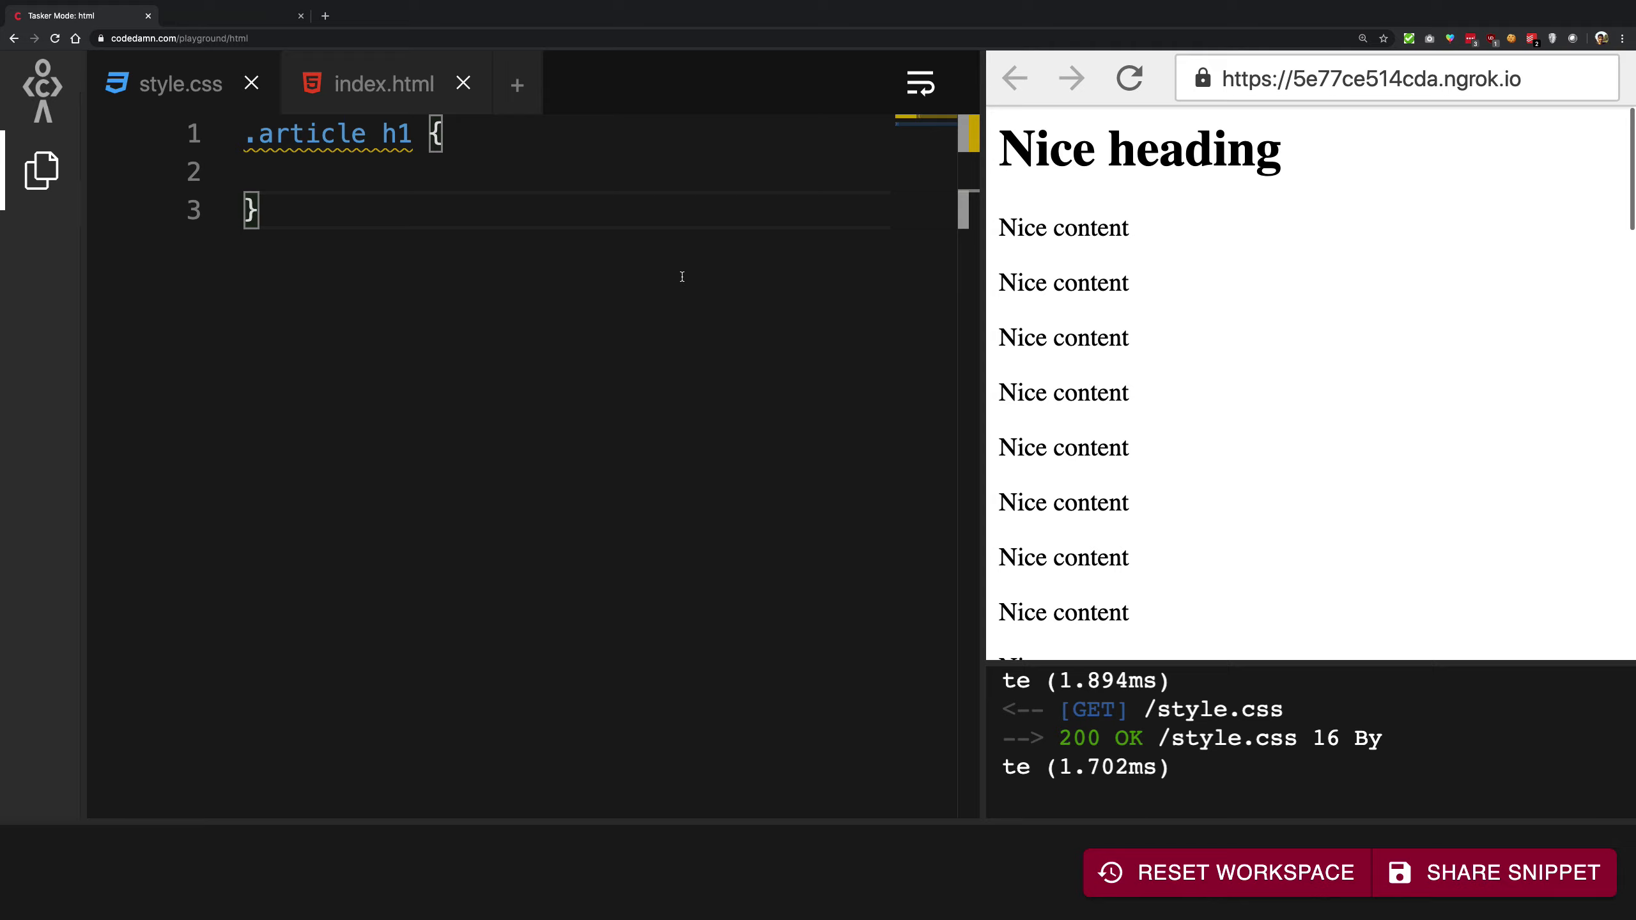
{"action": "mouse_move", "coordinate": [456, 214]}
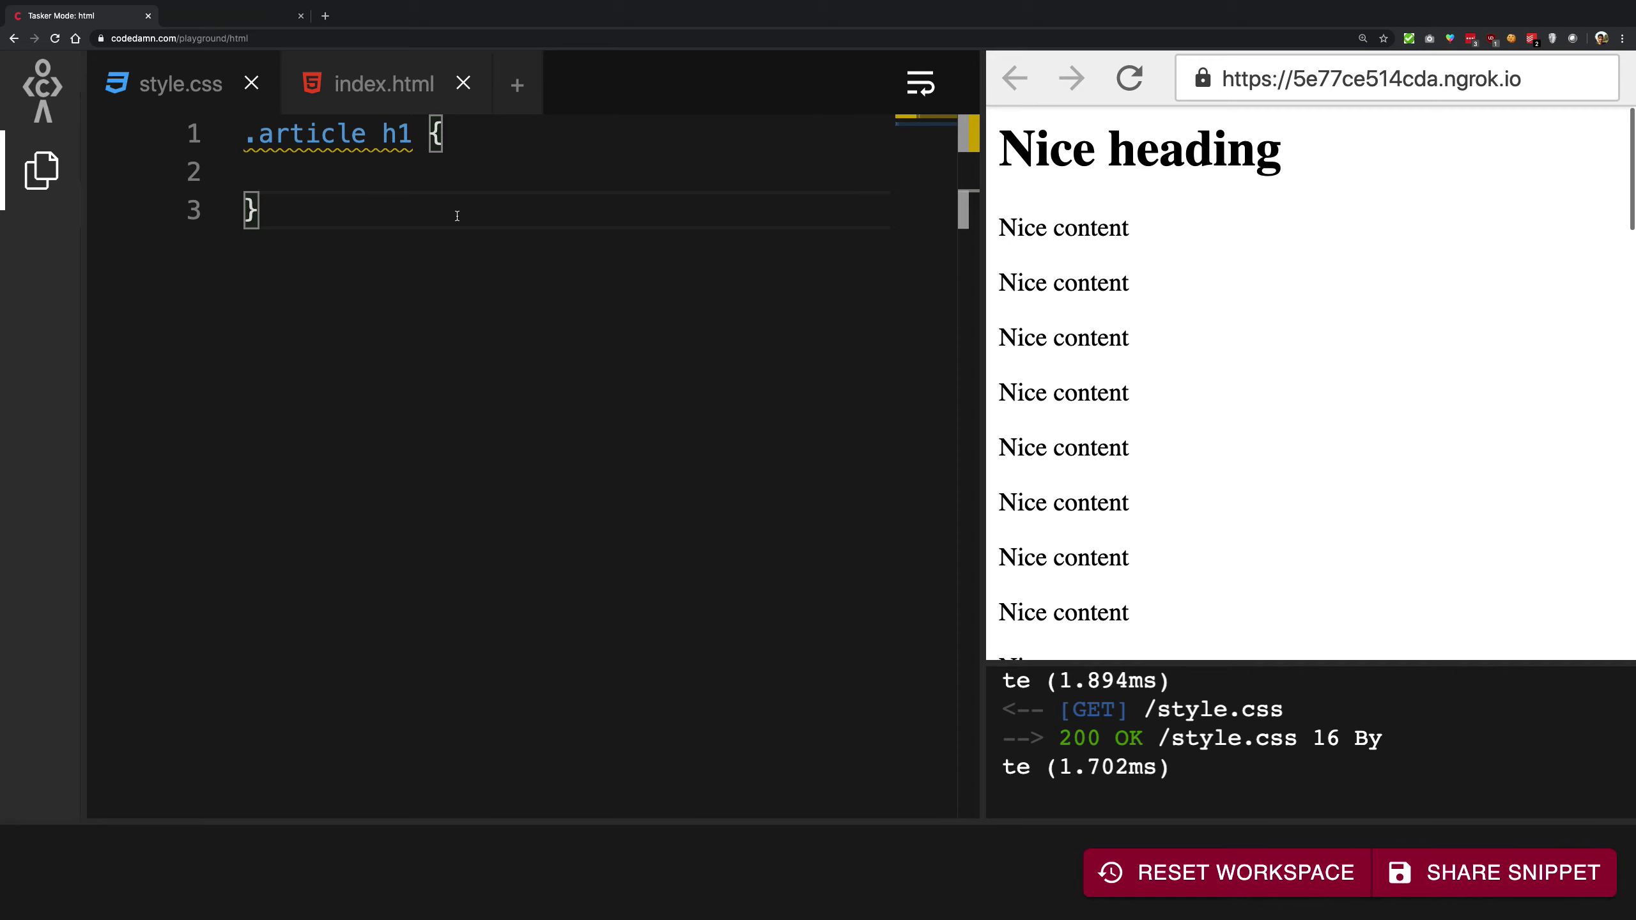
Step: Show index.html and scroll the preview through its repeated article blocks of headings and paragraphs
{"action": "left_click", "coordinate": [384, 84]}
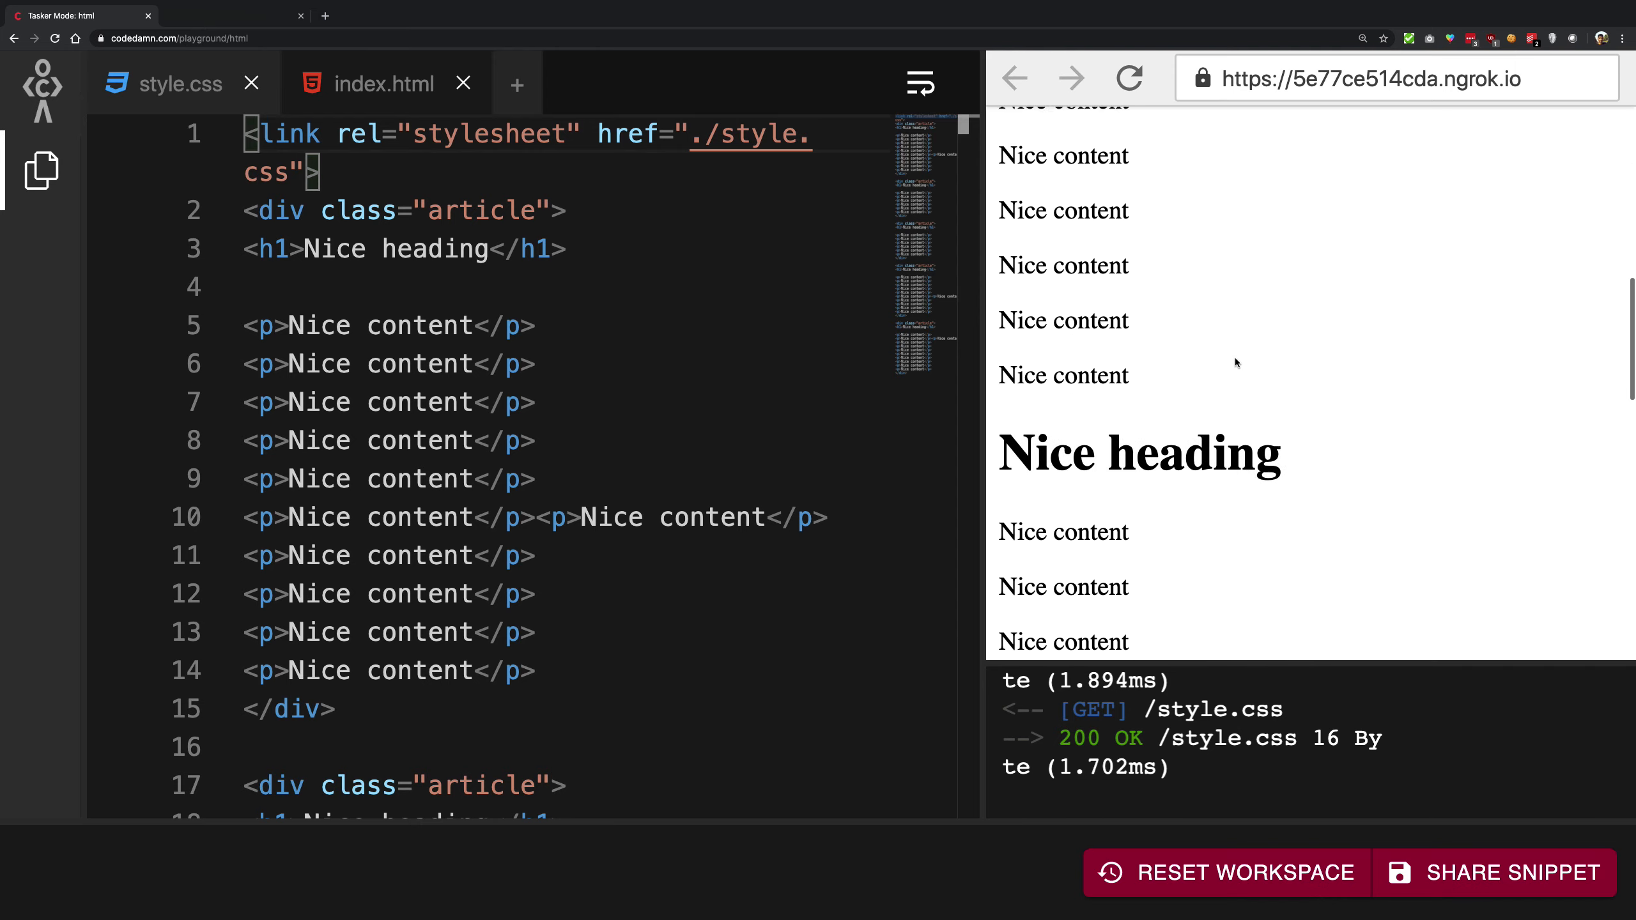
{"action": "scroll", "scroll_direction": "down", "scroll_amount": 3}
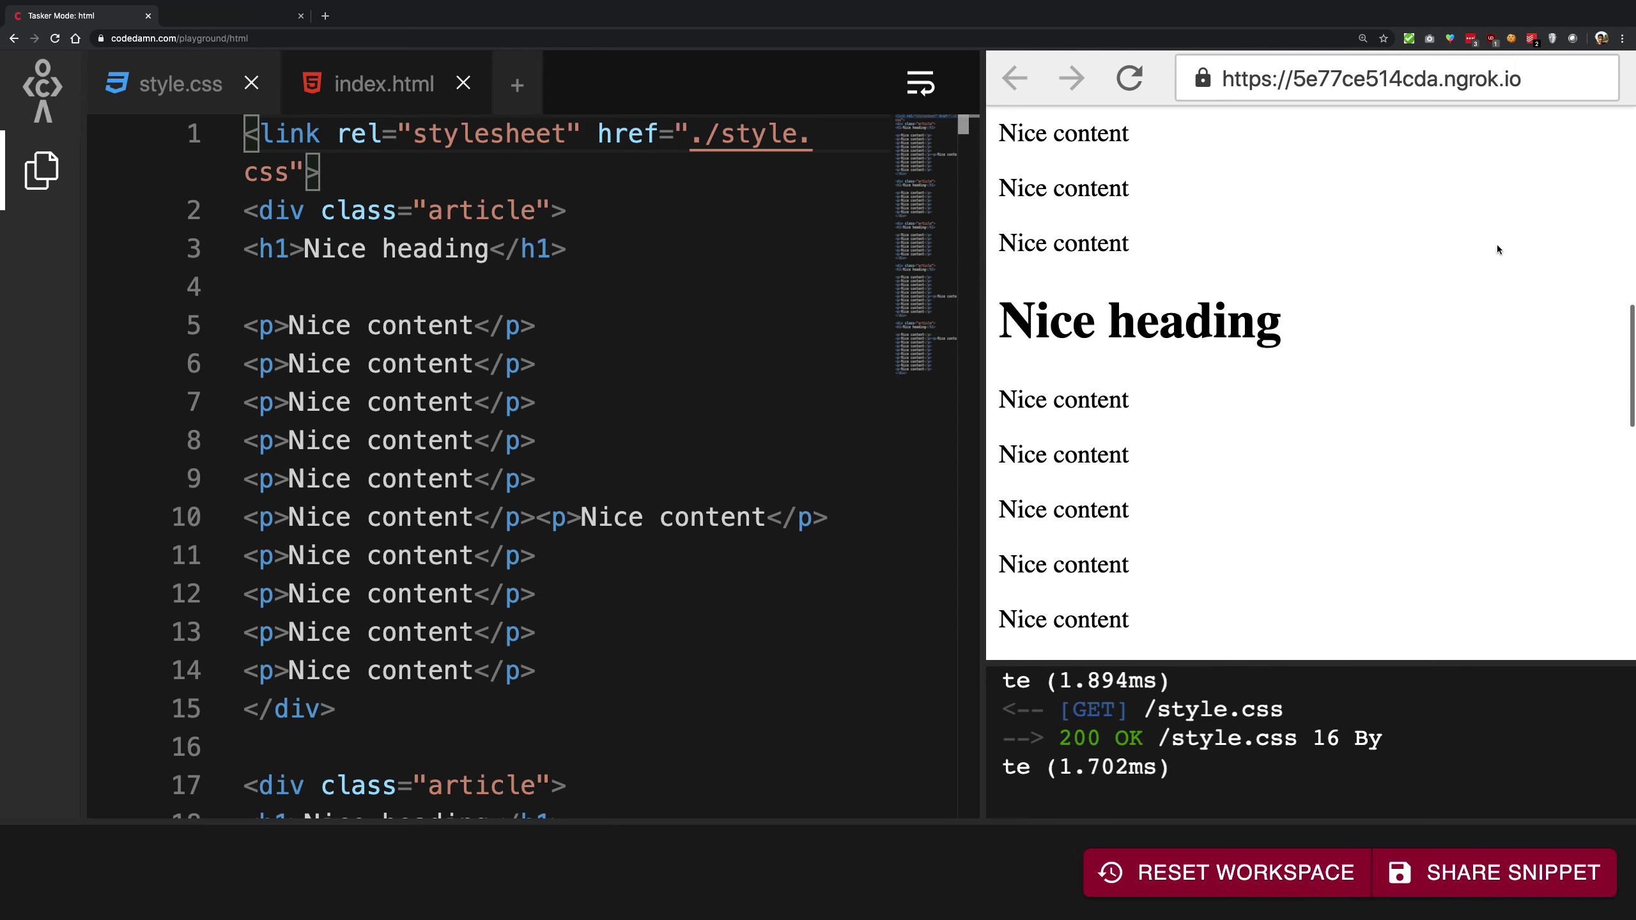
{"action": "scroll", "scroll_direction": "down", "scroll_amount": 3}
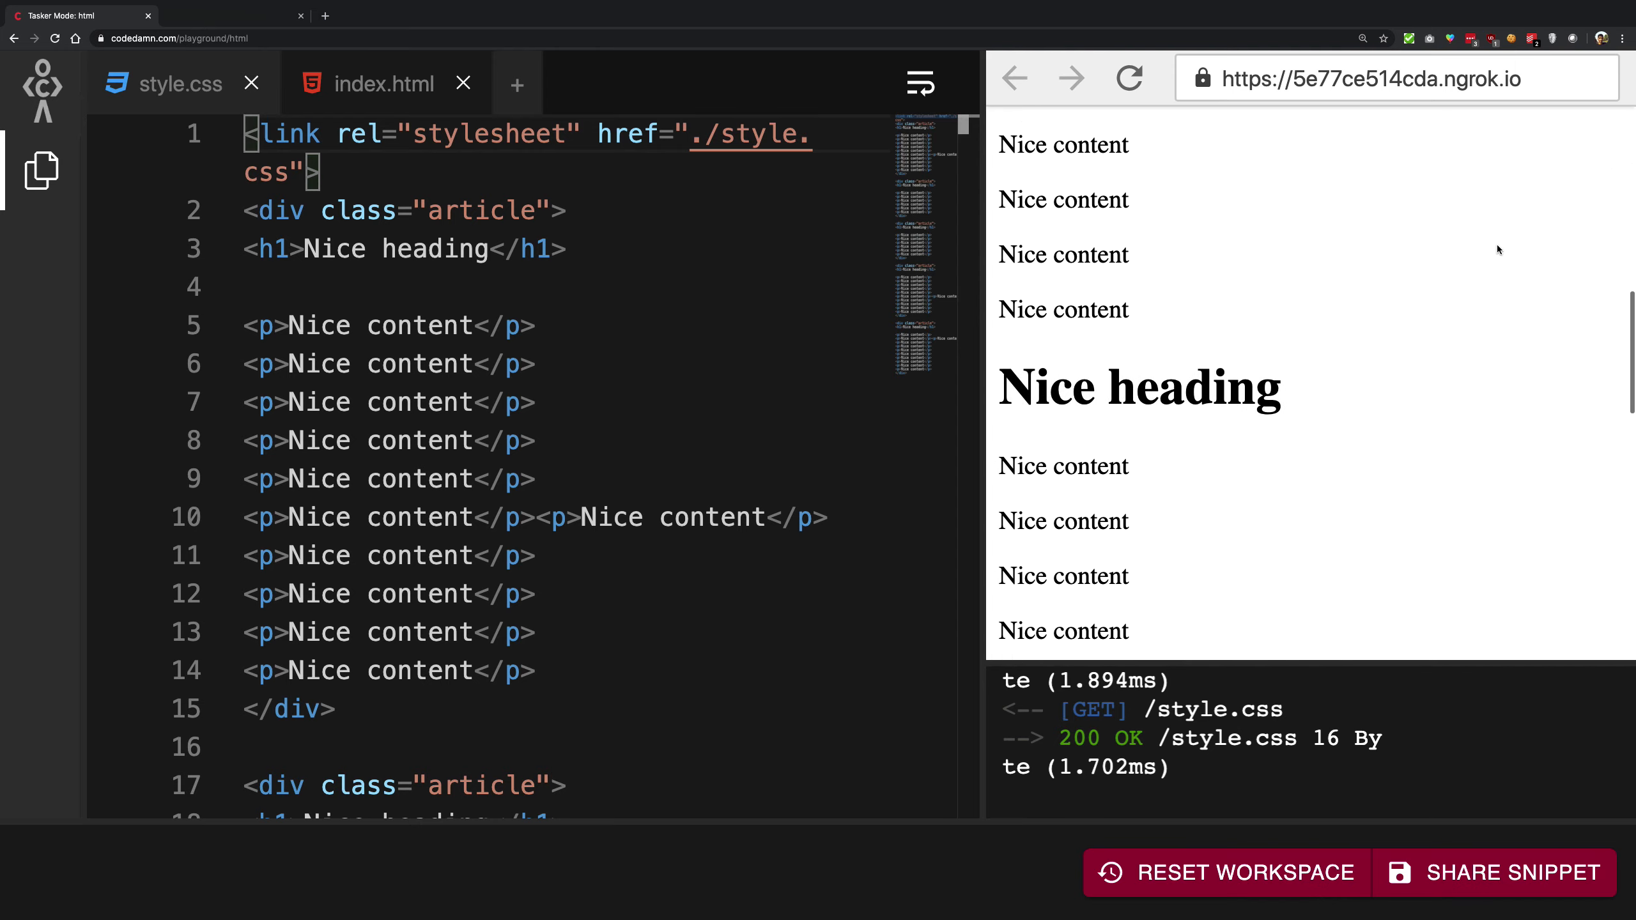
{"action": "scroll", "scroll_direction": "down", "scroll_amount": 3}
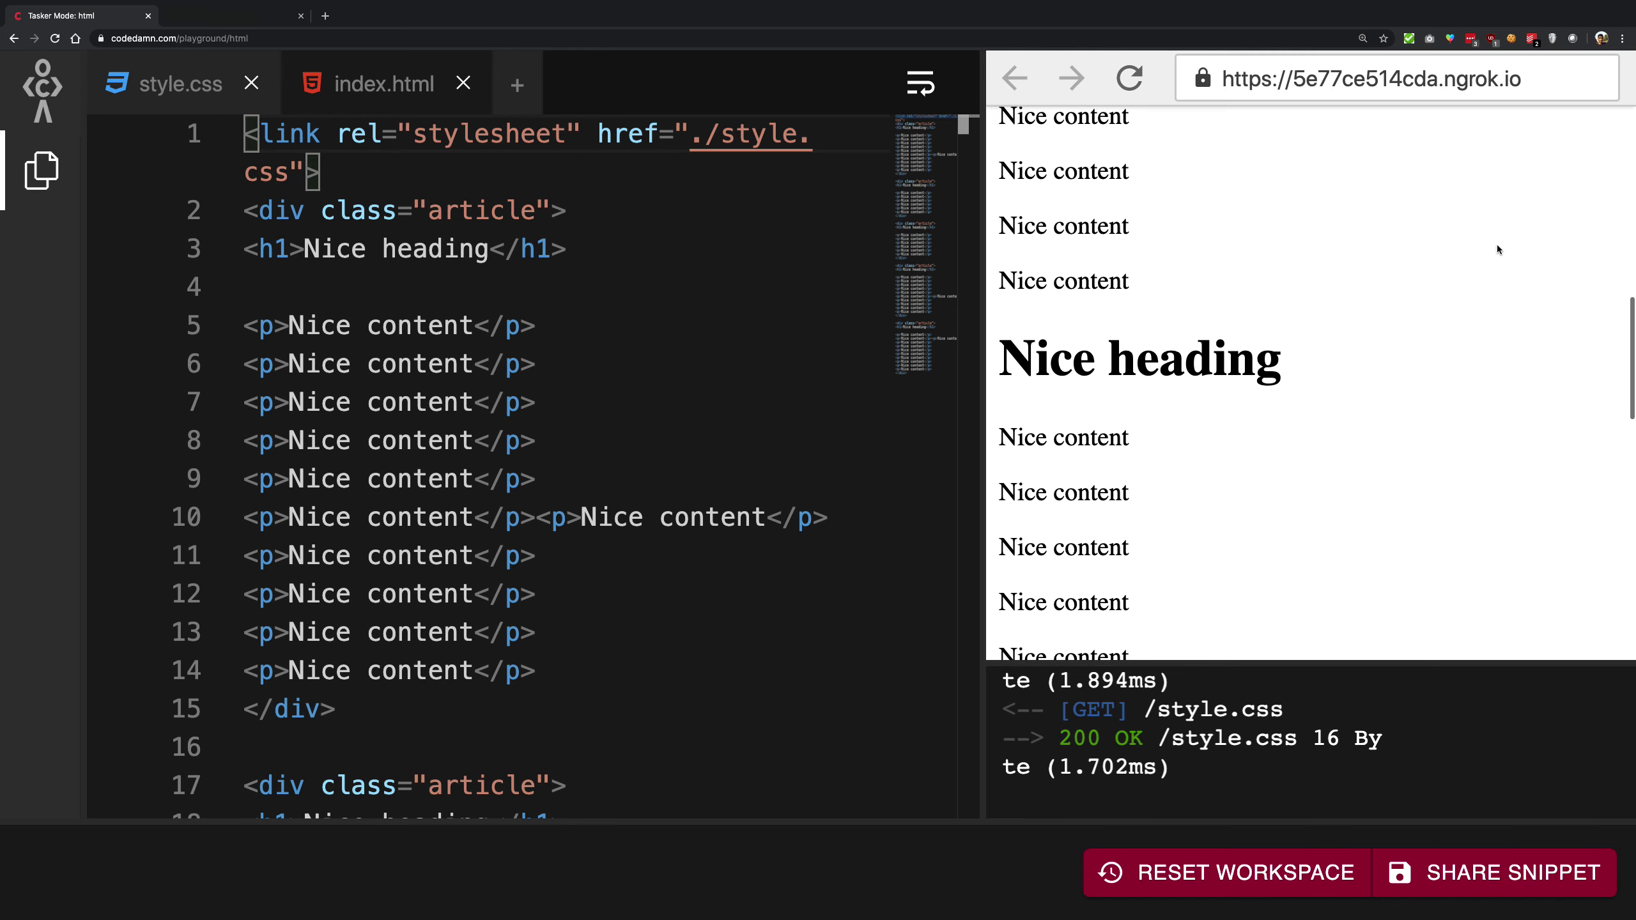
{"action": "scroll", "scroll_direction": "down", "scroll_amount": 3}
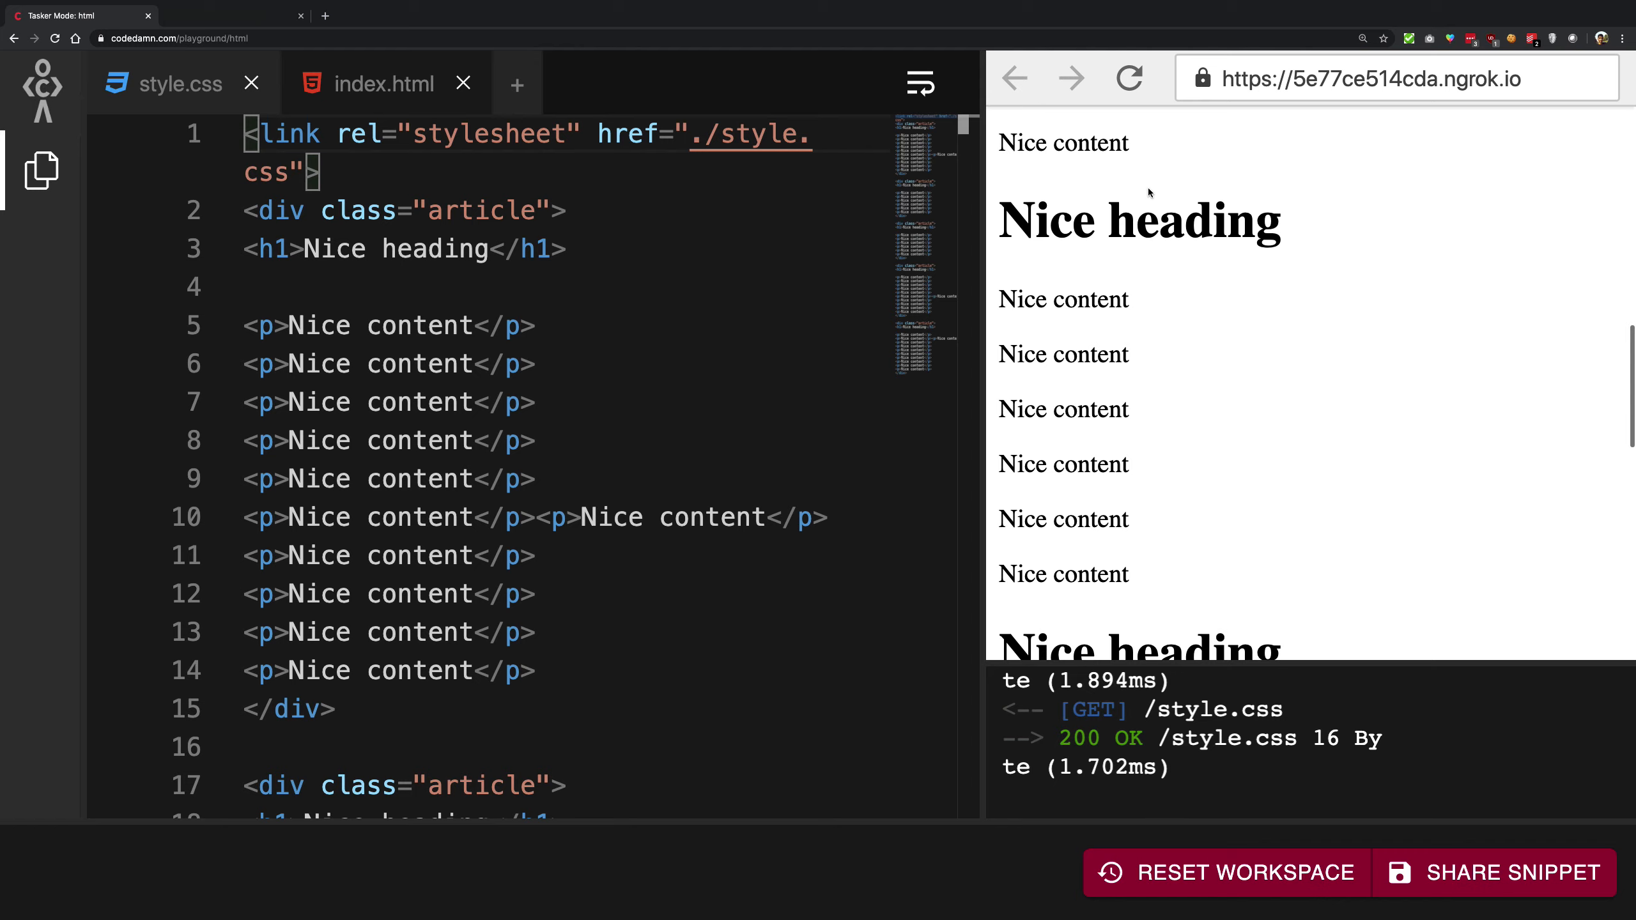
{"action": "scroll", "scroll_direction": "down", "scroll_amount": 3}
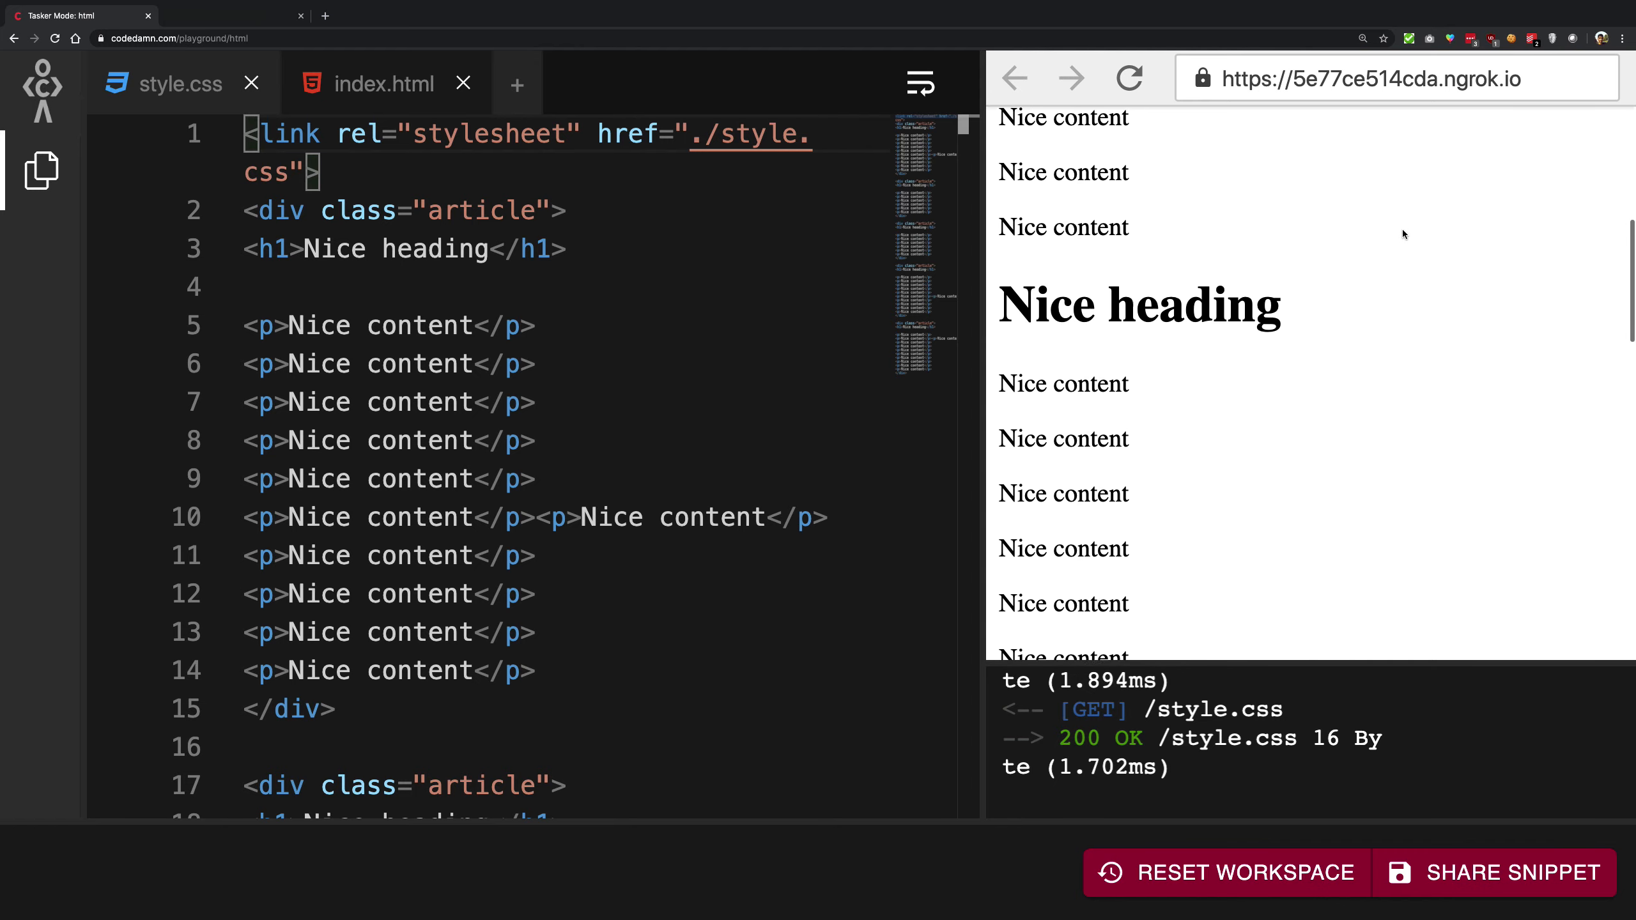
{"action": "scroll", "scroll_direction": "down", "scroll_amount": 3}
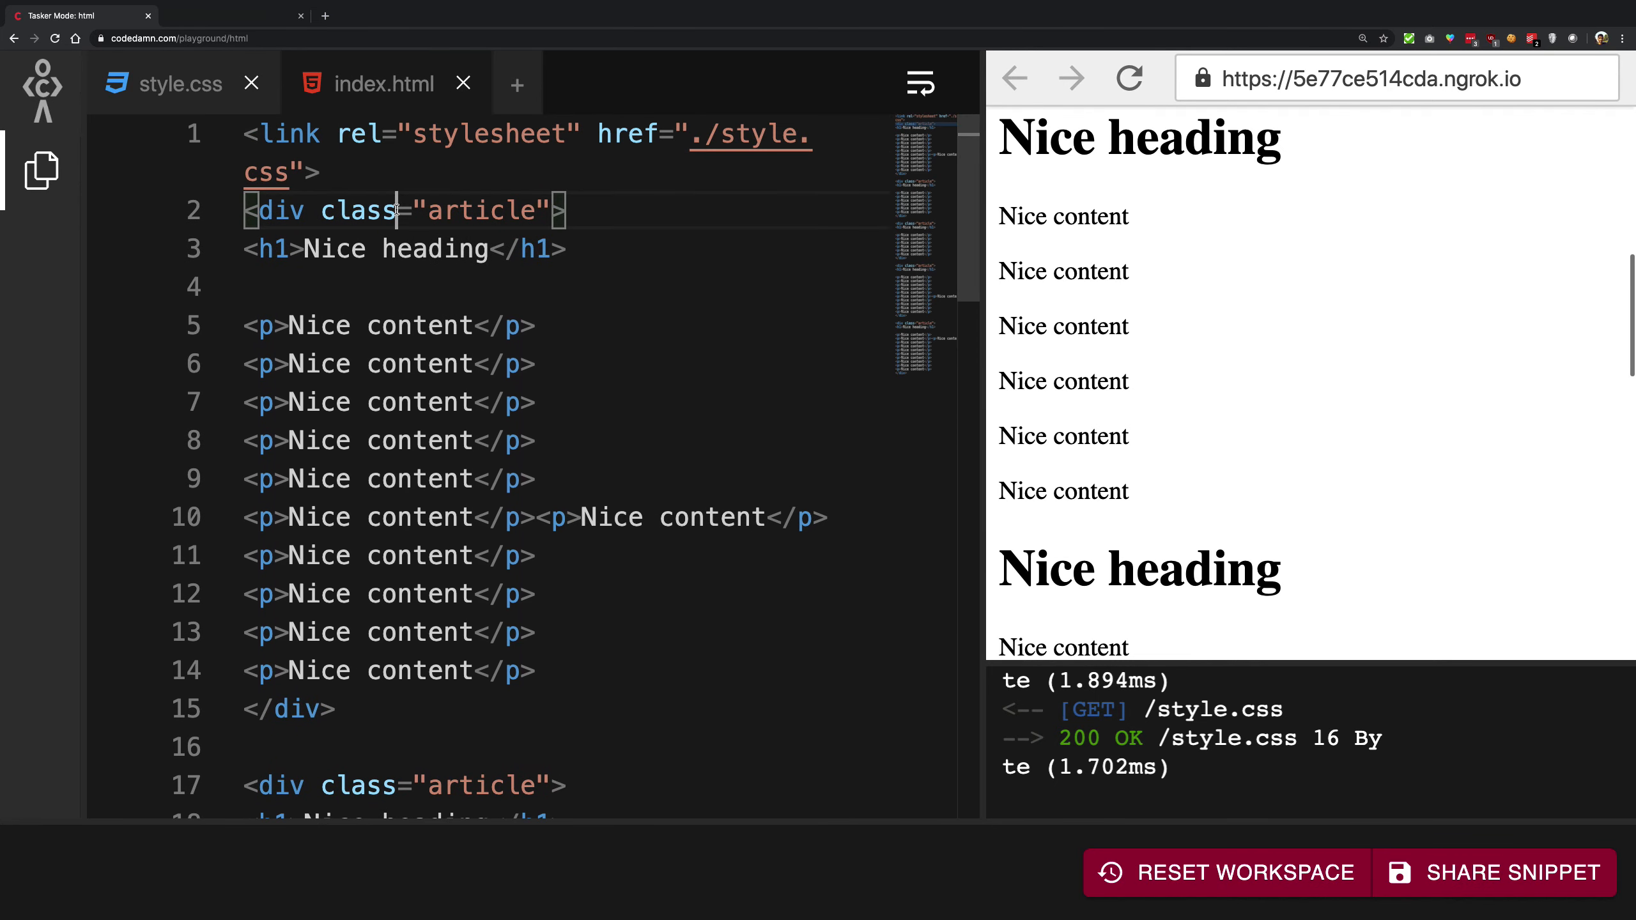
{"action": "scroll", "scroll_direction": "down", "scroll_amount": 3}
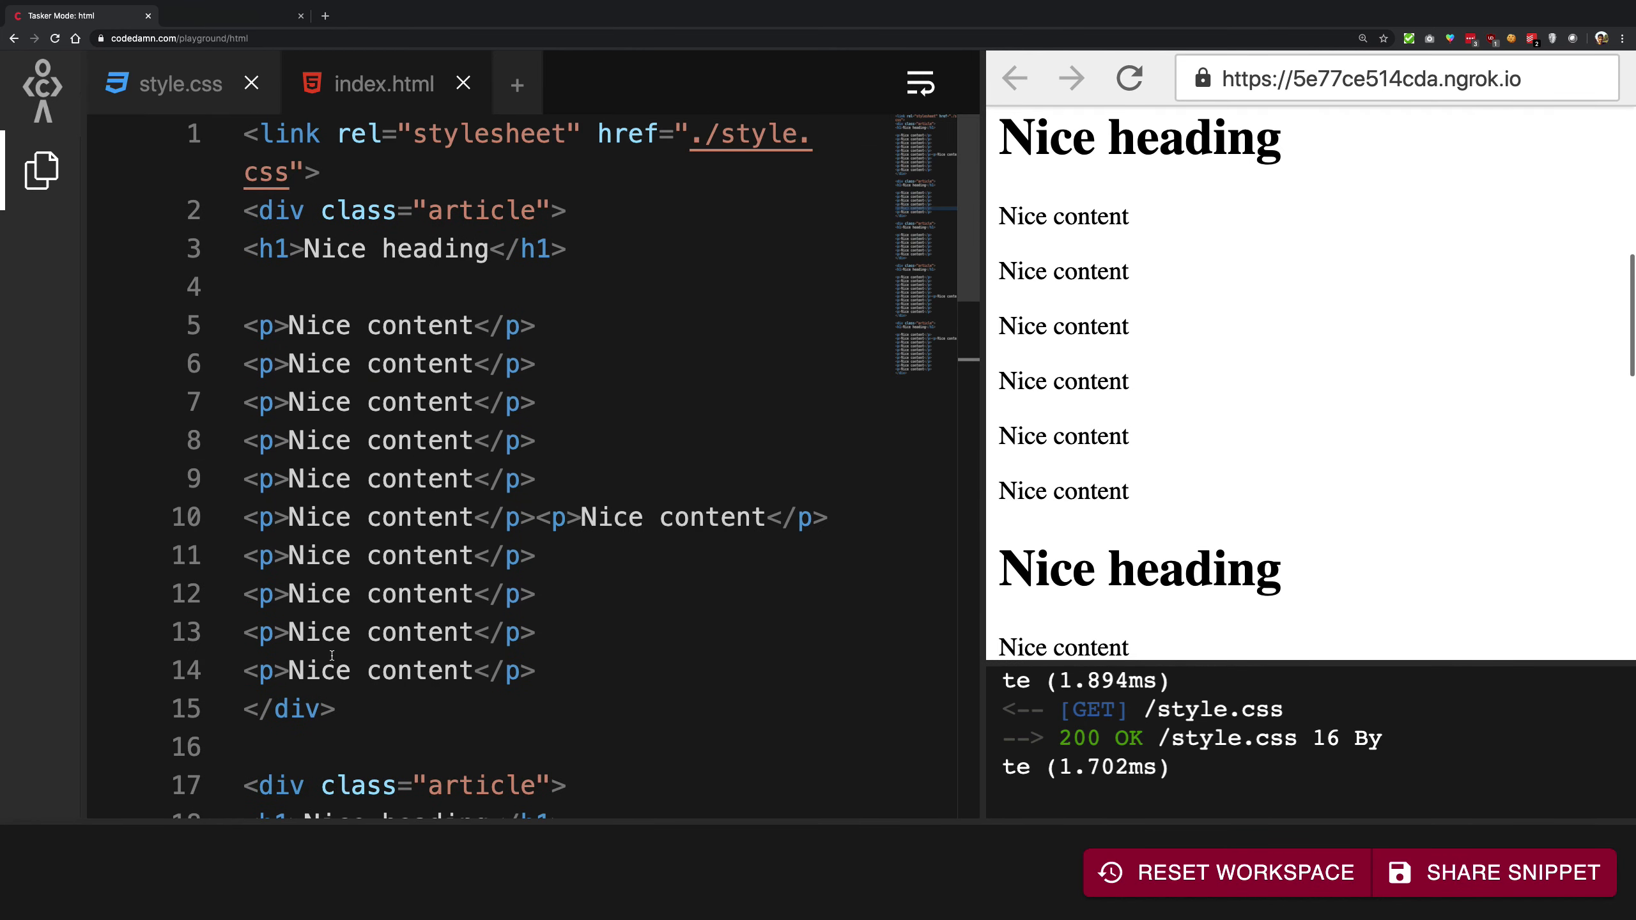
Step: Add position: sticky and top: 0 to the .article h1 rule in style.css
{"action": "left_click", "coordinate": [178, 84]}
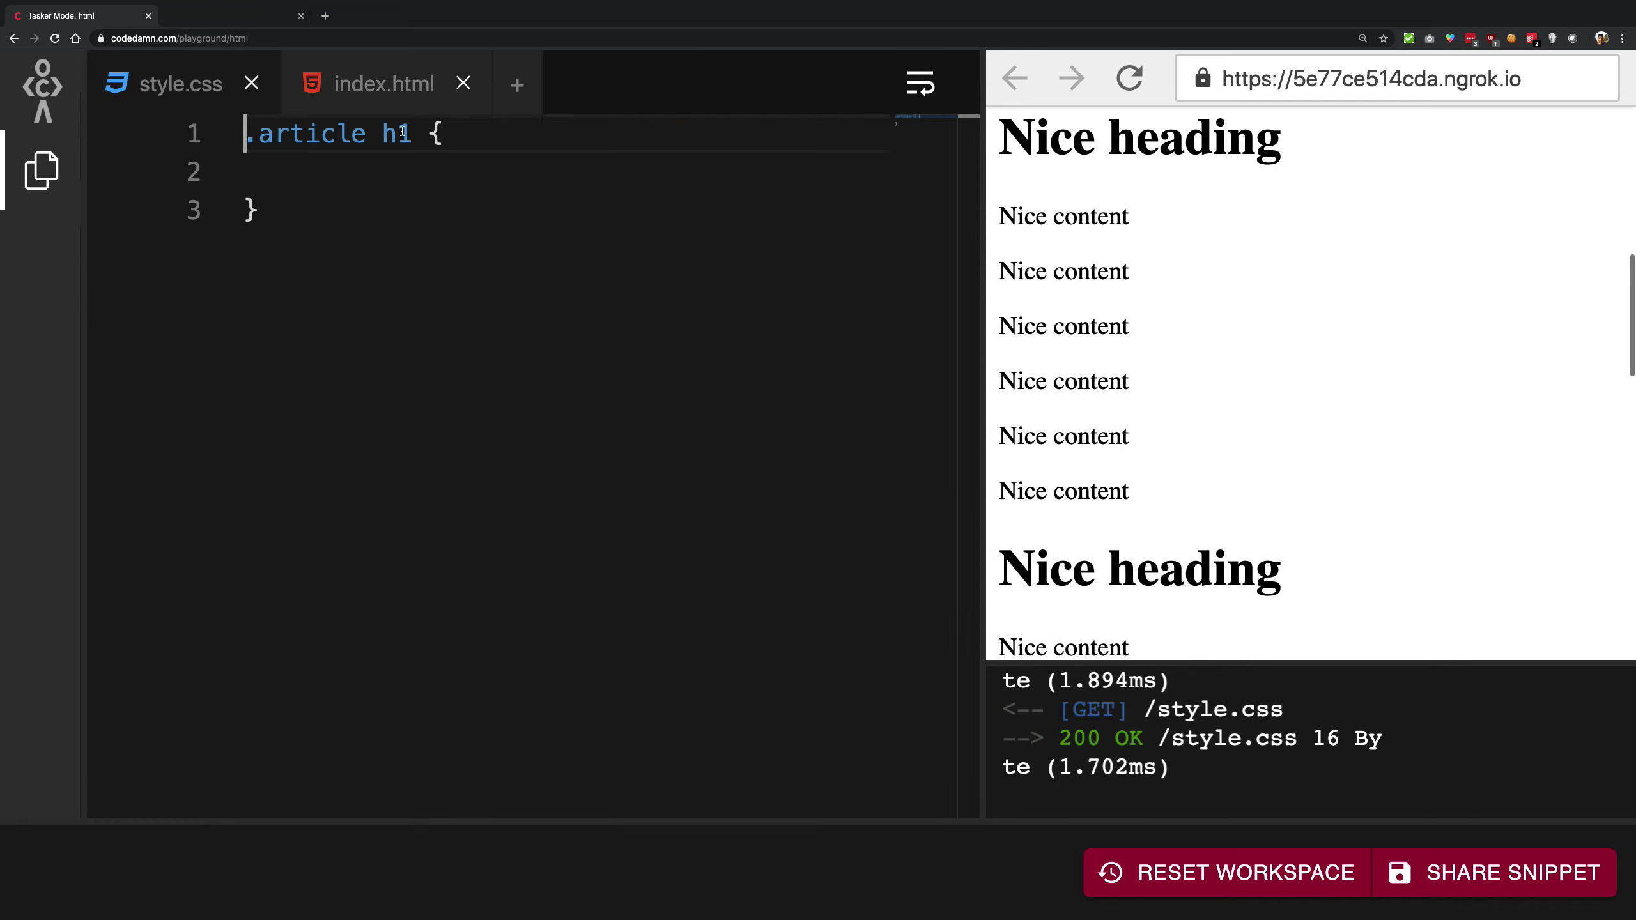
{"action": "double_click", "coordinate": [394, 134]}
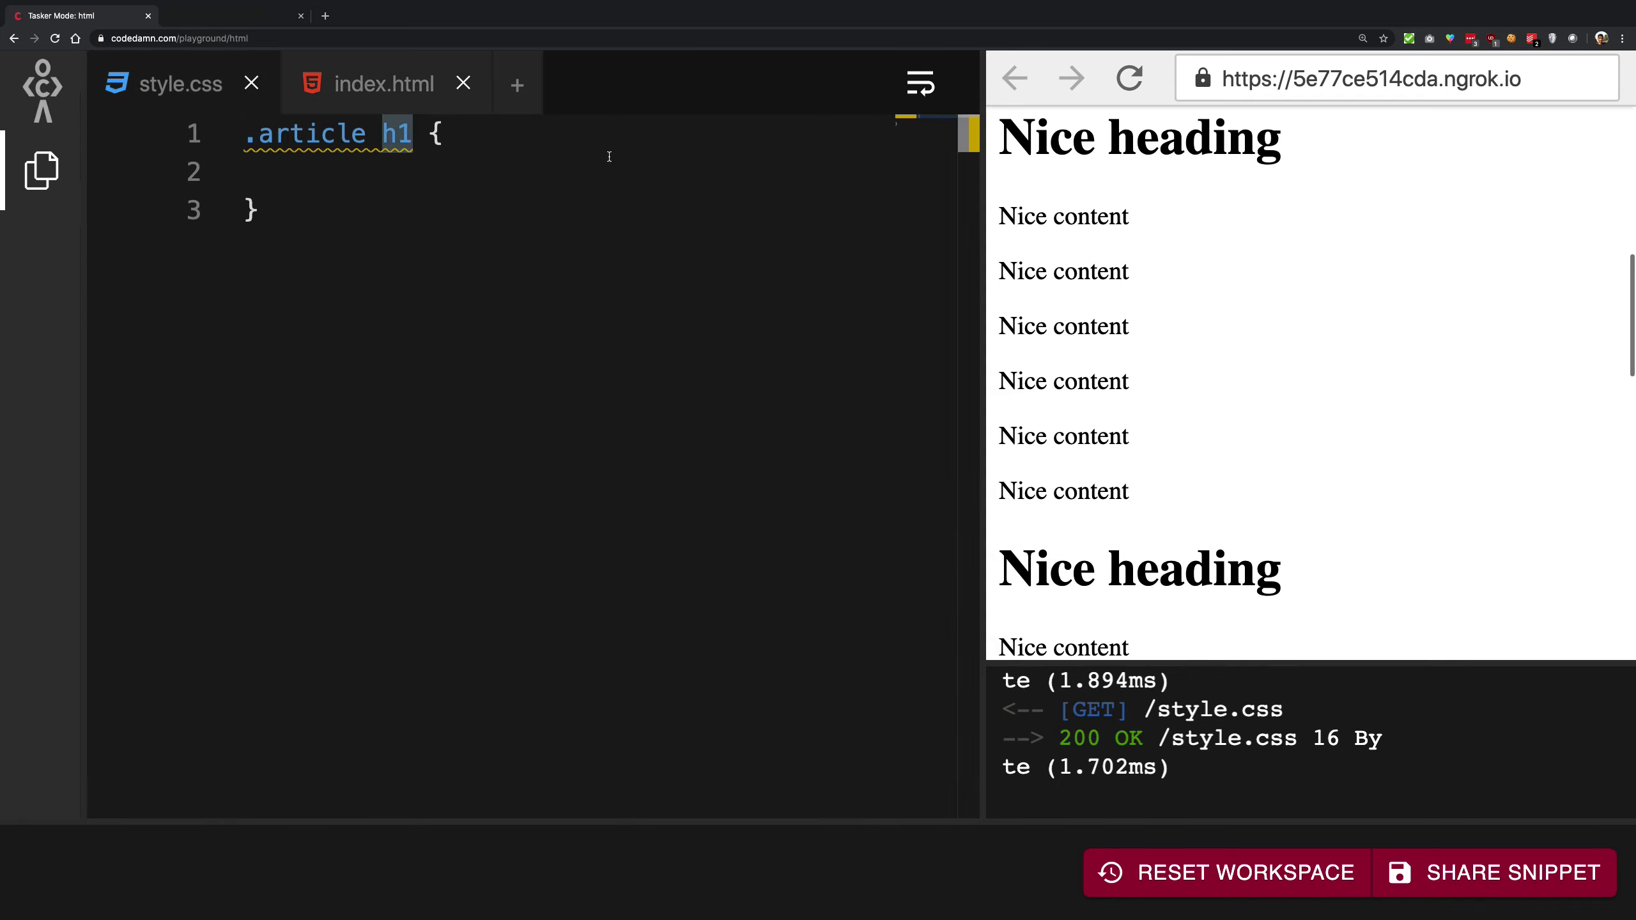
{"action": "type", "text": "pos"}
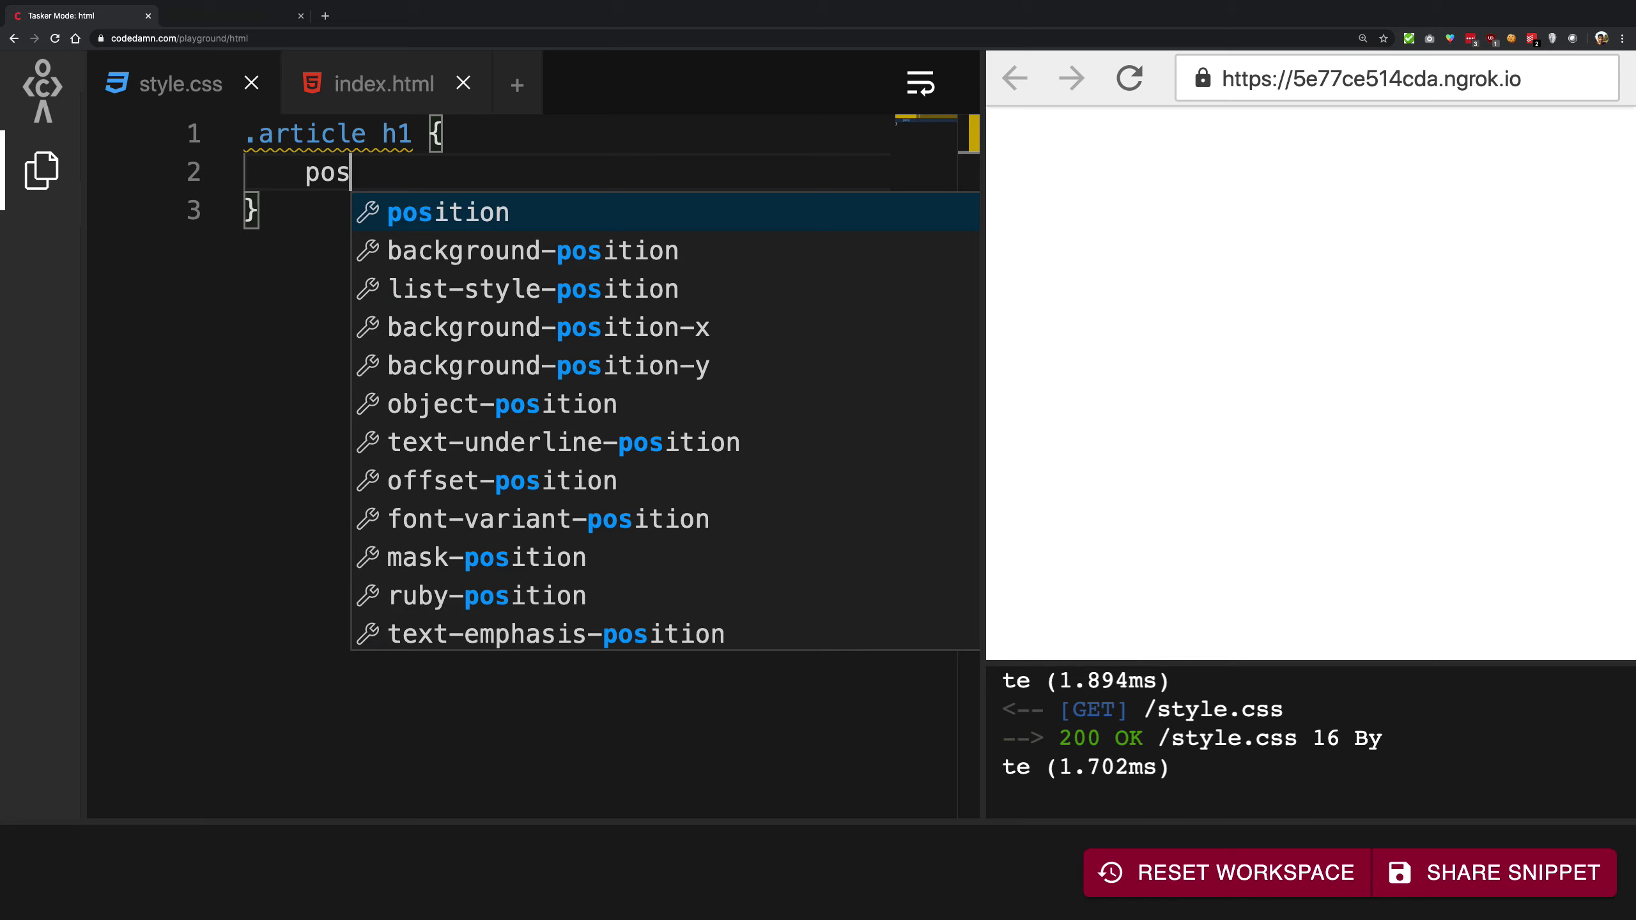
{"action": "type", "text": "ition: sticky;"}
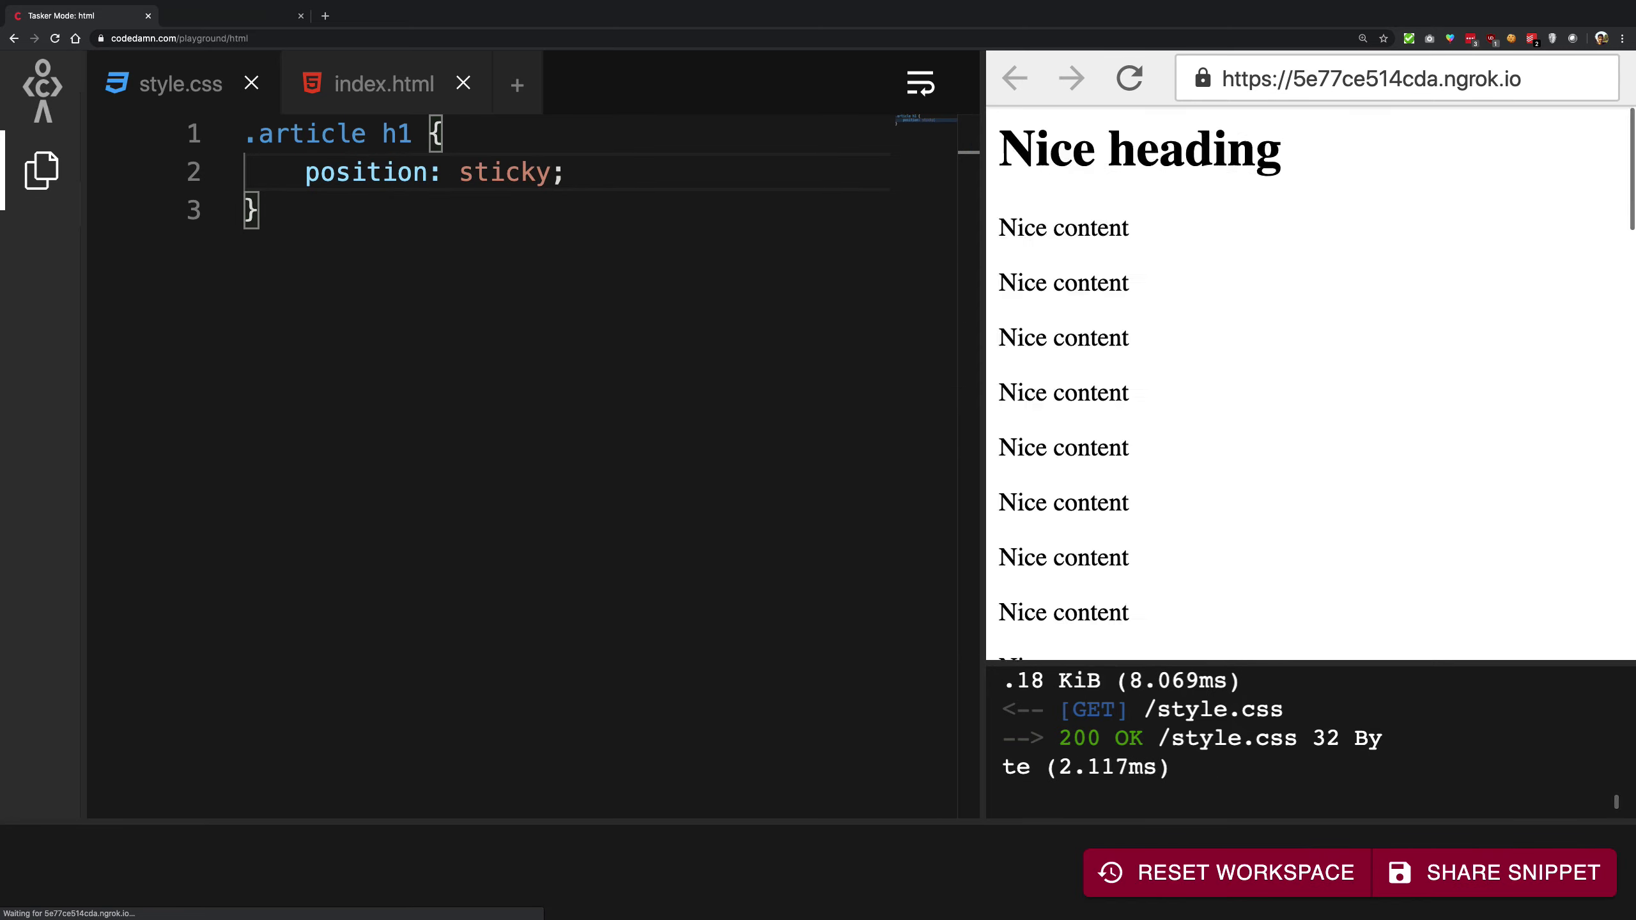
{"action": "type", "text": "top:"}
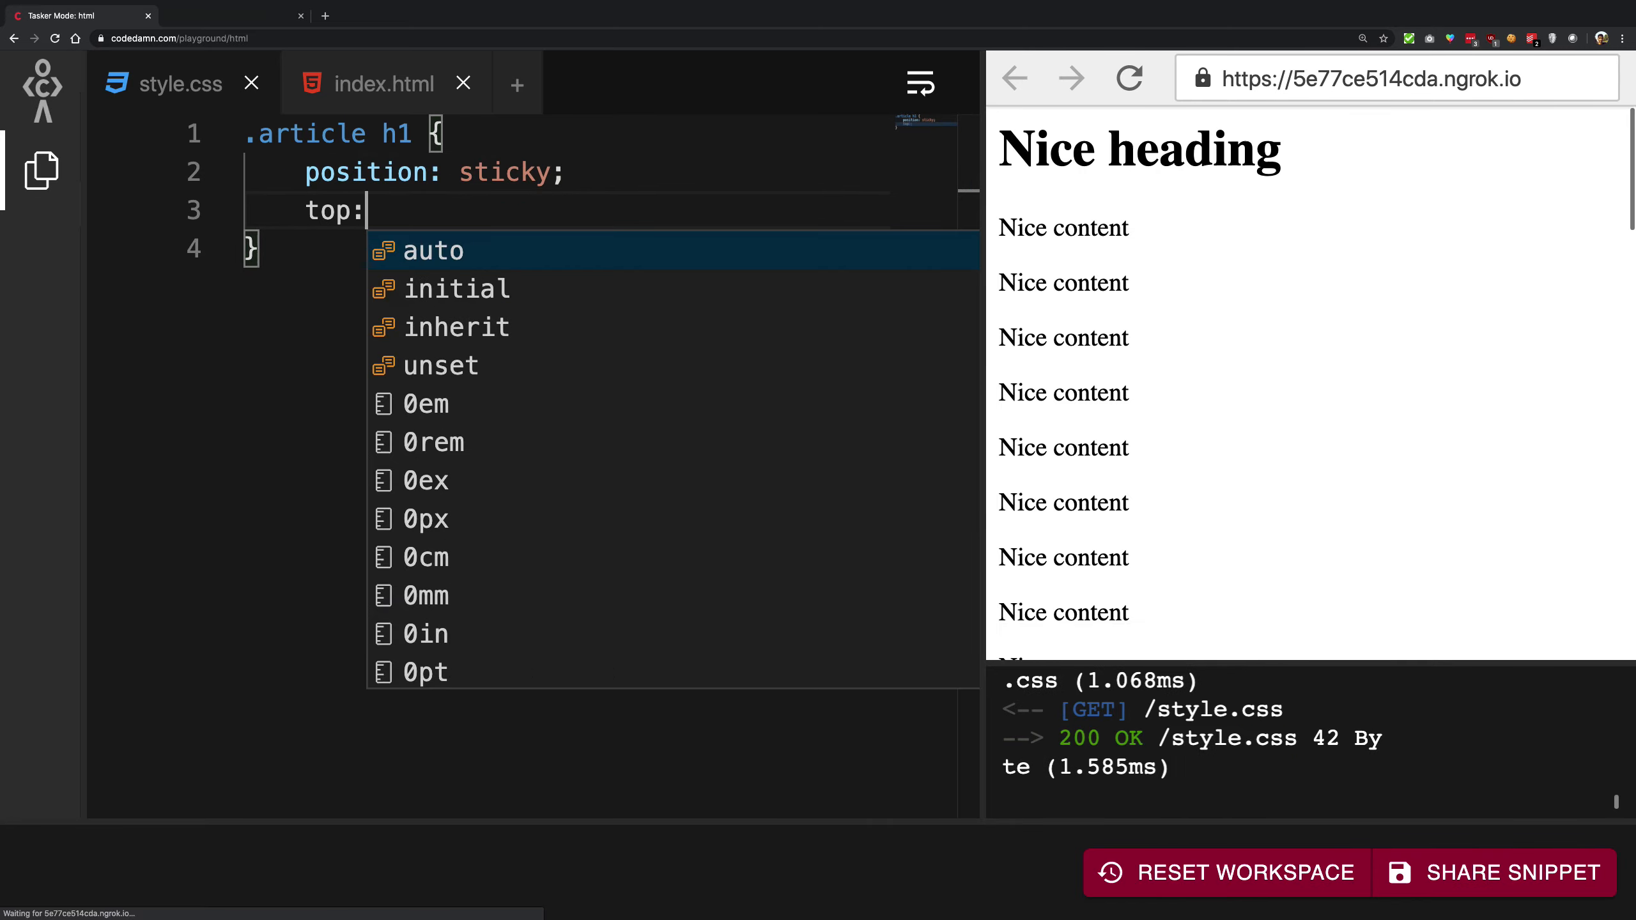
{"action": "type", "text": "0;"}
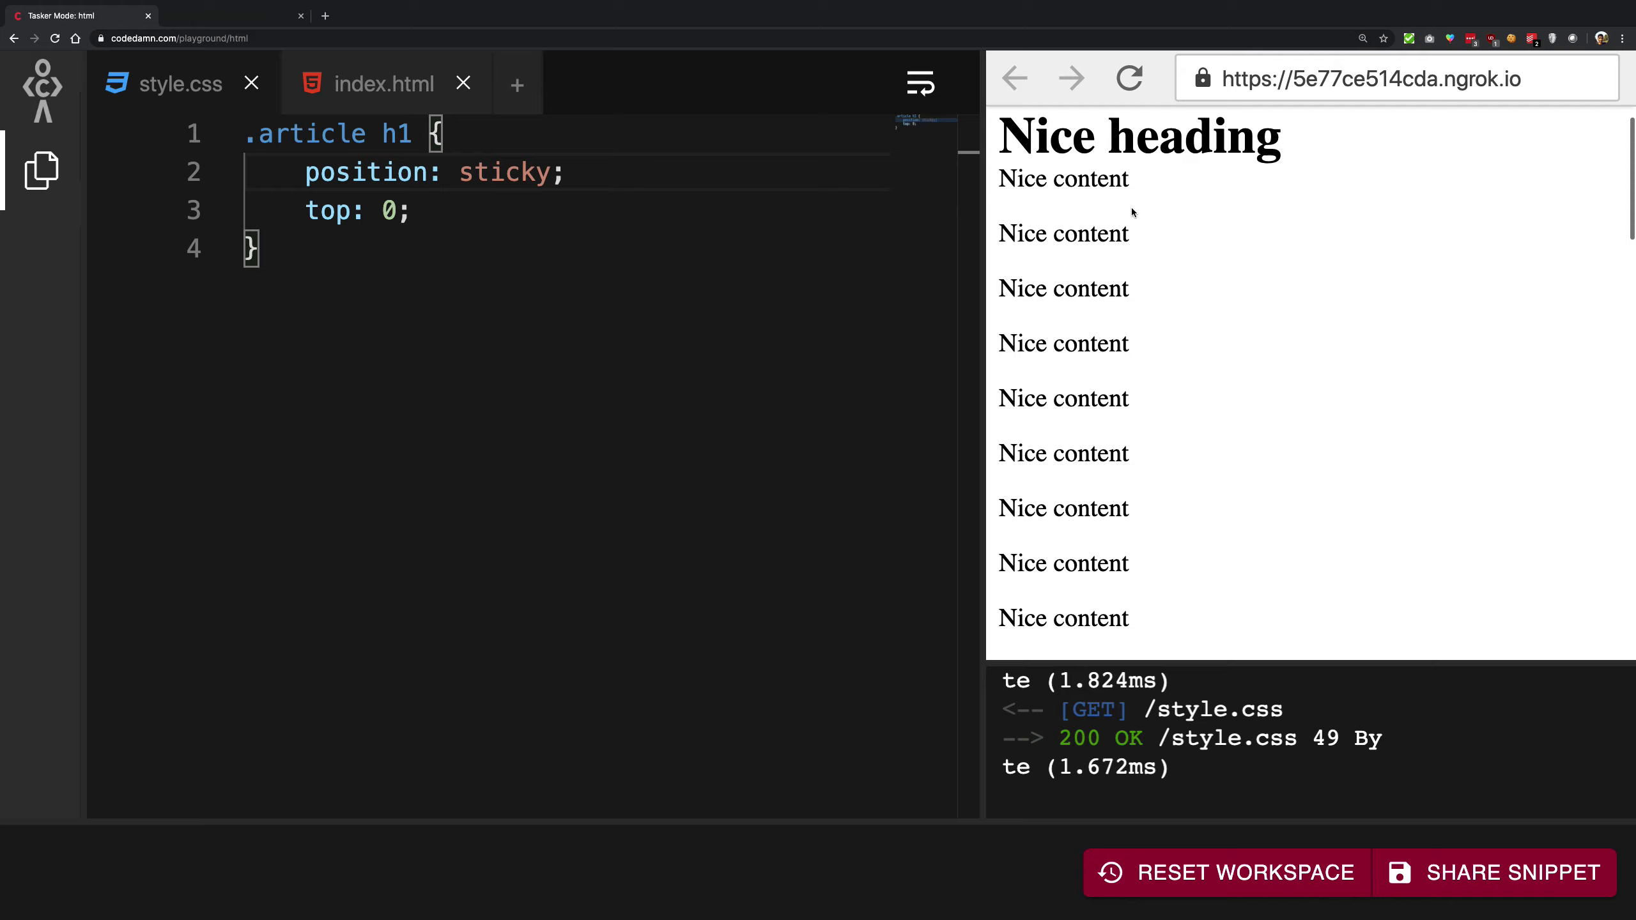
{"action": "scroll", "scroll_direction": "down", "scroll_amount": 3}
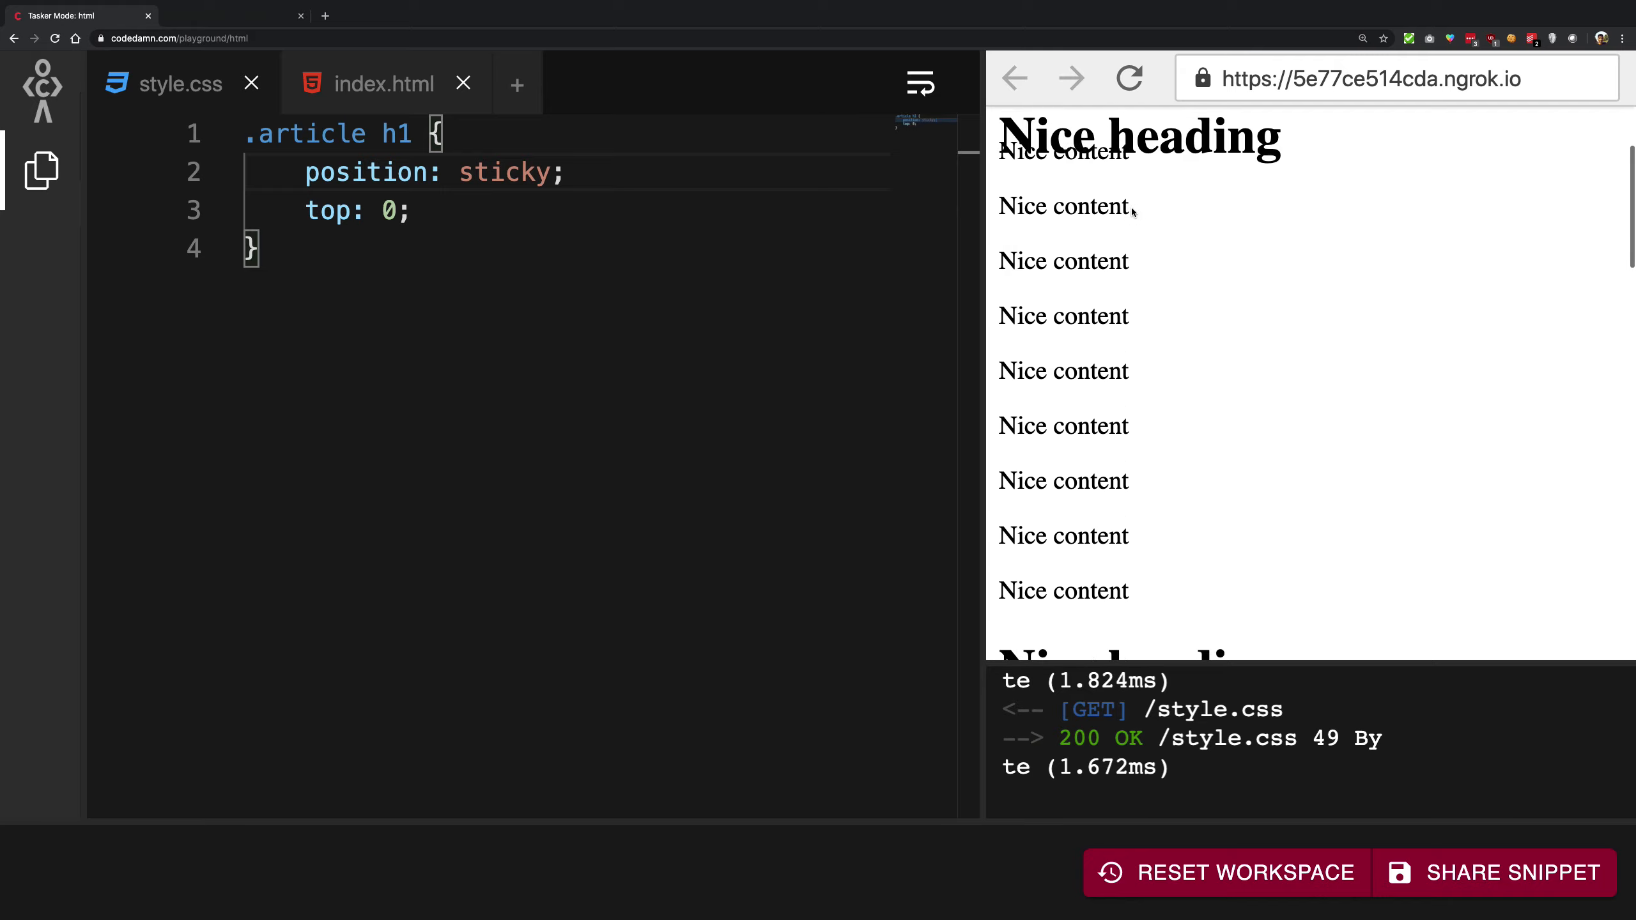
Step: Add a .article rule with margin-top: 30px and scroll the preview to test it
{"action": "type", "text": ".article {"}
{"action": "type", "text": "margin-top"}
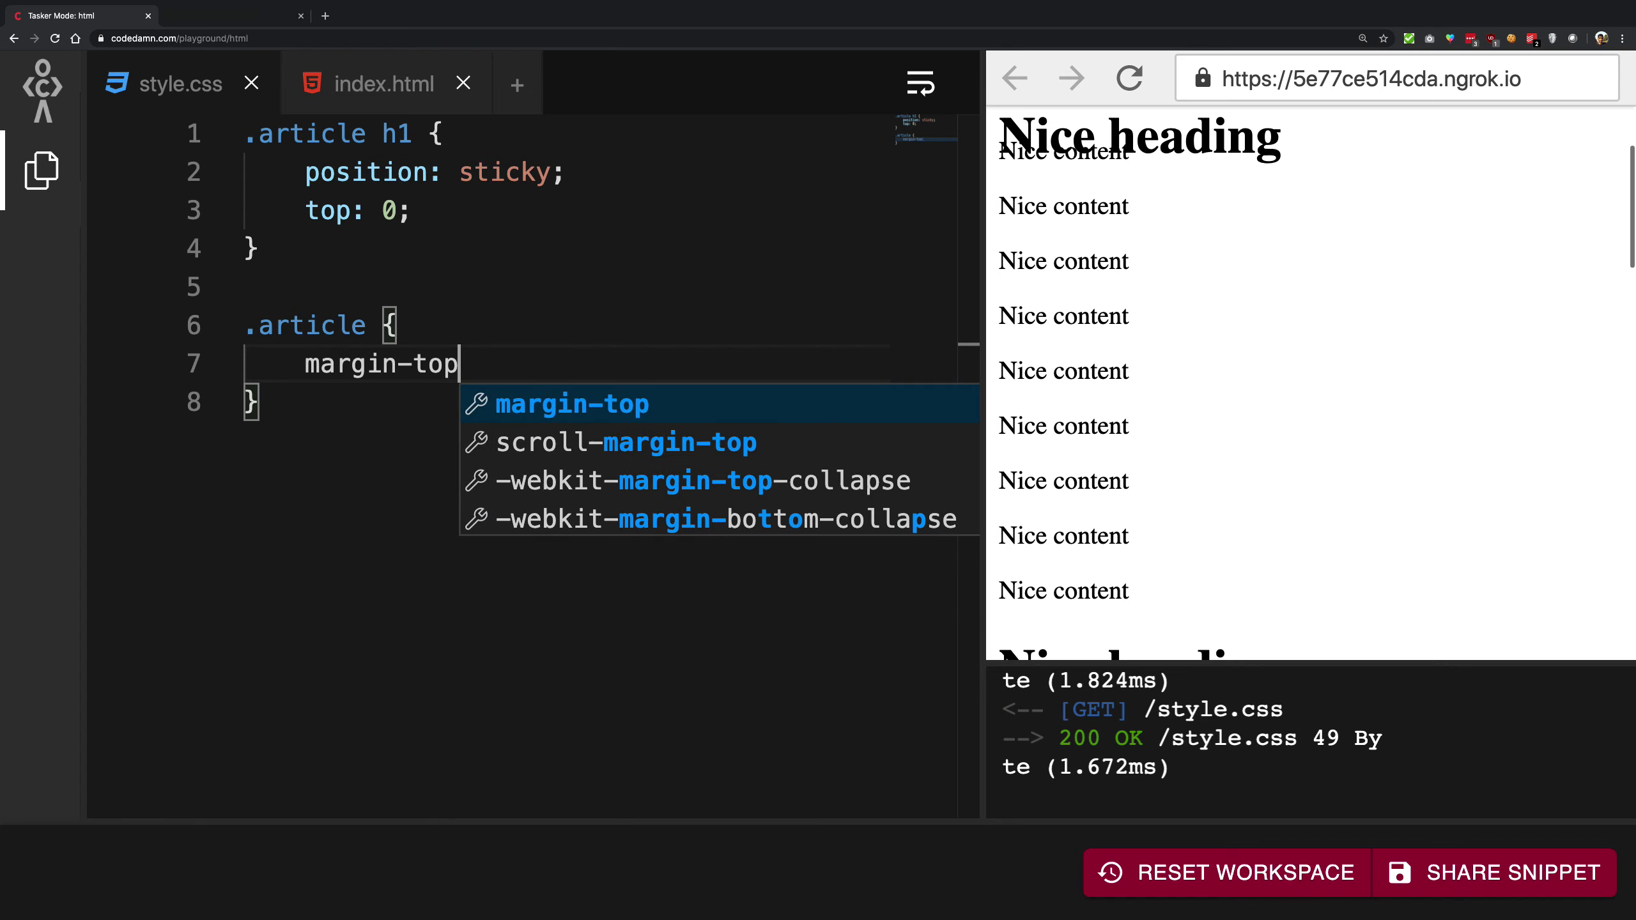
{"action": "type", "text": ": 30px;"}
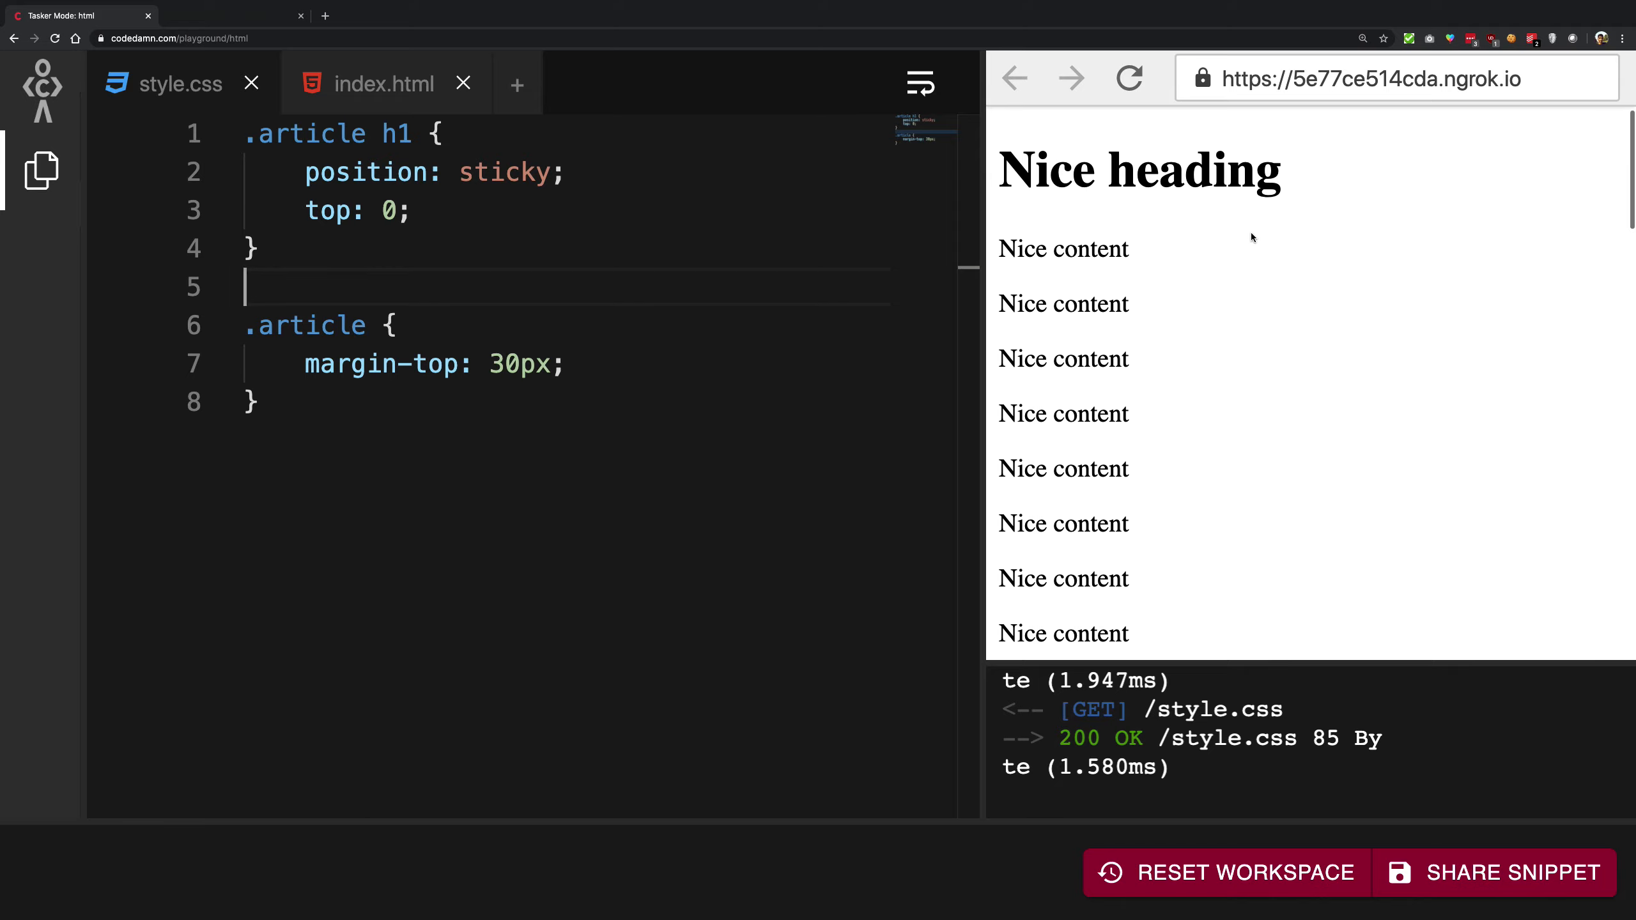
{"action": "scroll", "scroll_direction": "down", "scroll_amount": 3}
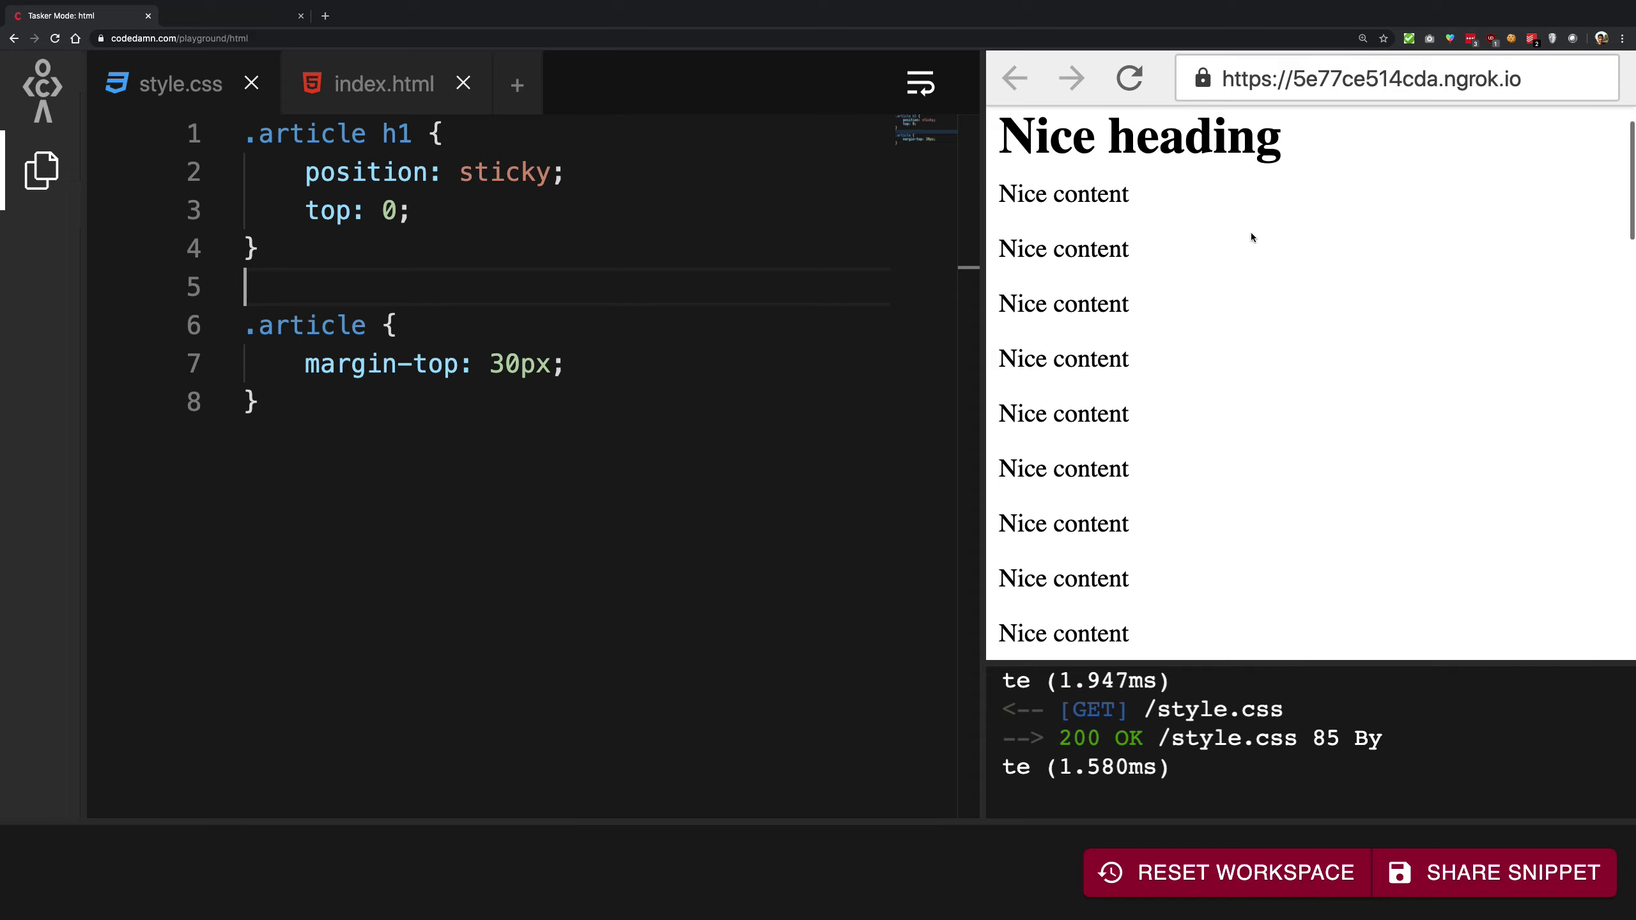
{"action": "scroll", "scroll_direction": "down", "scroll_amount": 3}
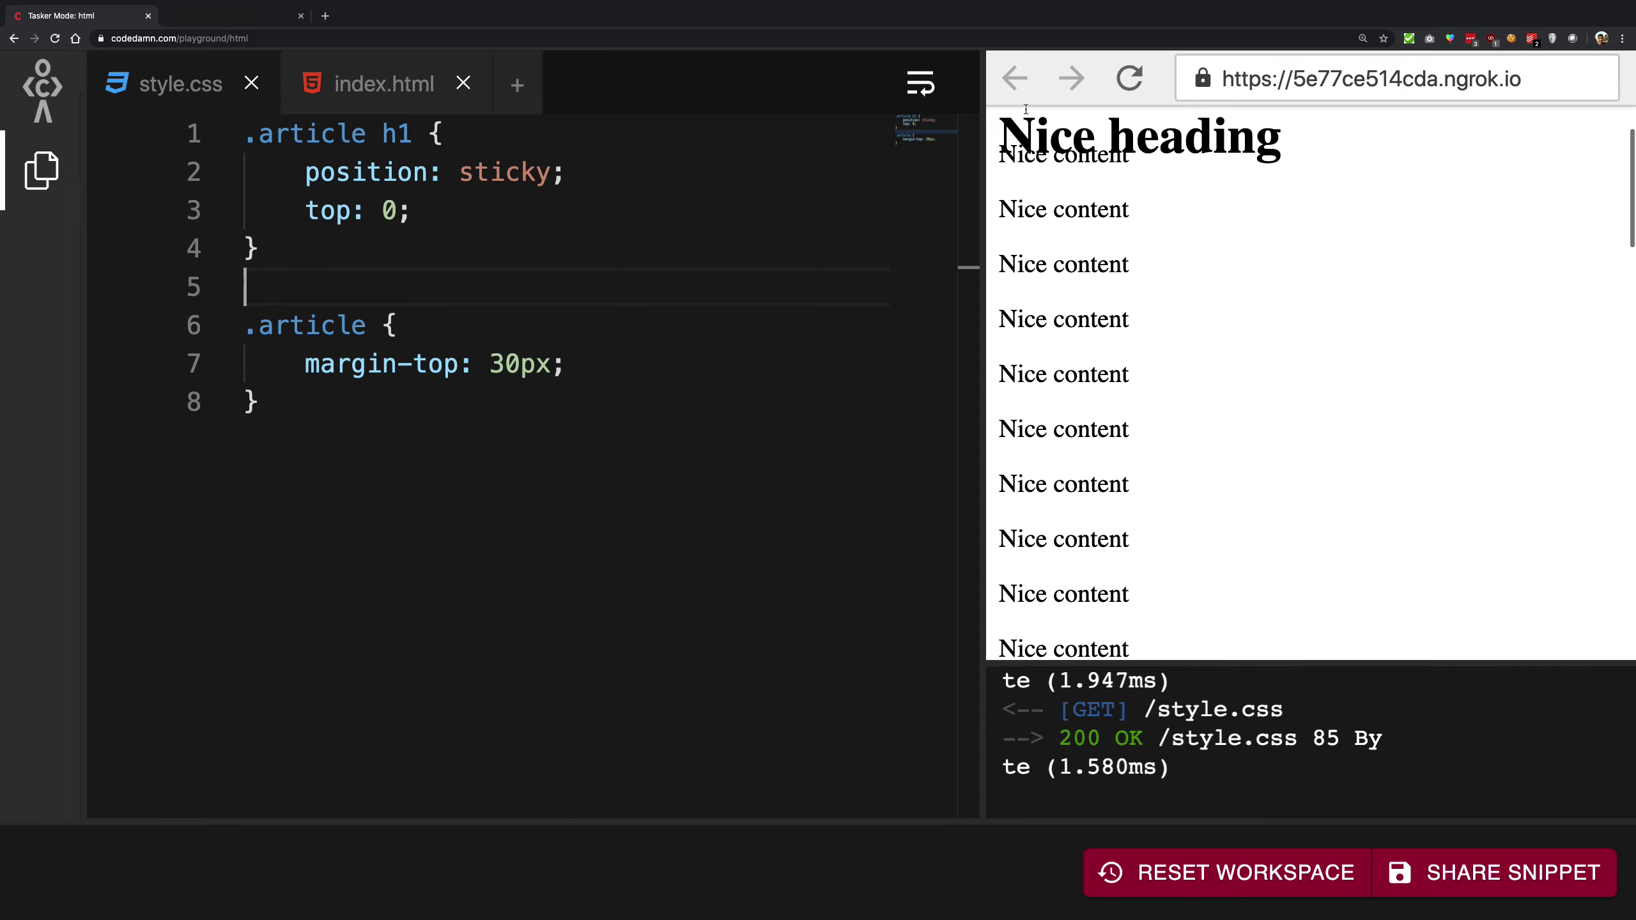
{"action": "mouse_move", "coordinate": [1180, 116]}
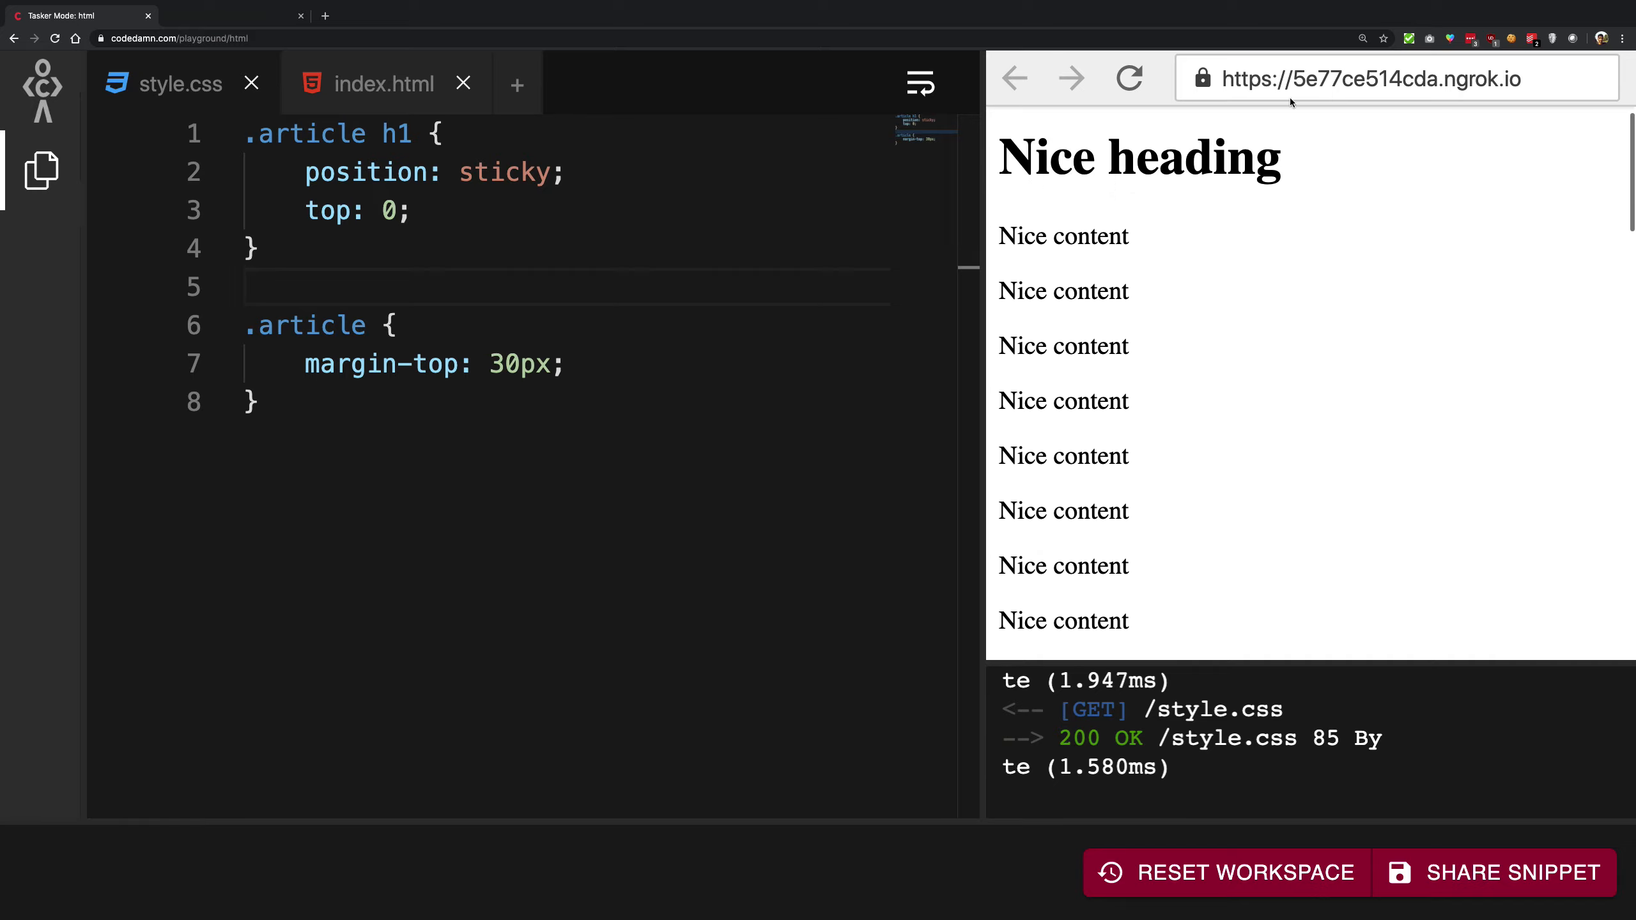
Step: Give the .article h1 rule a 1px red border
{"action": "left_click", "coordinate": [501, 172]}
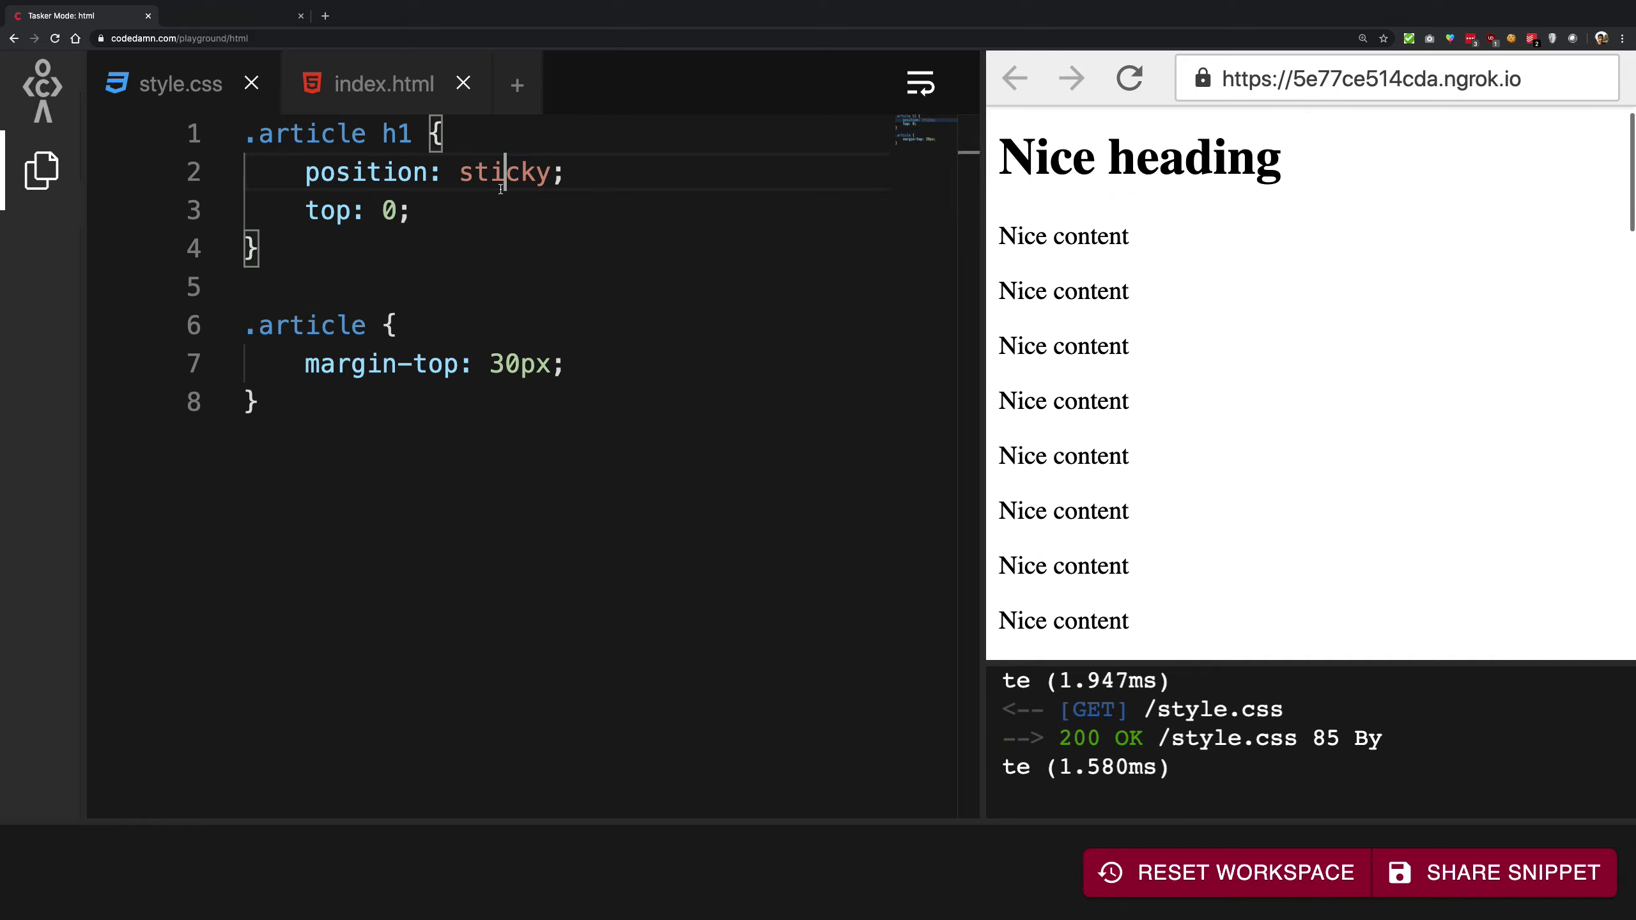
{"action": "type", "text": "bordeR: 1"}
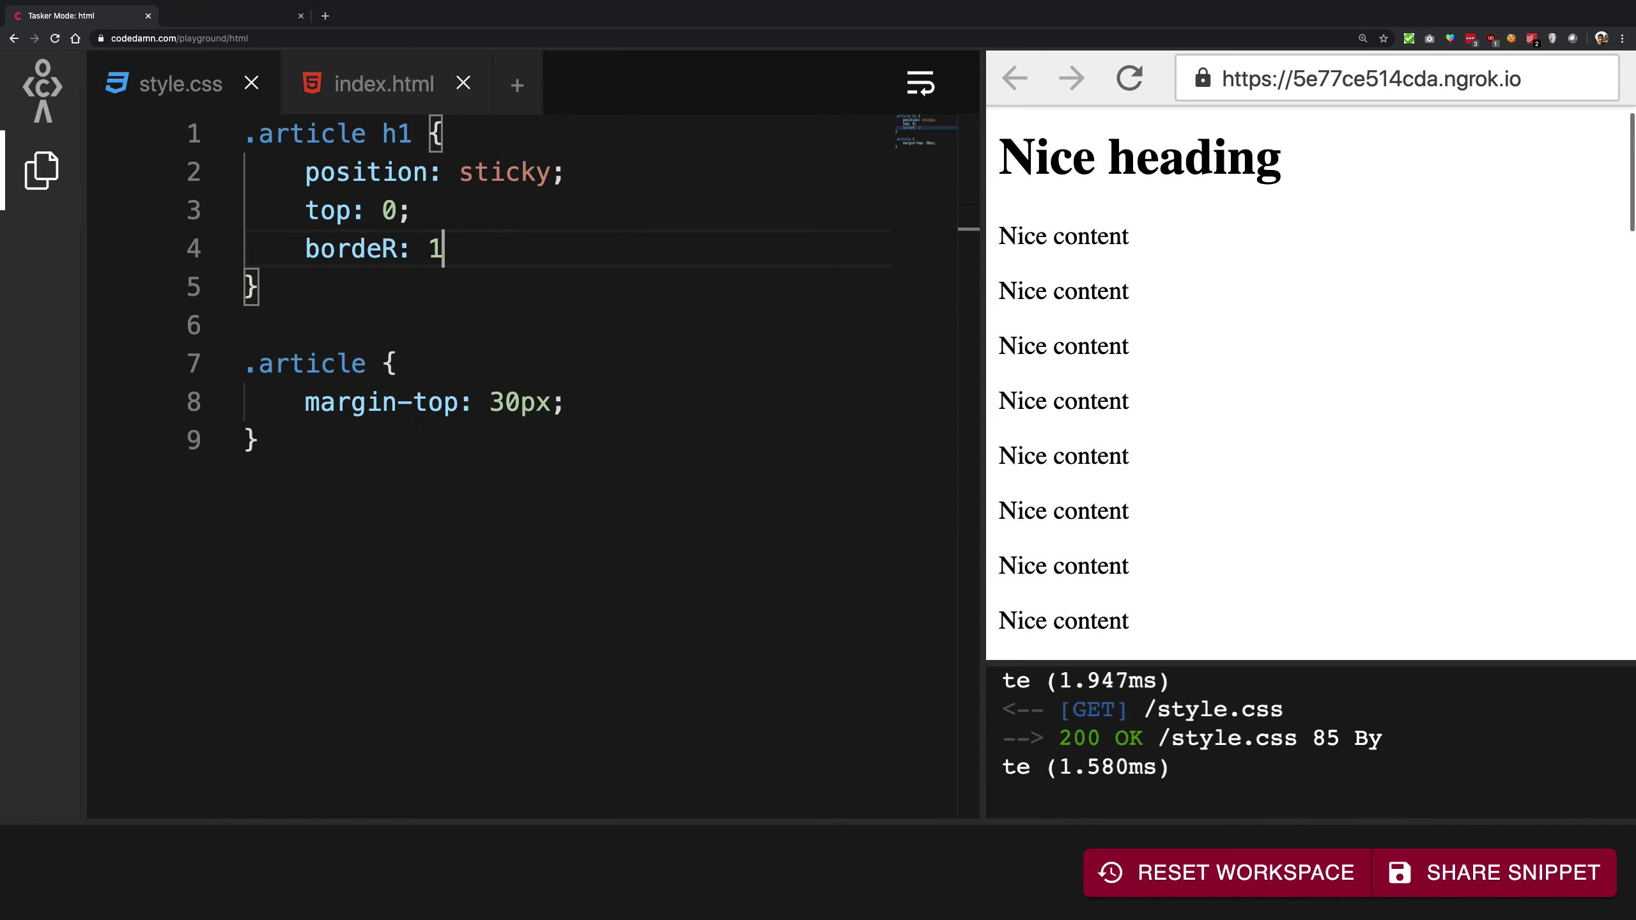
{"action": "type", "text": "px solid red;"}
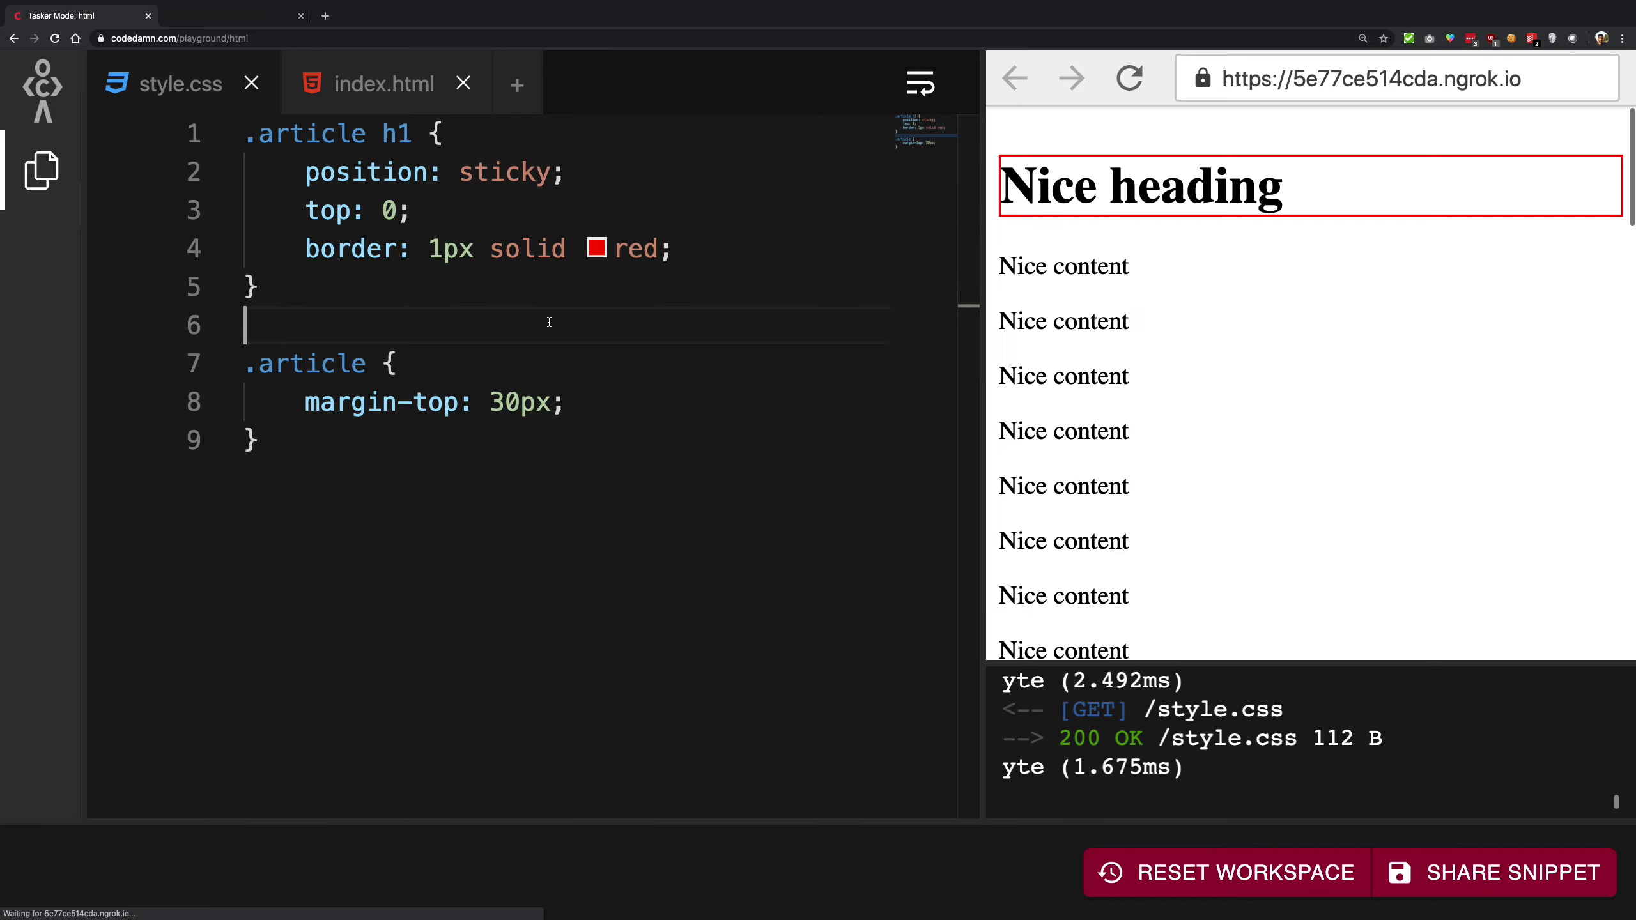
Step: Check the scrolling preview and add background: white to the heading rule
{"action": "scroll", "scroll_direction": "down", "scroll_amount": 3}
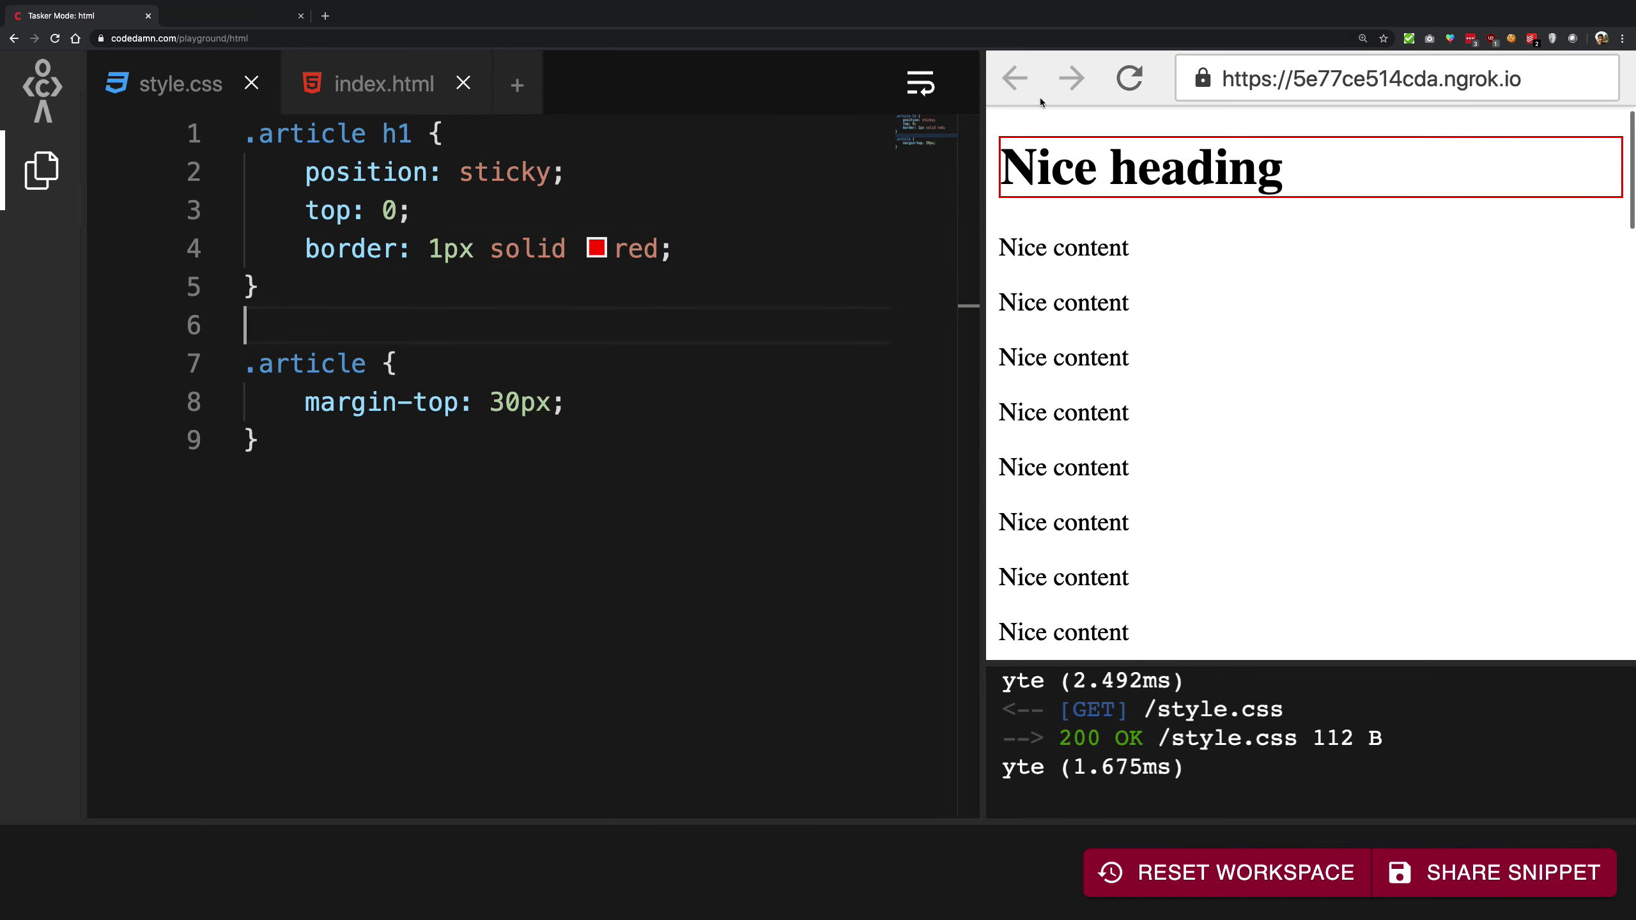
{"action": "scroll", "scroll_direction": "down", "scroll_amount": 3}
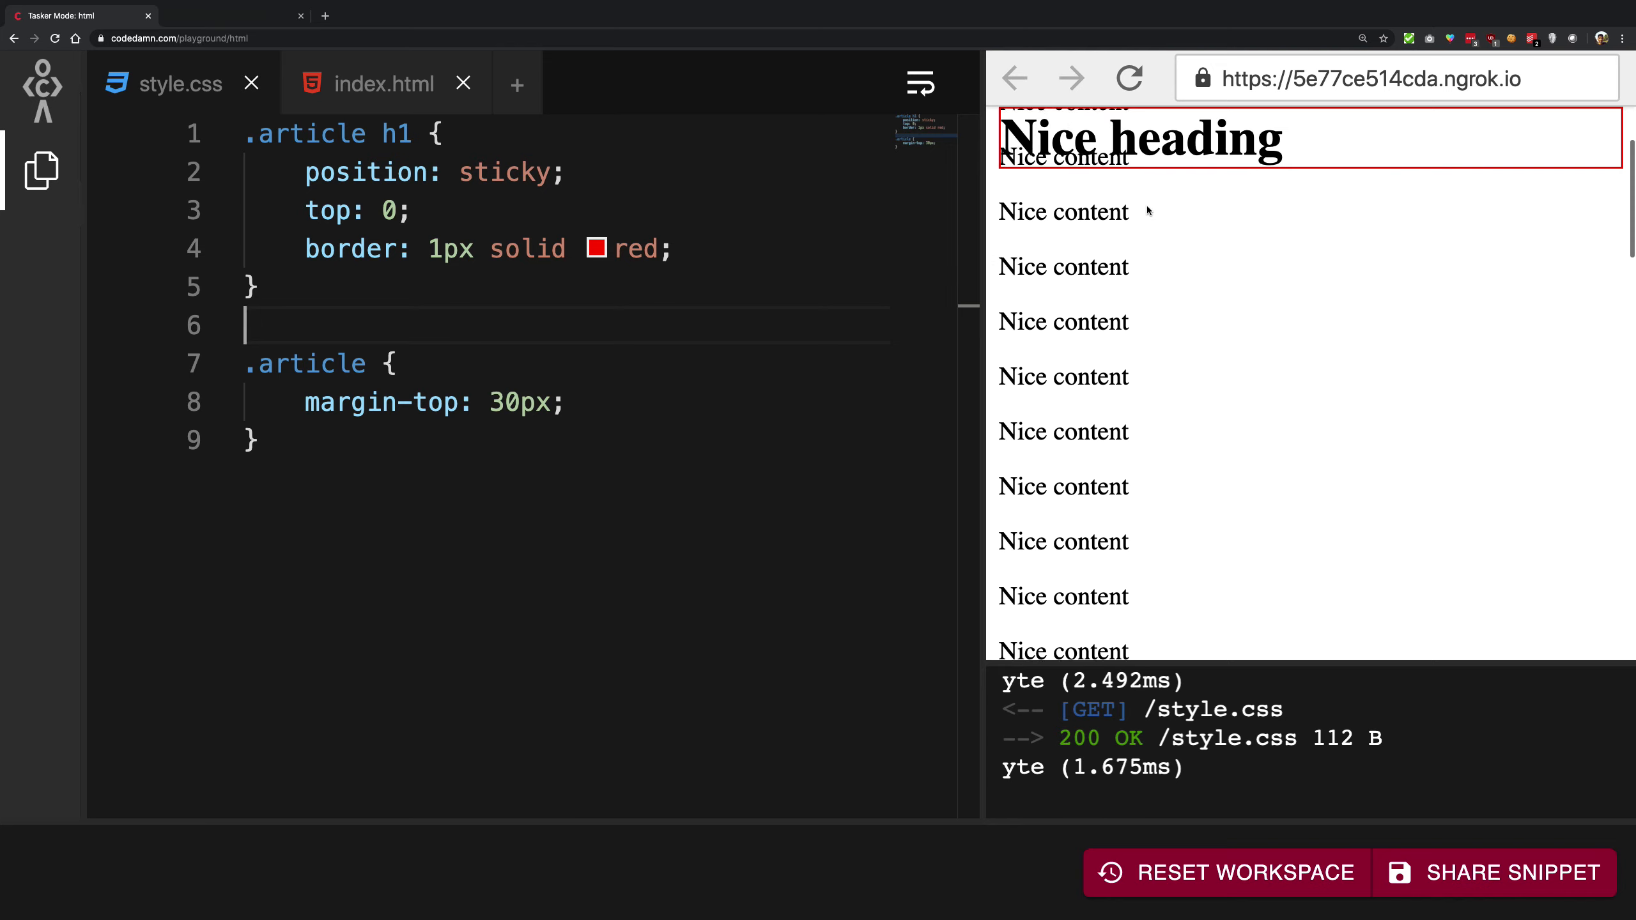
{"action": "scroll", "scroll_direction": "down", "scroll_amount": 3}
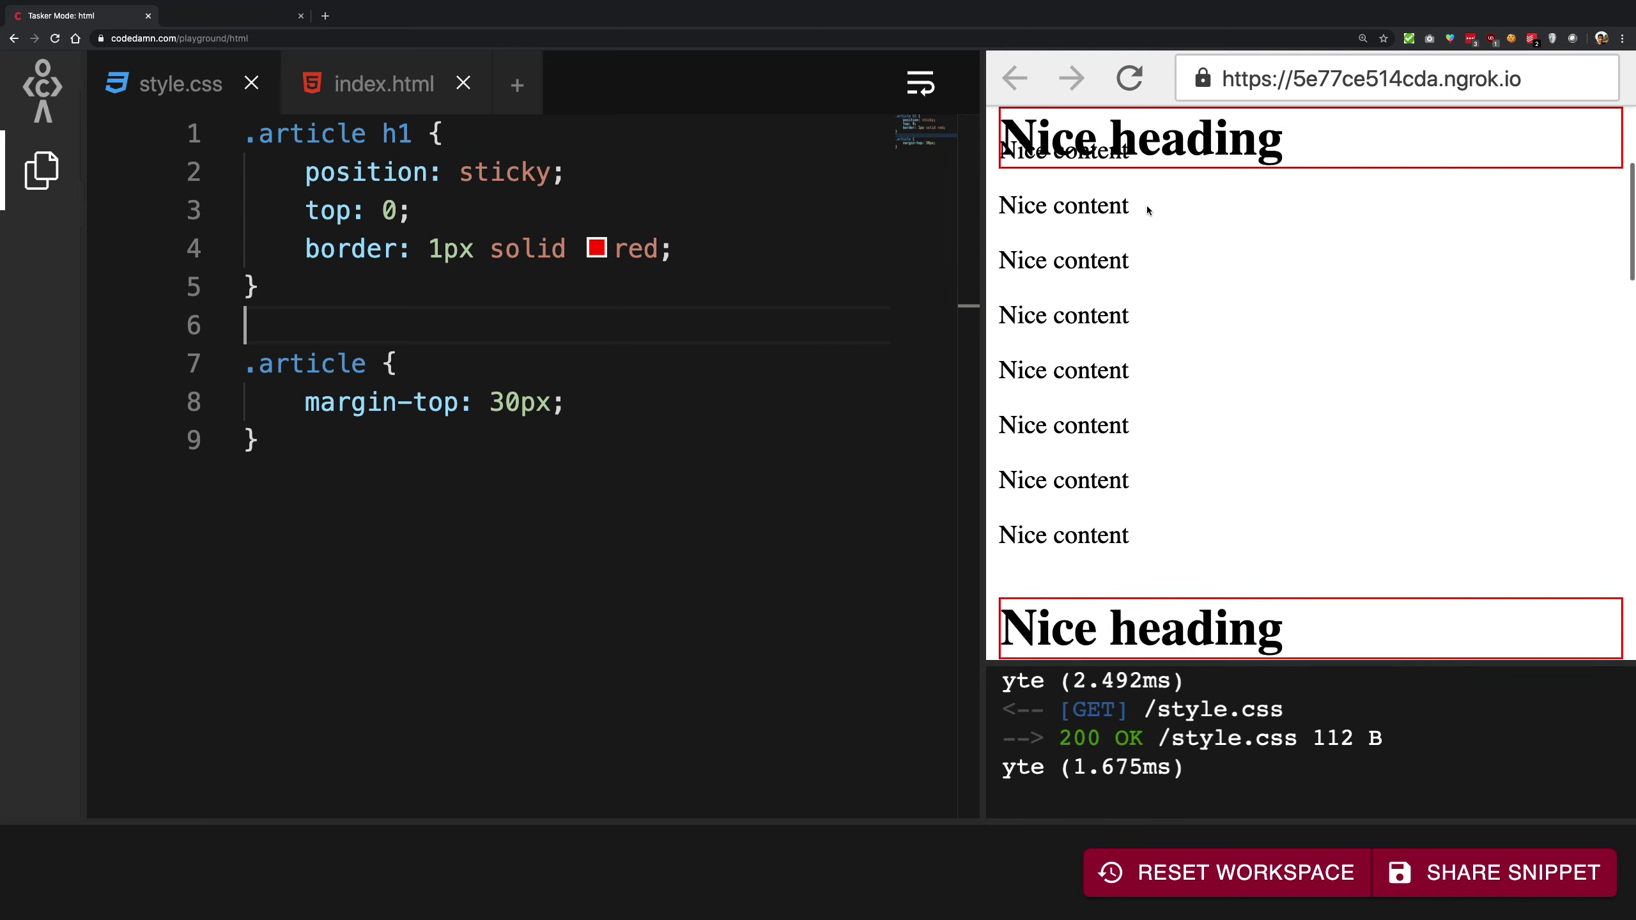
{"action": "type", "text": "background: white;"}
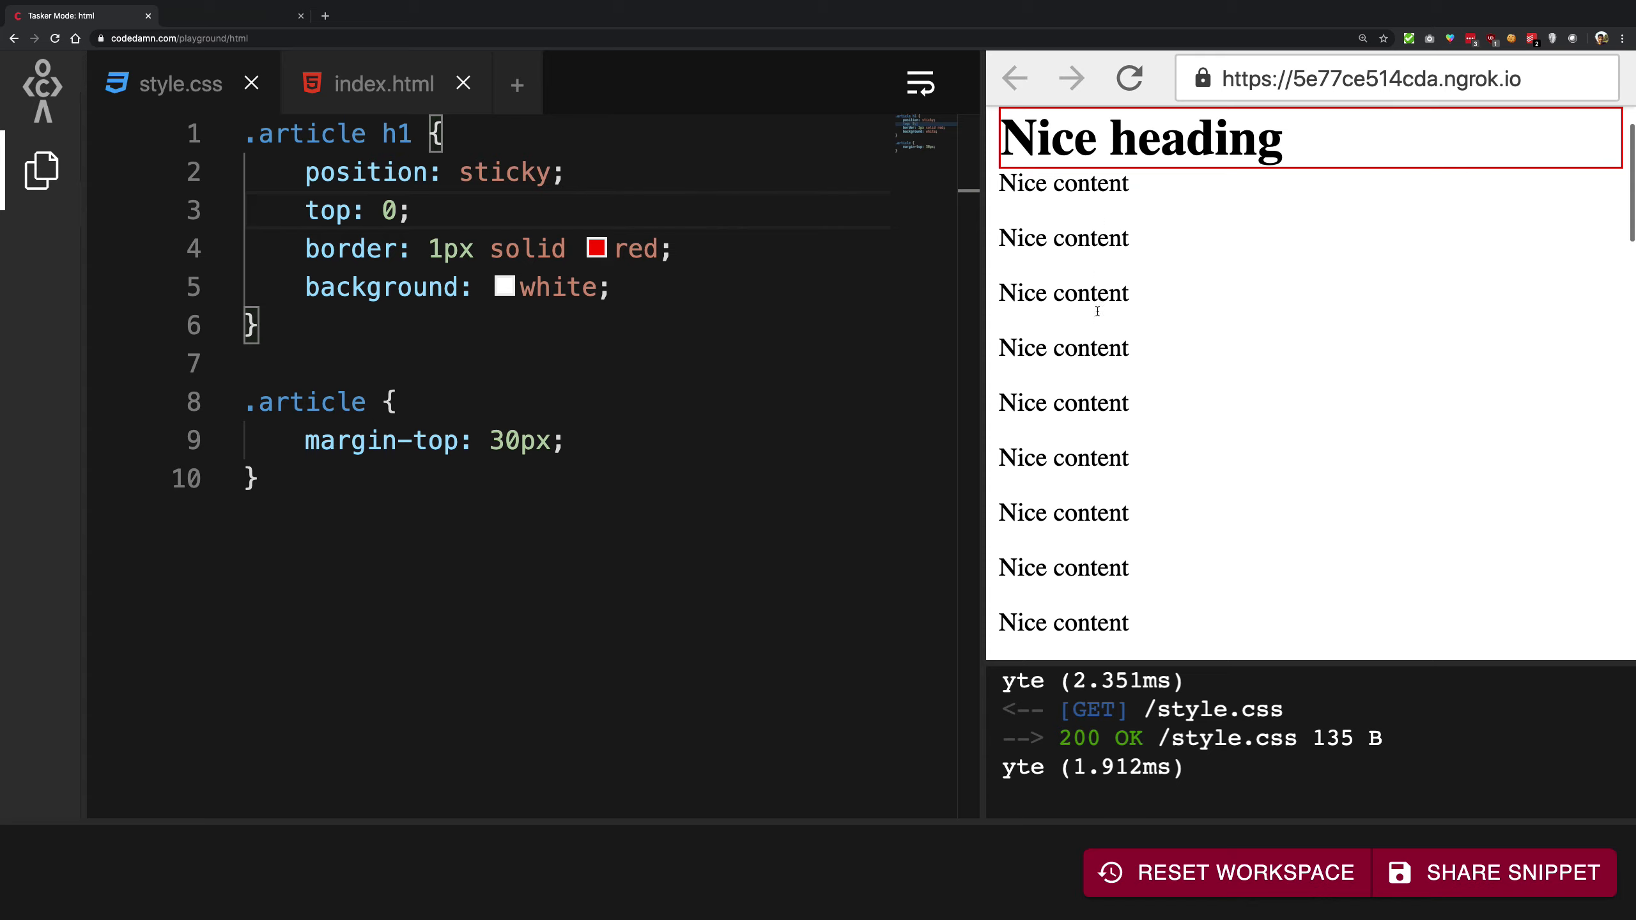
{"action": "scroll", "scroll_direction": "down", "scroll_amount": 3}
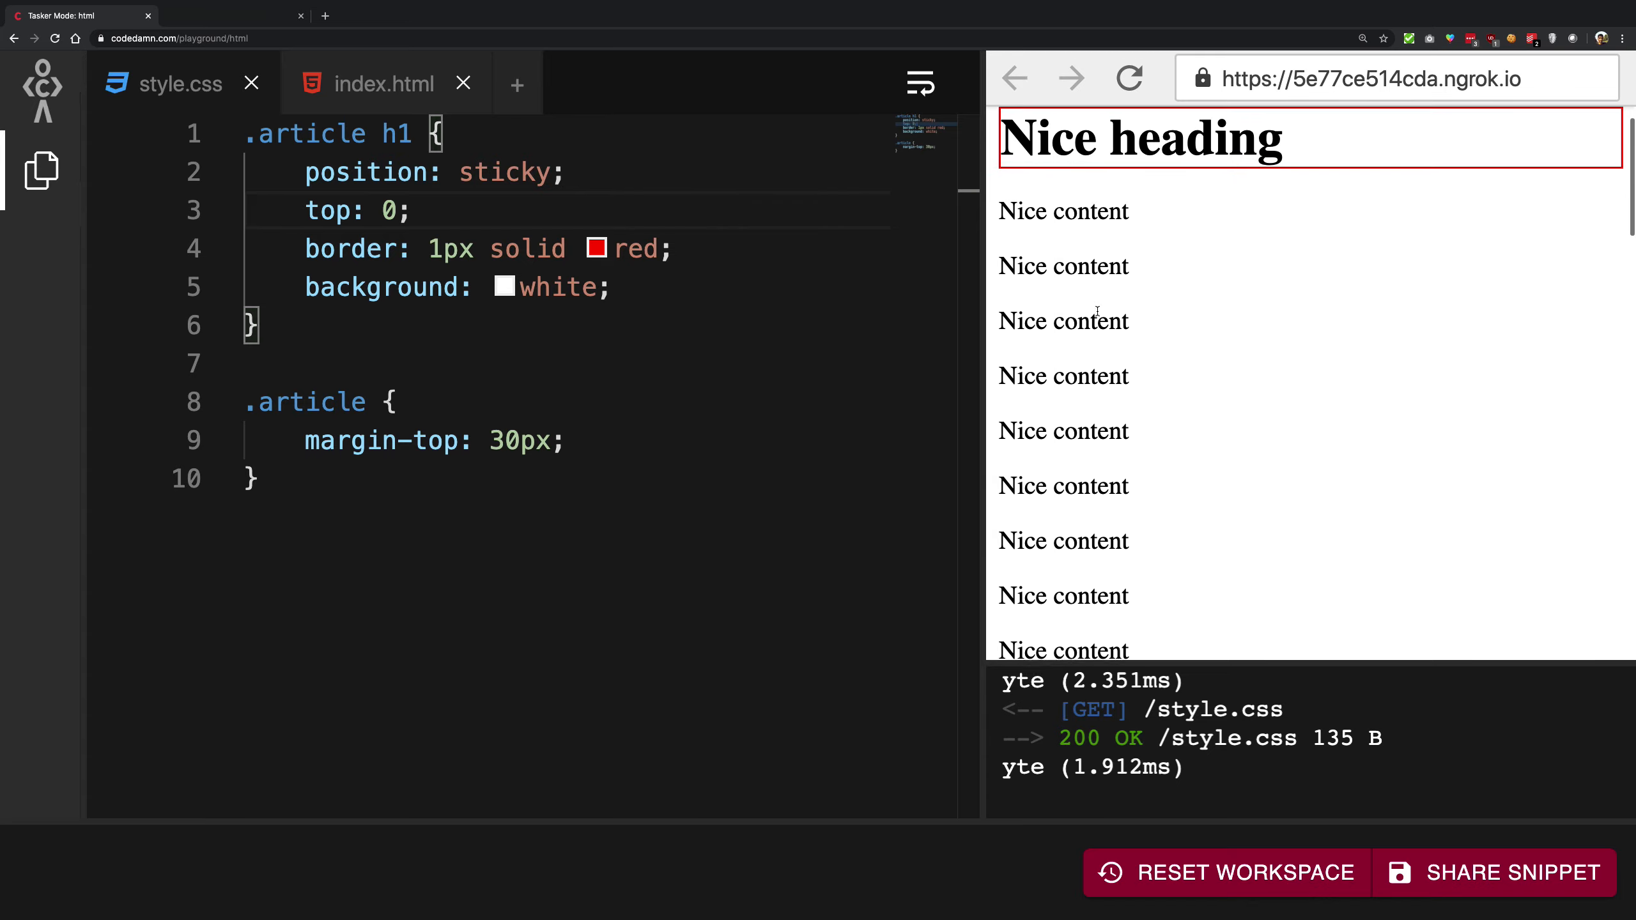
{"action": "scroll", "scroll_direction": "down", "scroll_amount": 3}
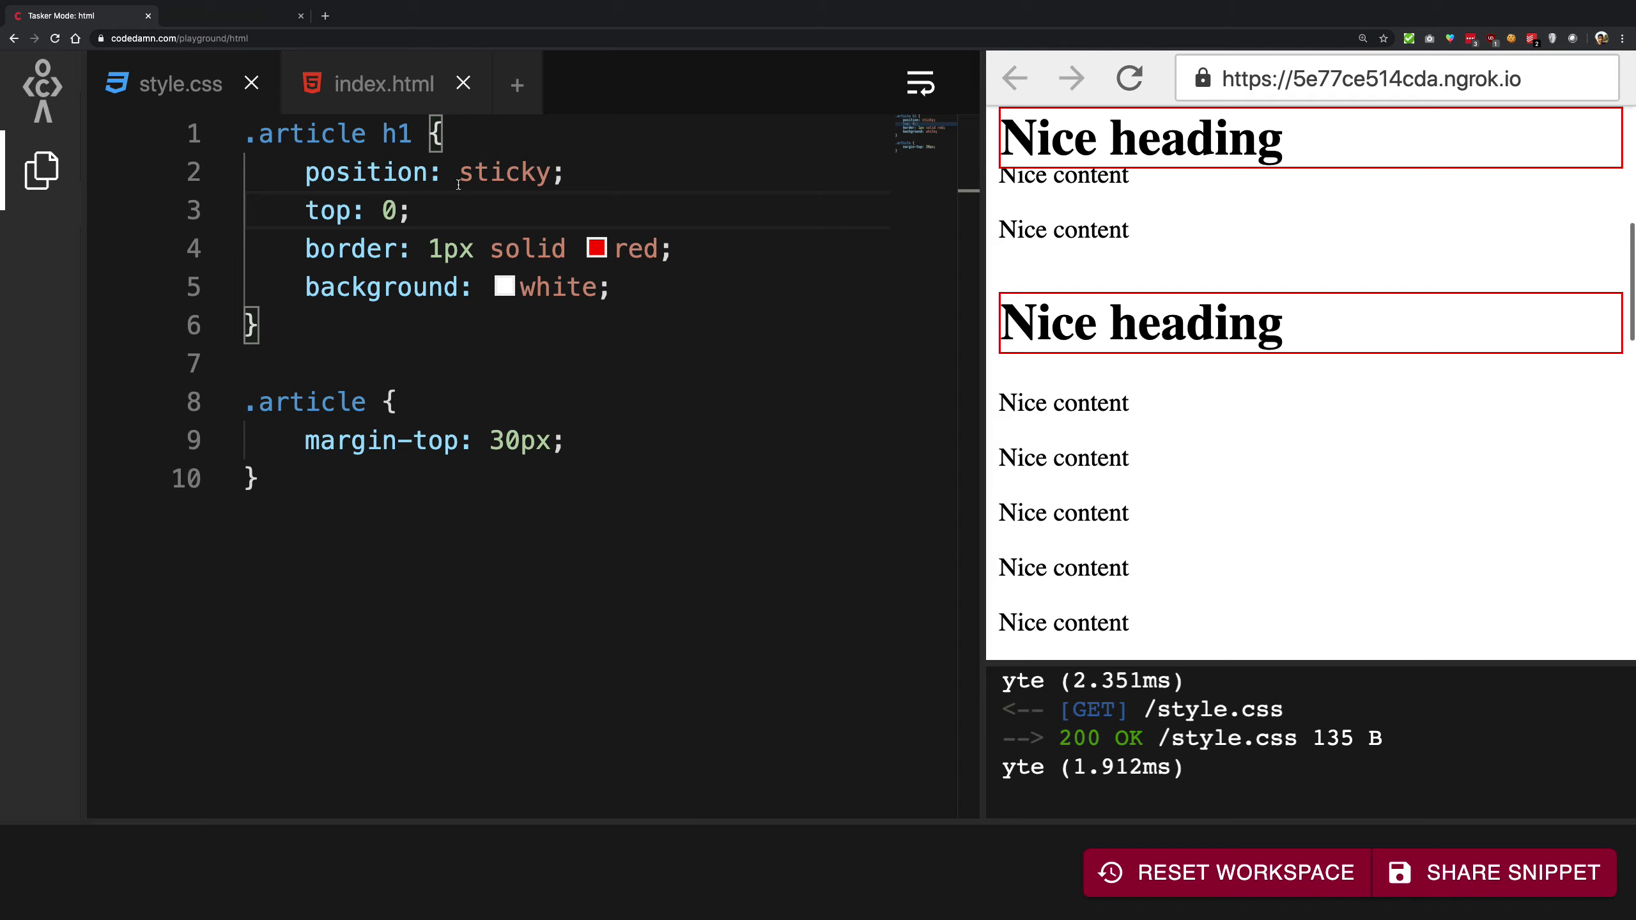
{"action": "scroll", "scroll_direction": "down", "scroll_amount": 3}
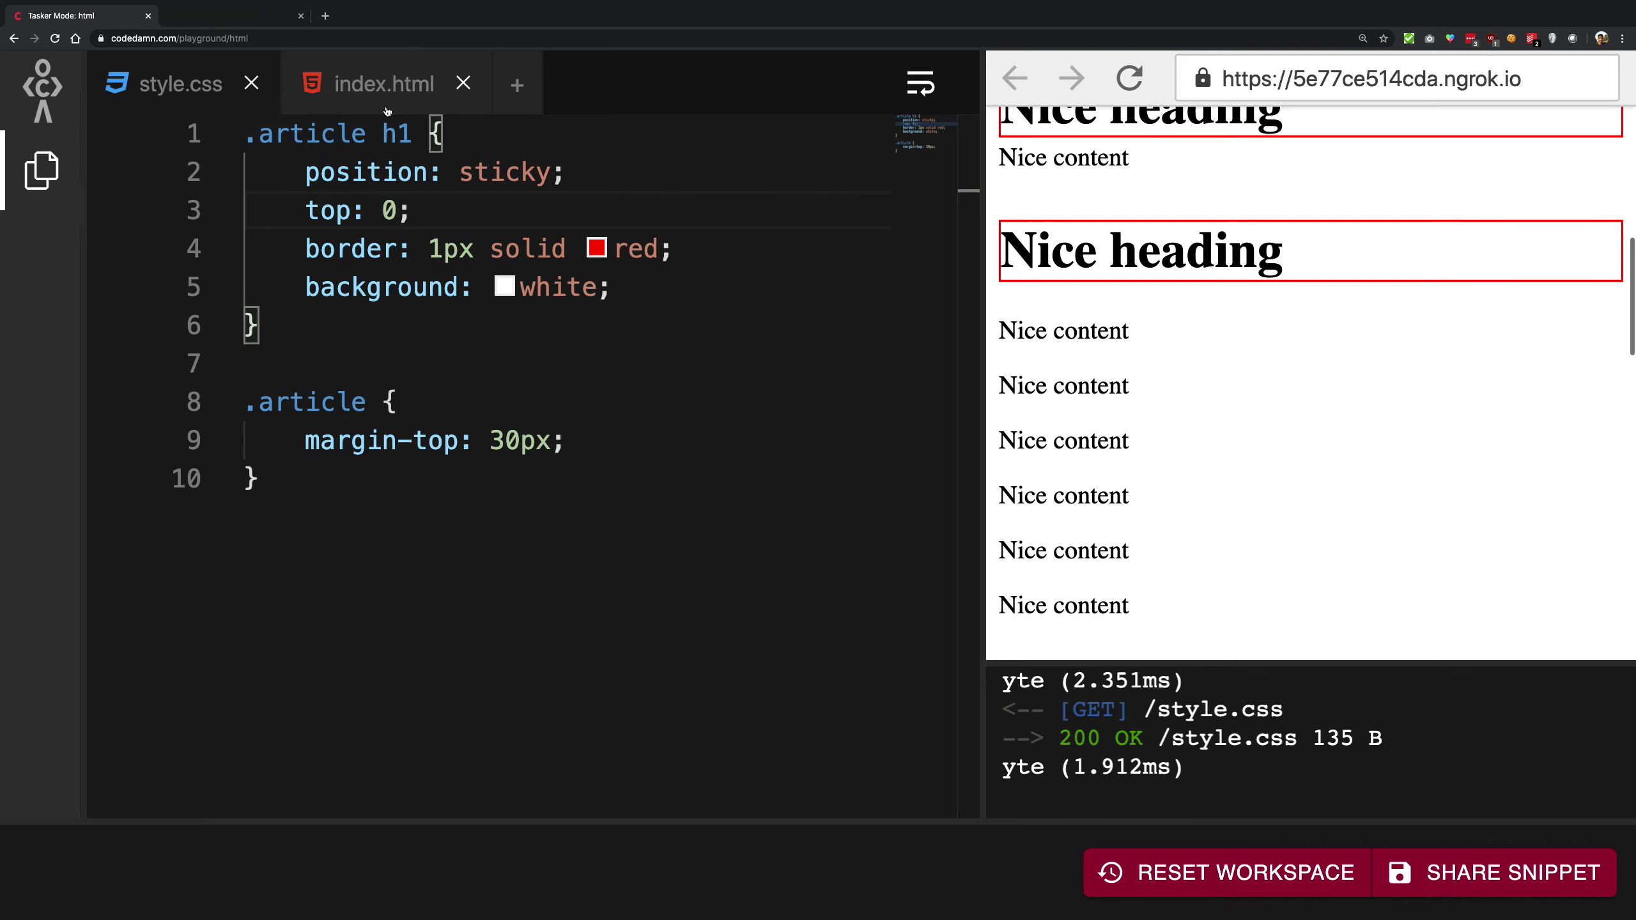
{"action": "left_click", "coordinate": [384, 84]}
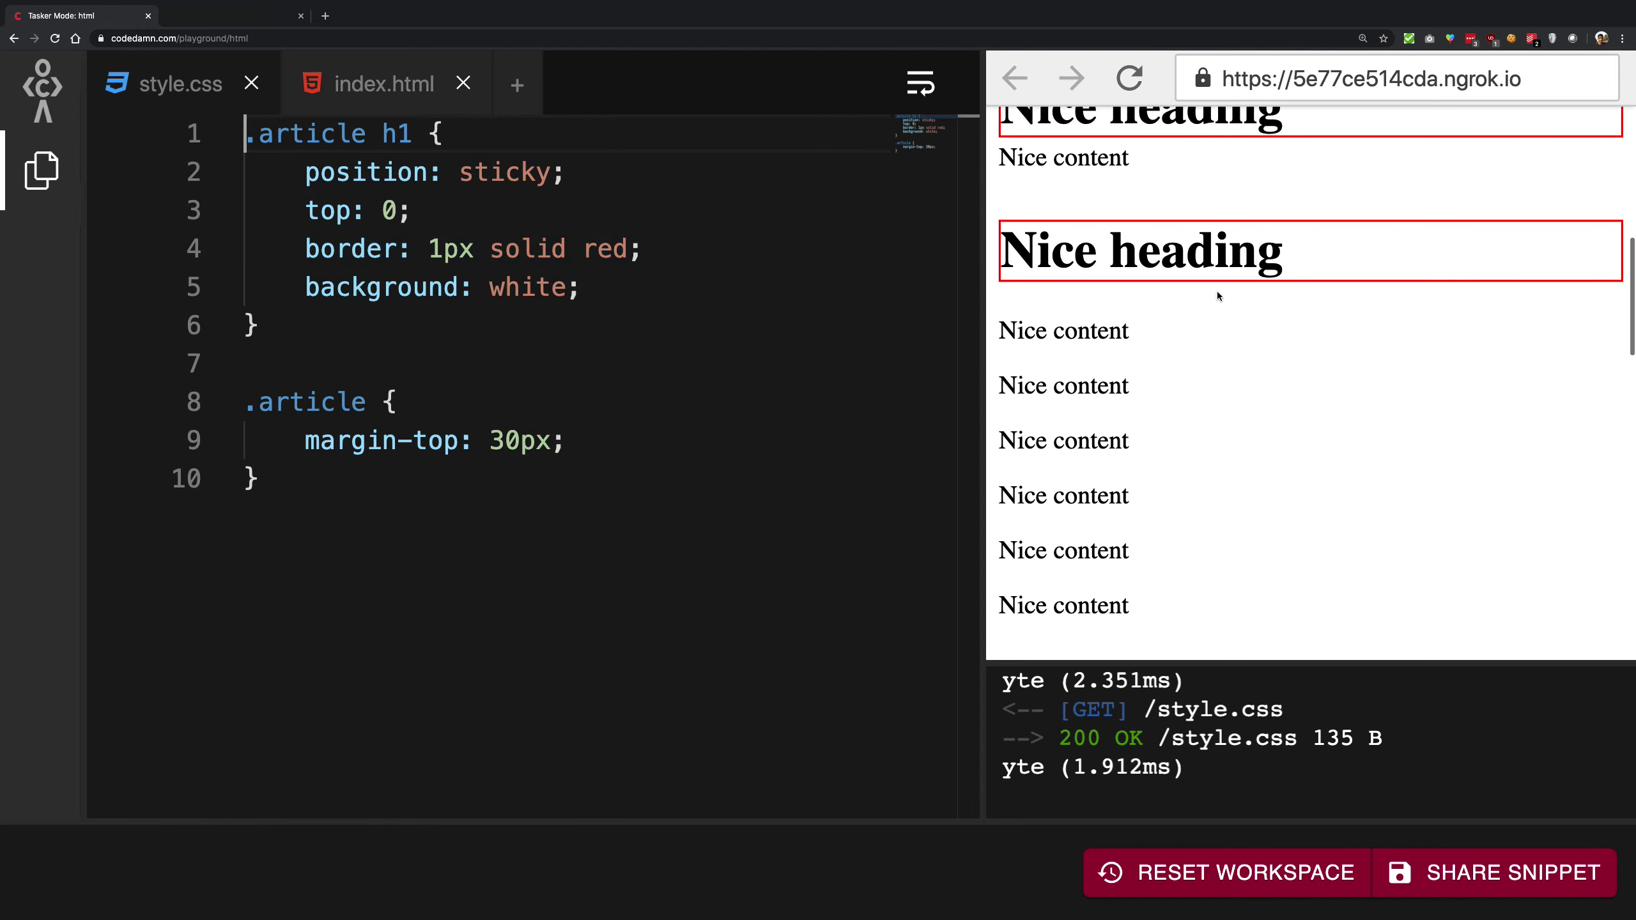
{"action": "scroll", "scroll_direction": "down", "scroll_amount": 3}
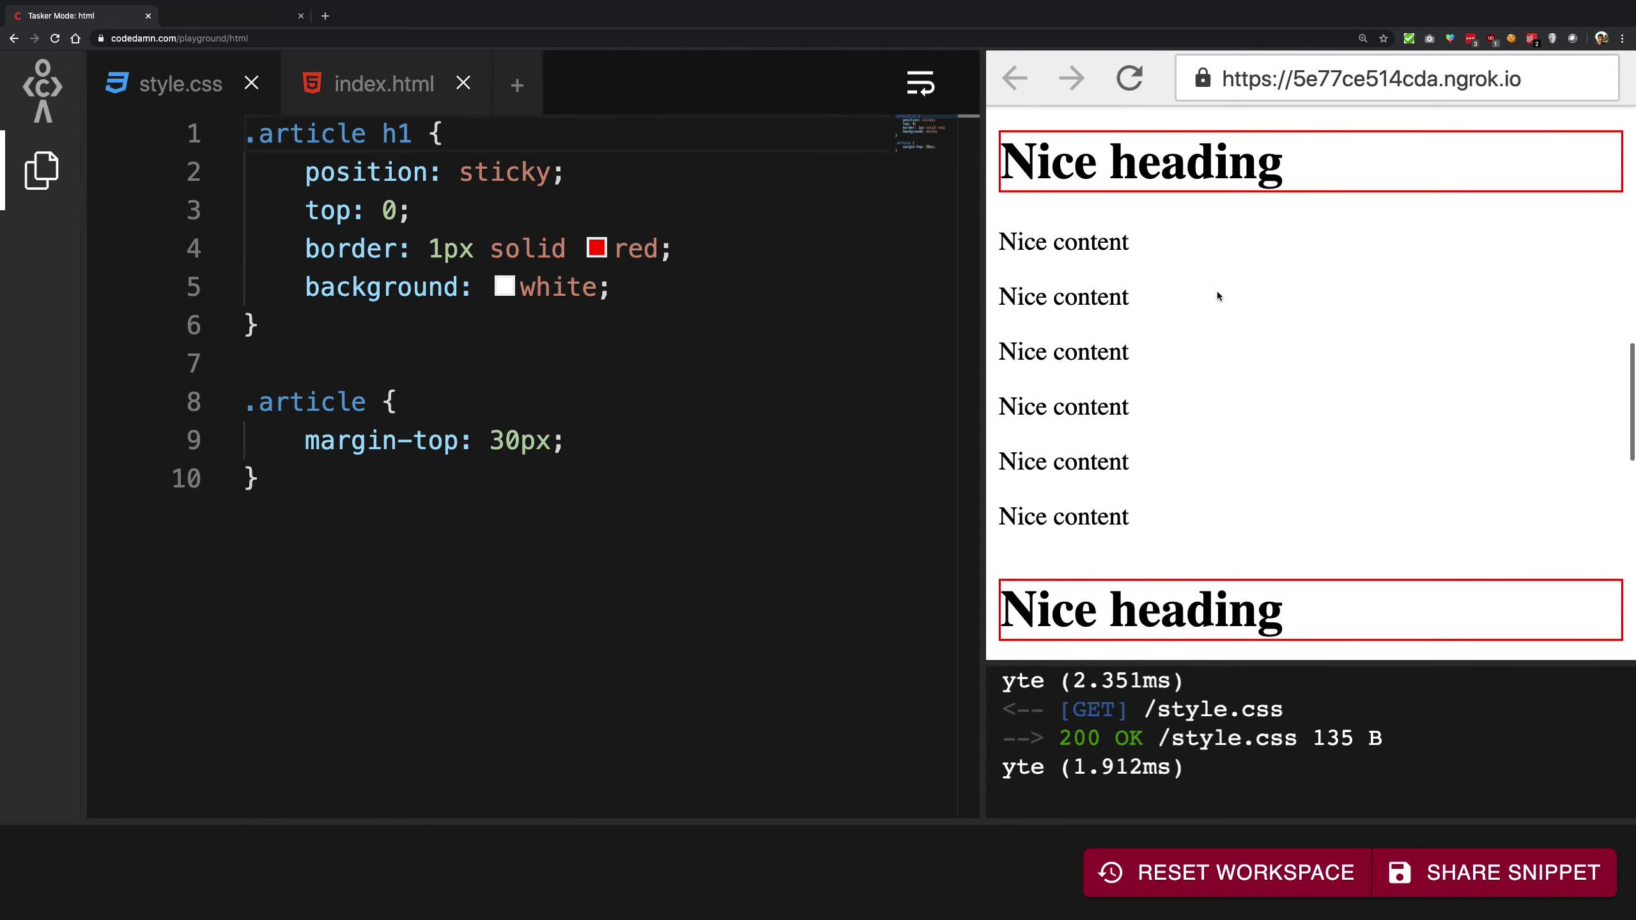
{"action": "scroll", "scroll_direction": "down", "scroll_amount": 3}
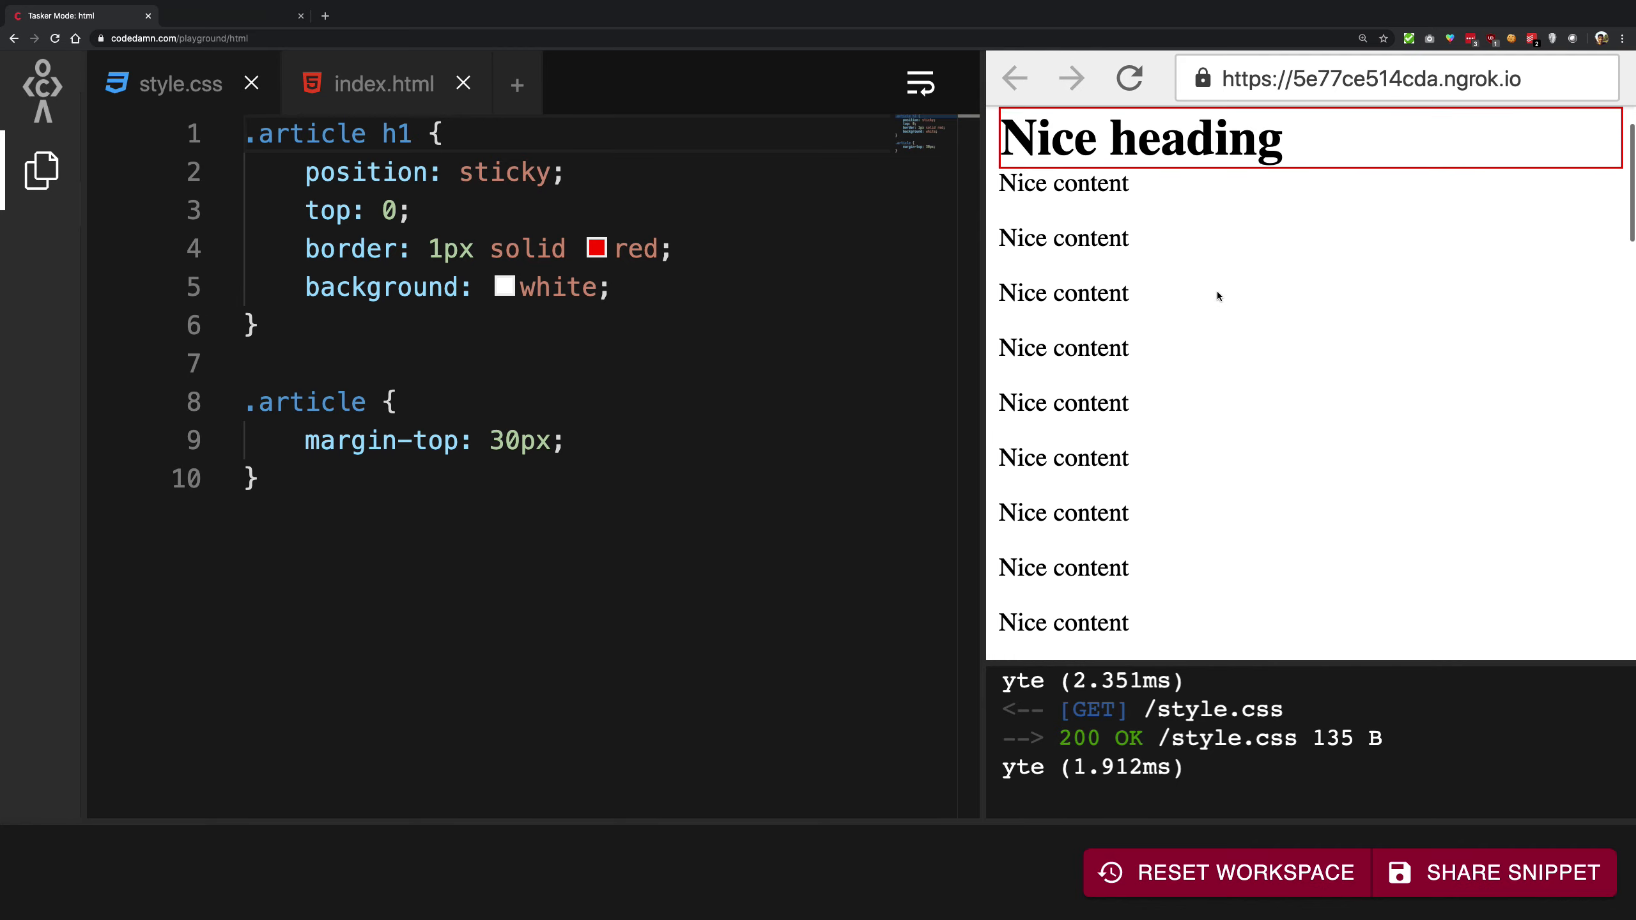
{"action": "scroll", "scroll_direction": "down", "scroll_amount": 3}
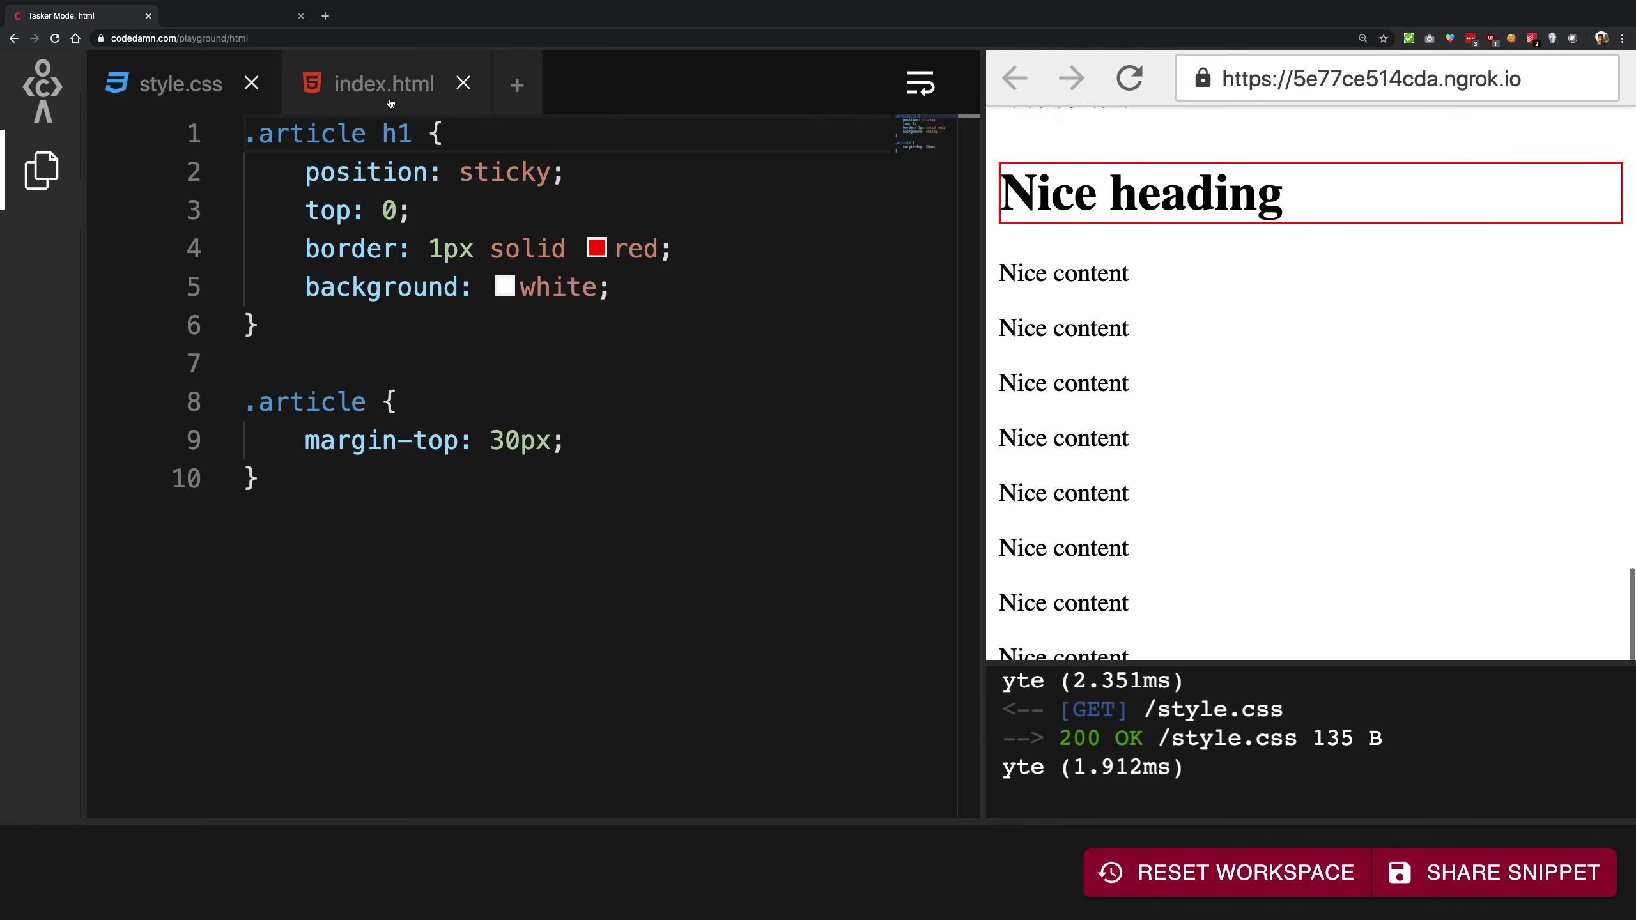
Step: In index.html, retitle the article h1s 'About Me', 'What I do' and 'Fav. Programming languages' headings
{"action": "left_click", "coordinate": [386, 84]}
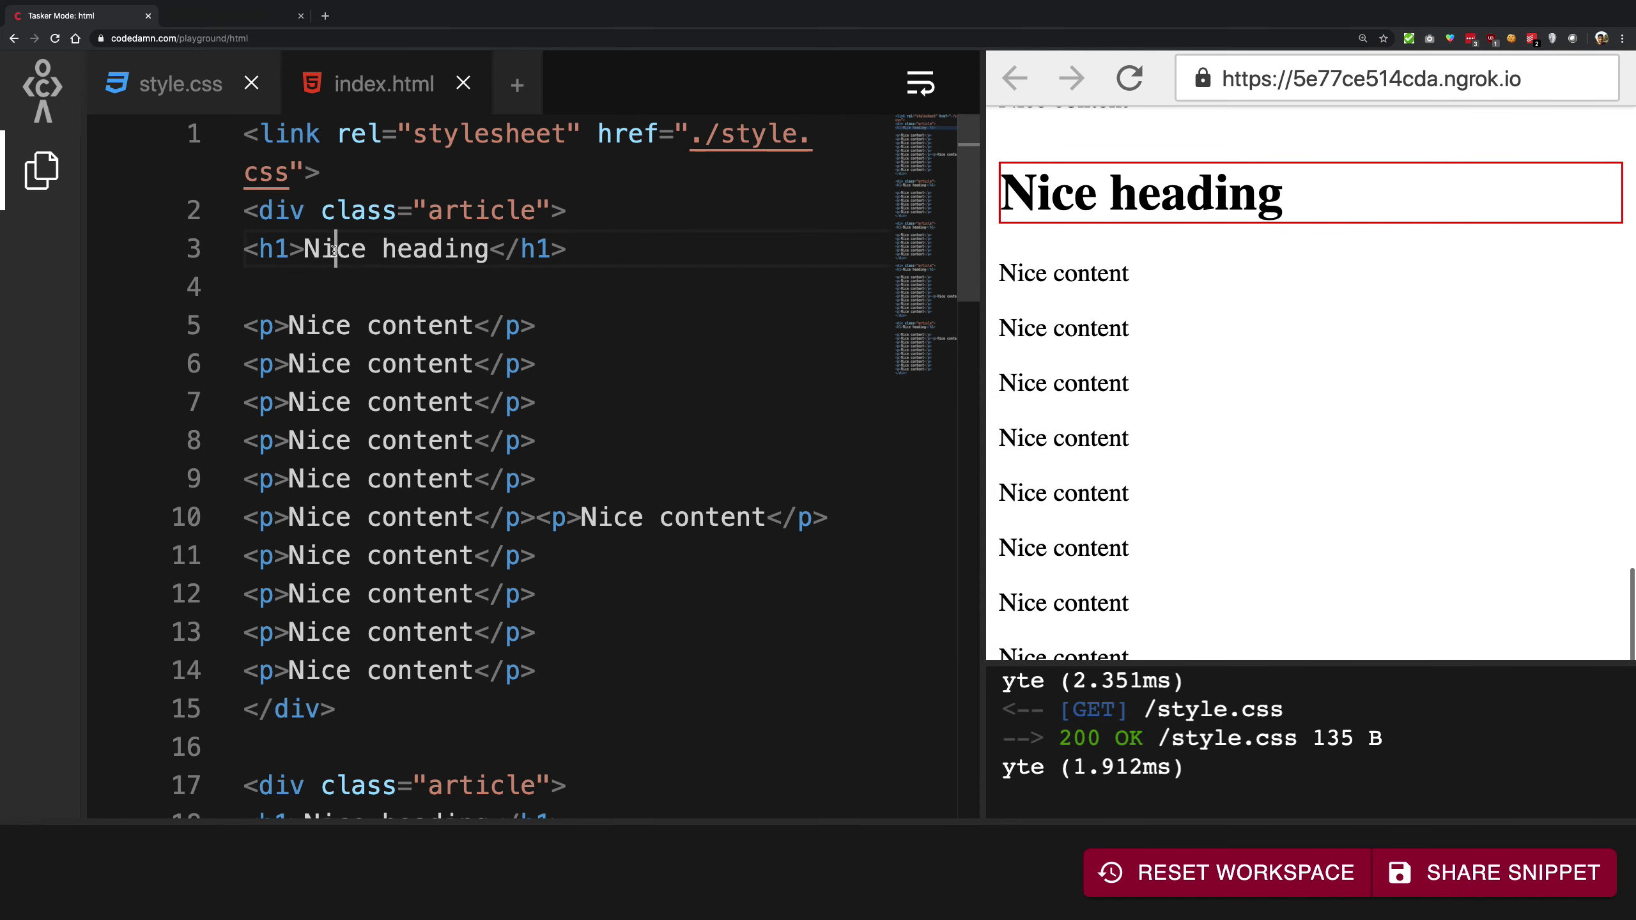
{"action": "type", "text": "About Me"}
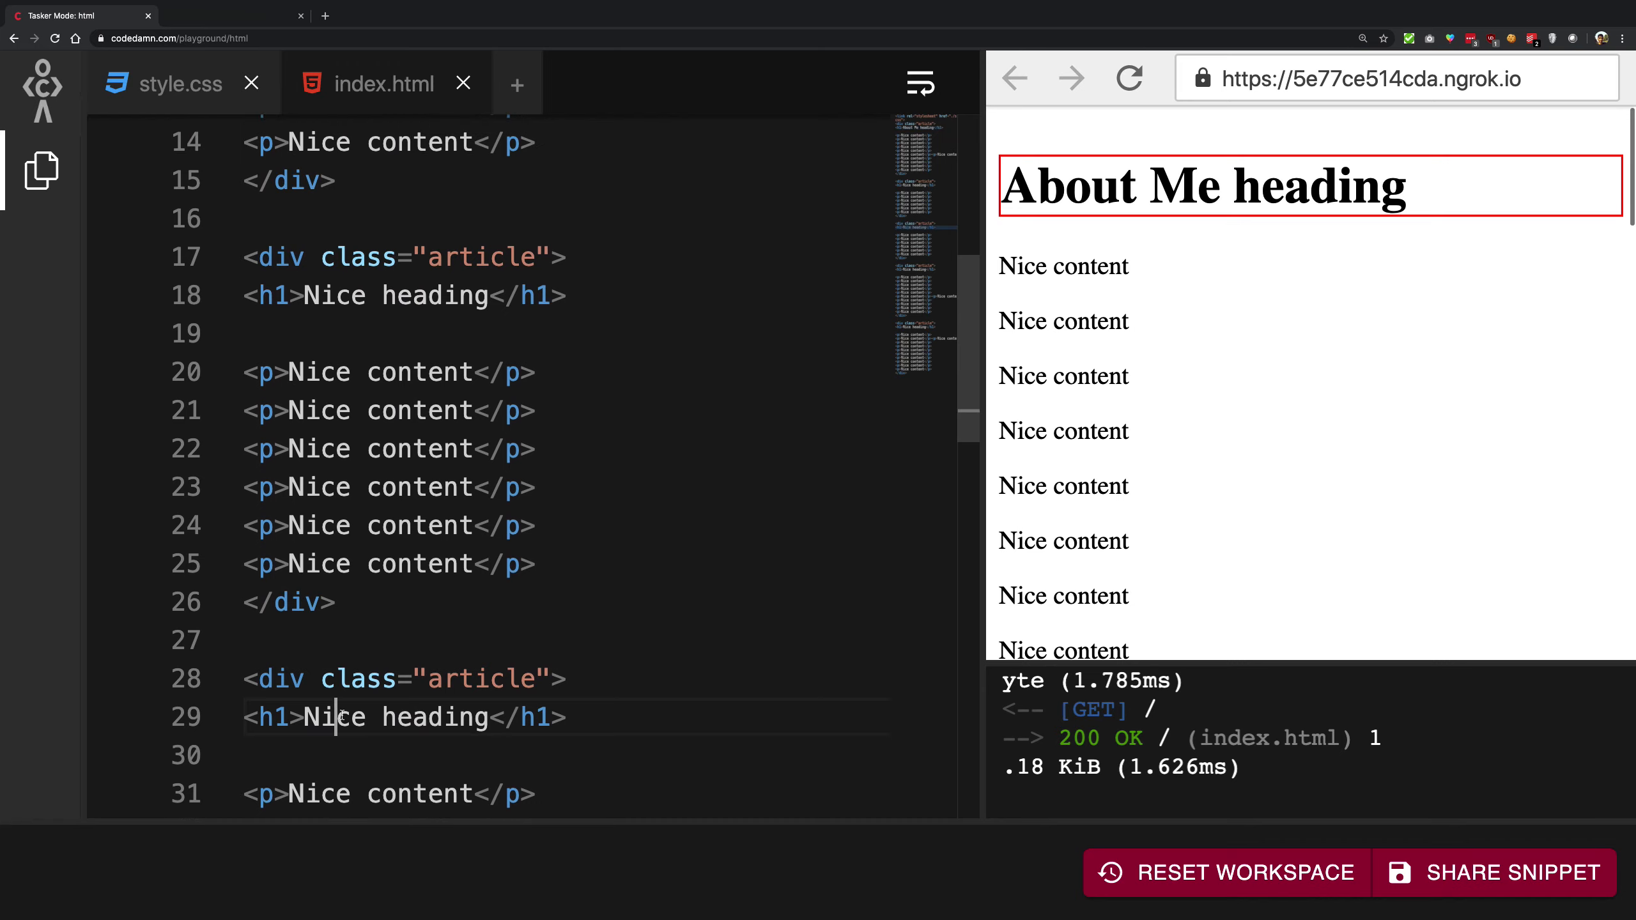
{"action": "type", "text": "What I do"}
{"action": "left_click", "coordinate": [569, 295]}
{"action": "type", "text": "Fav"}
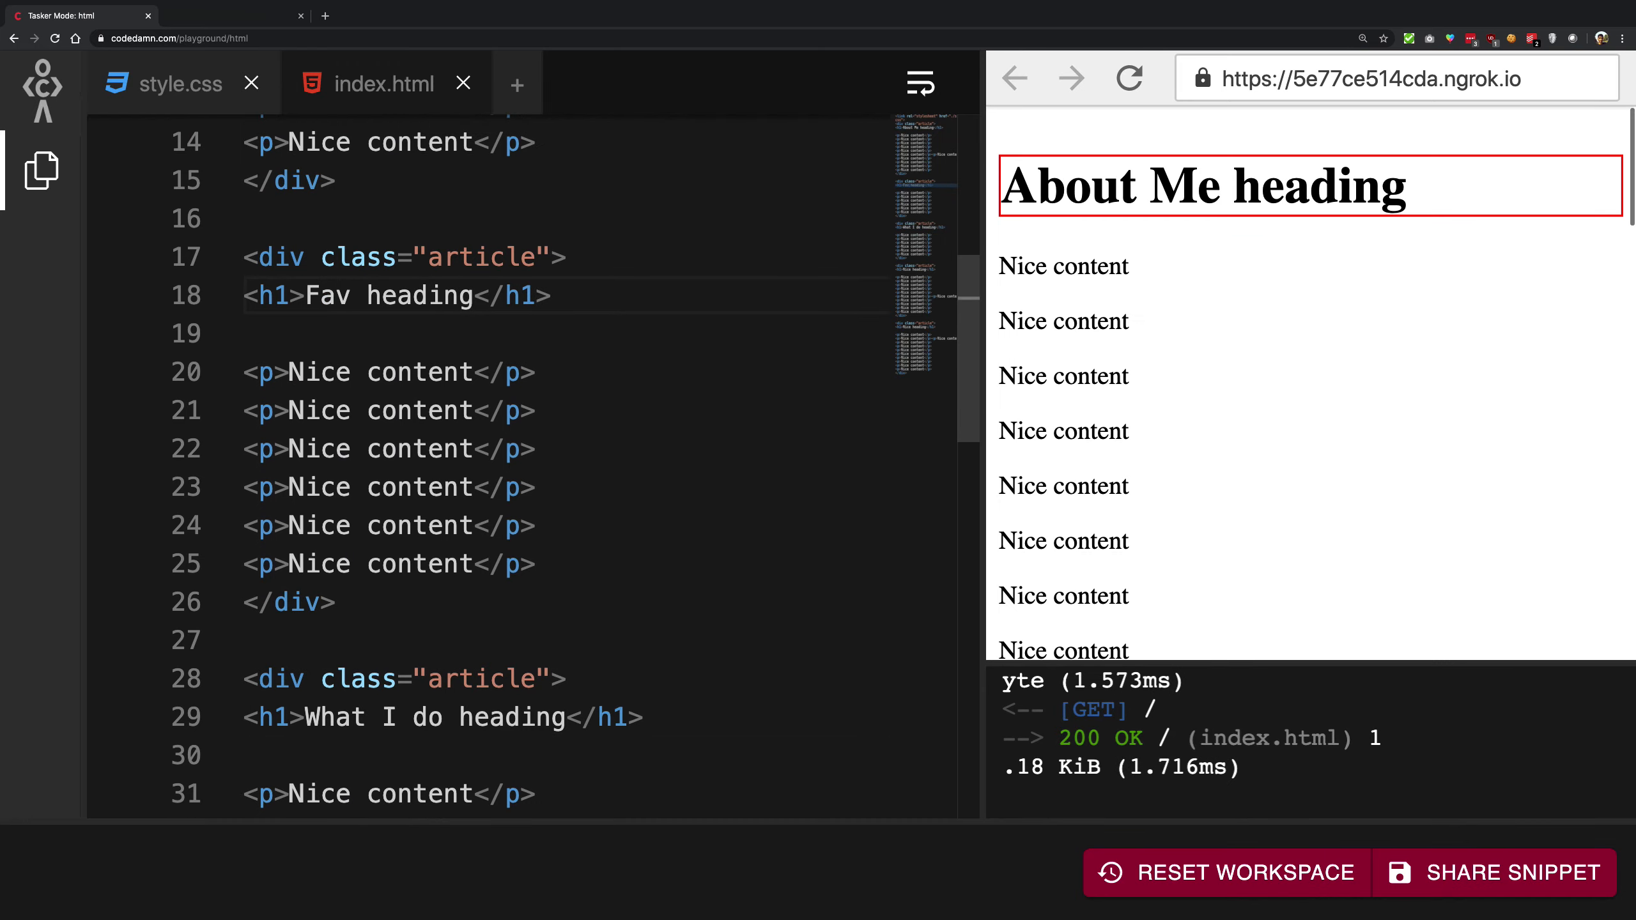
{"action": "type", "text": ". Progrmi"}
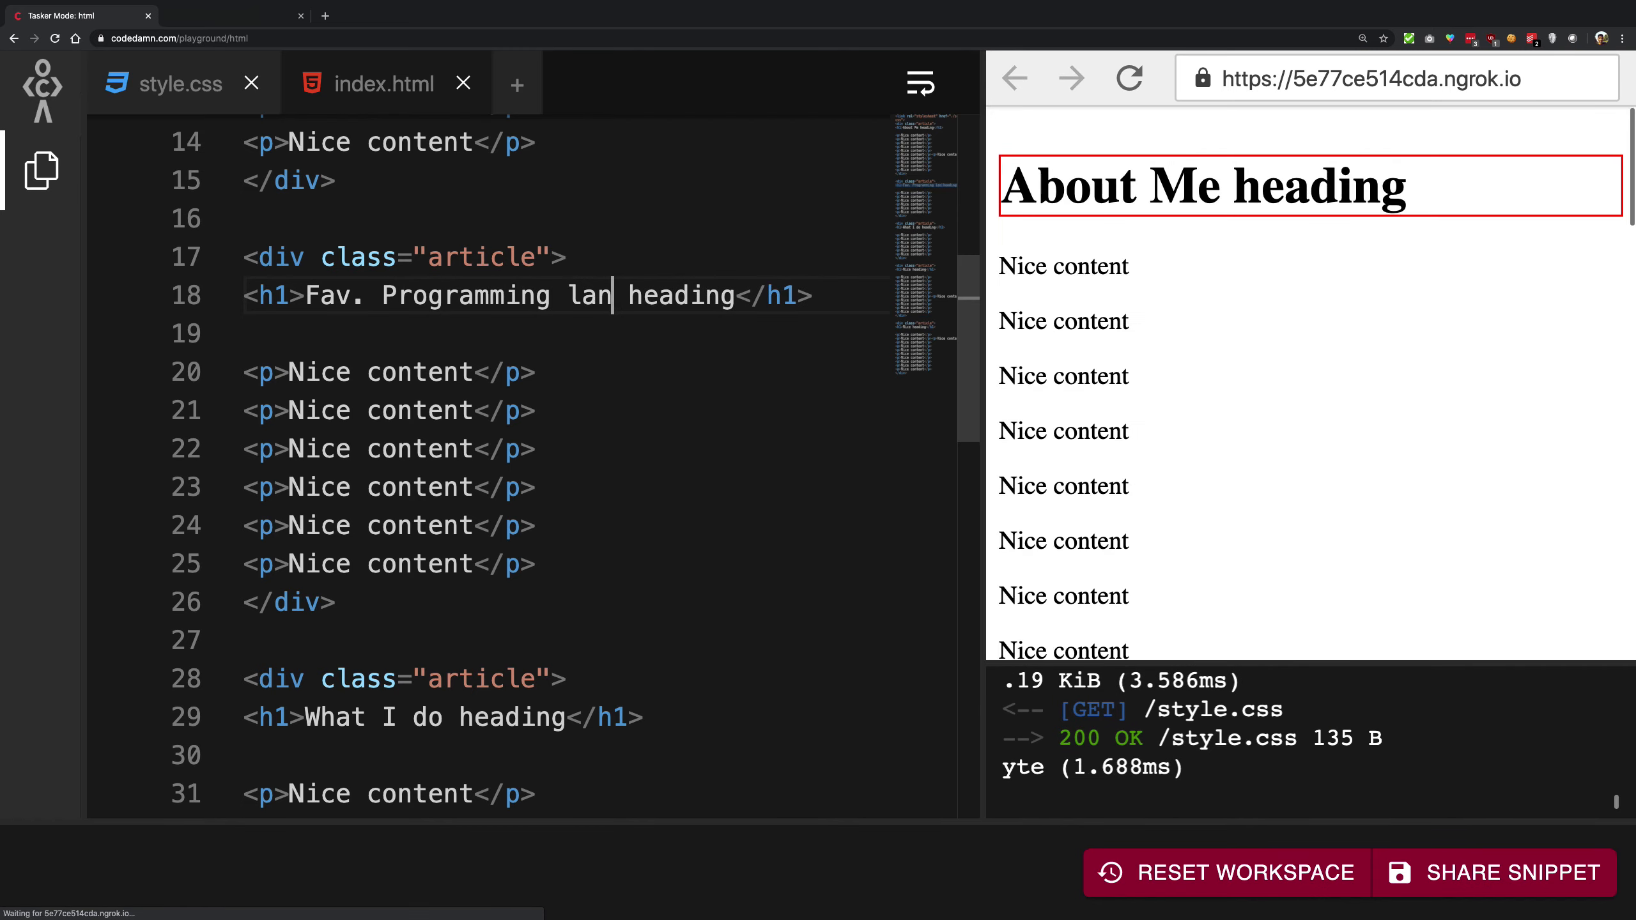
{"action": "type", "text": "guages"}
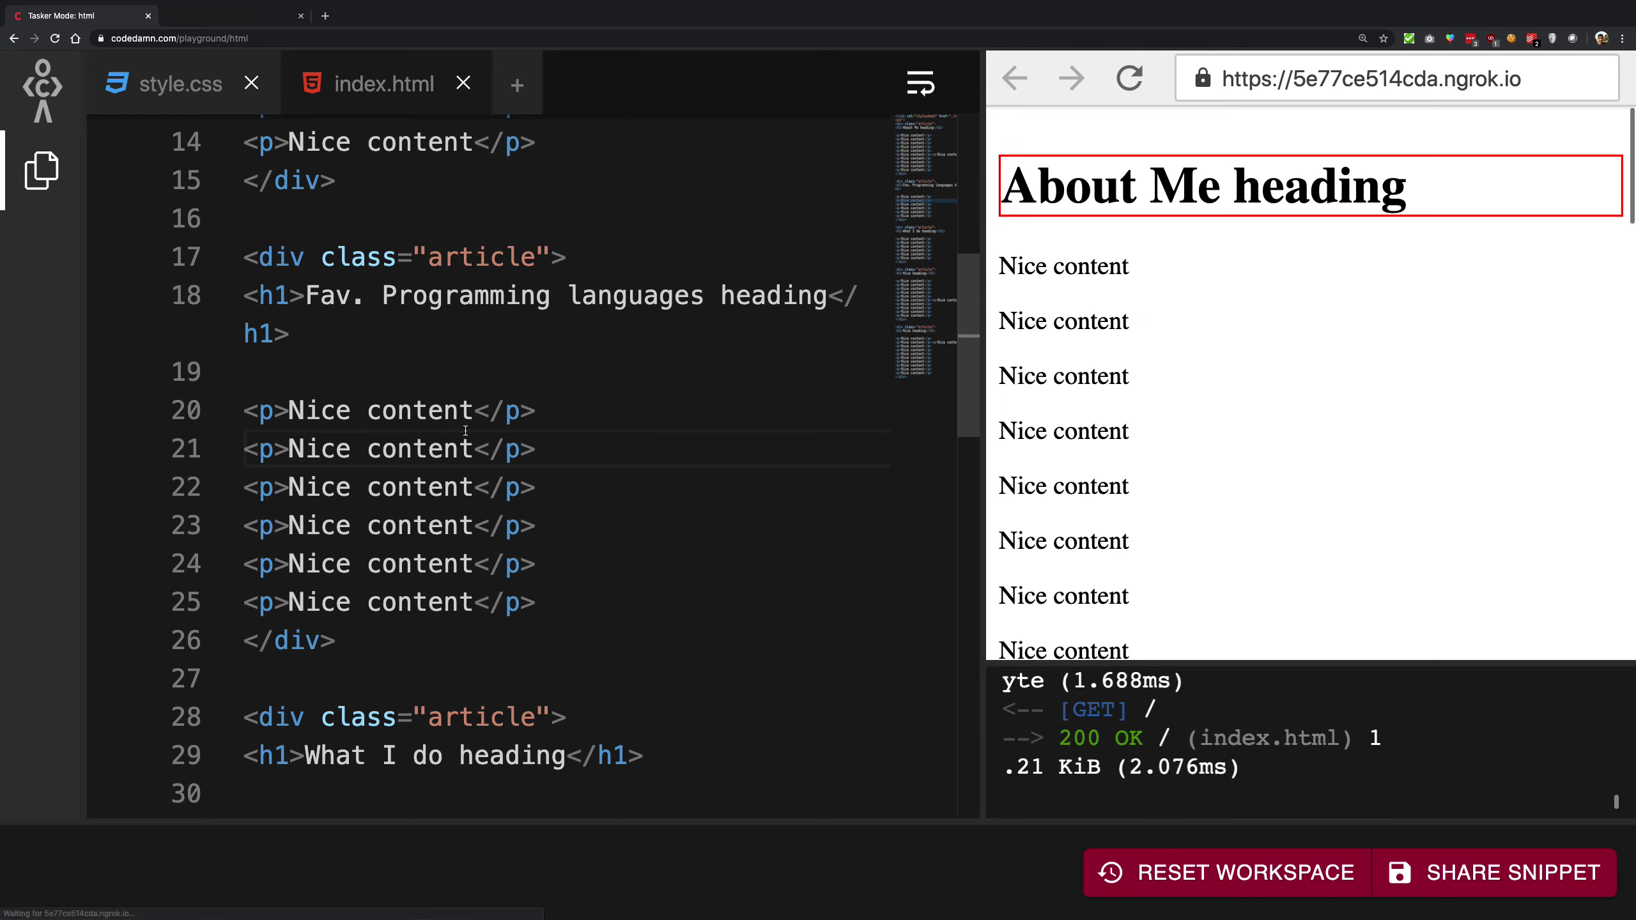
{"action": "scroll", "scroll_direction": "down", "scroll_amount": 3}
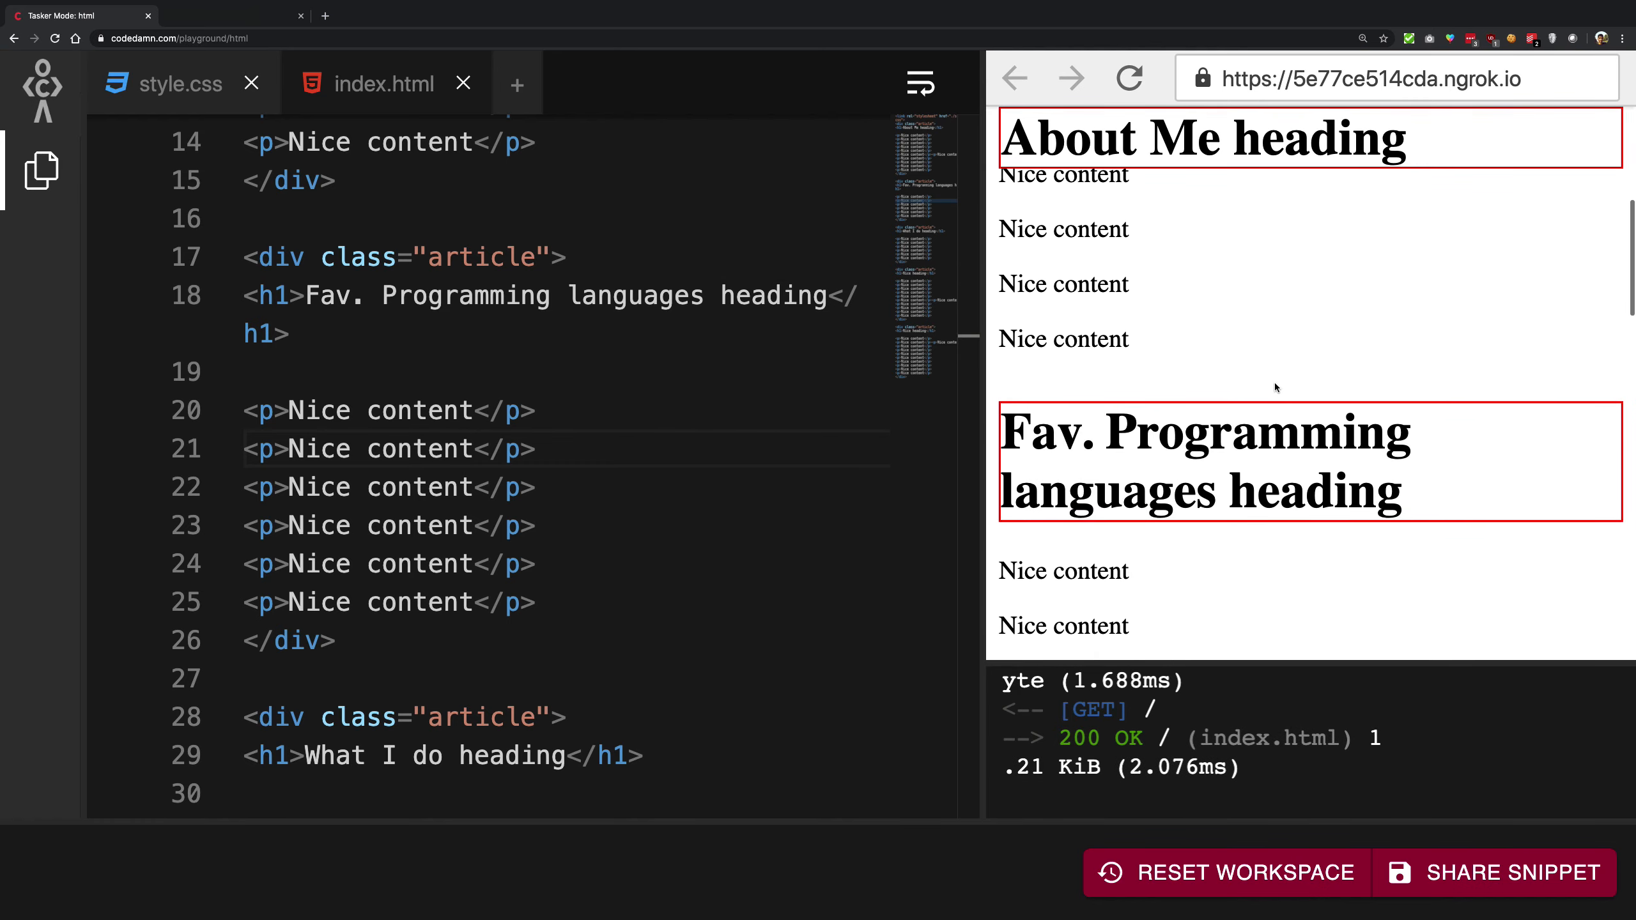
{"action": "scroll", "scroll_direction": "down", "scroll_amount": 3}
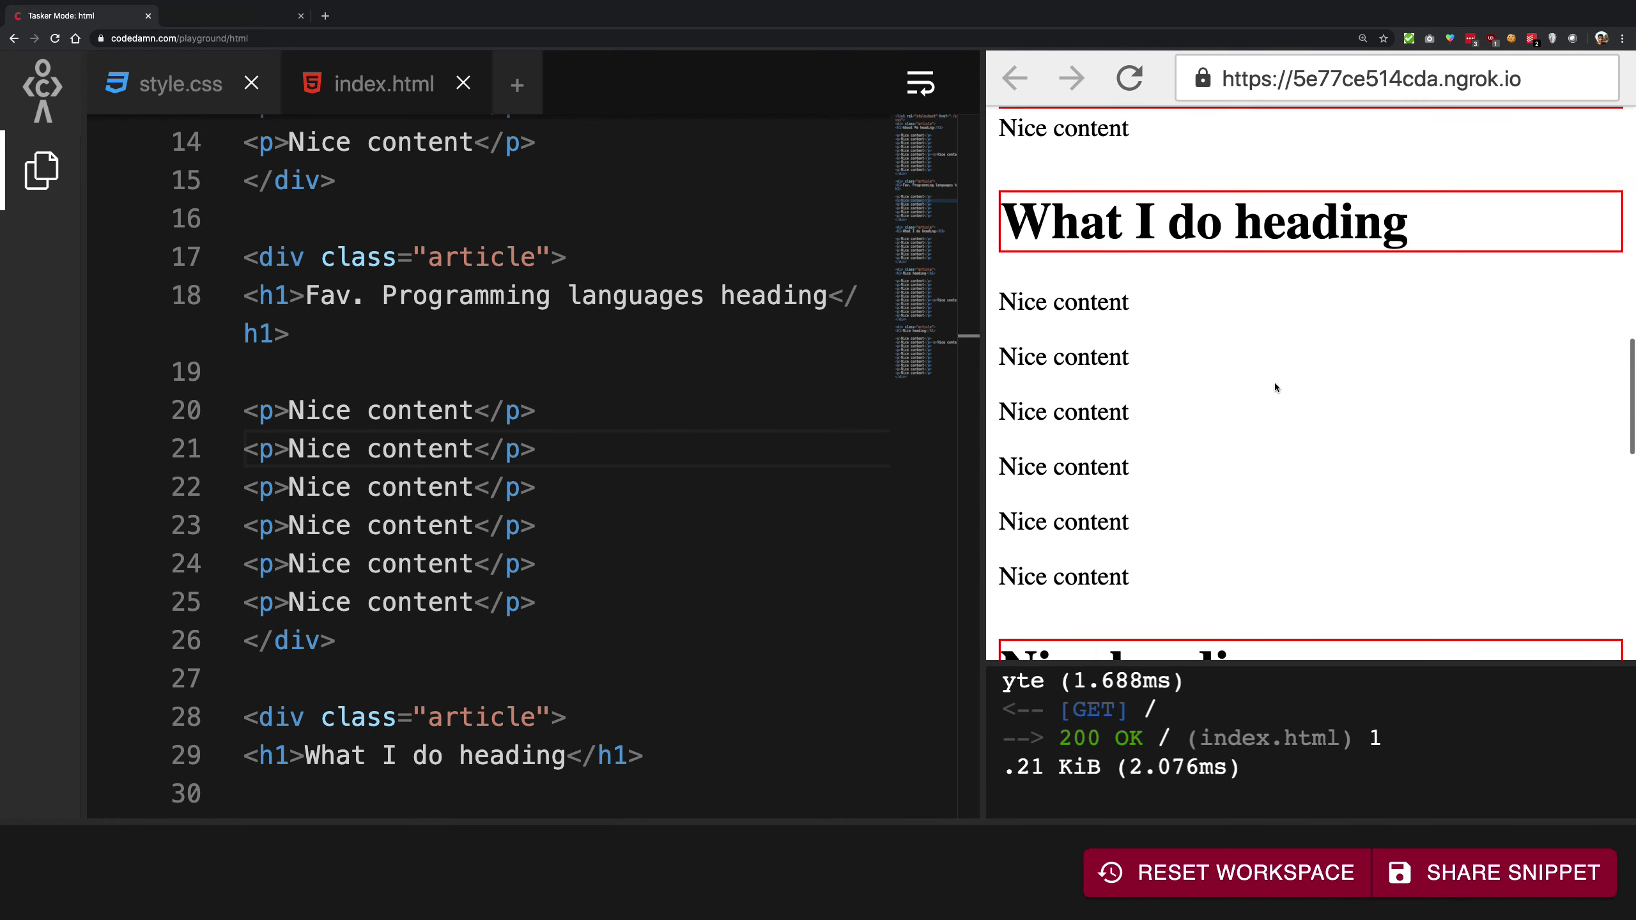
{"action": "scroll", "scroll_direction": "down", "scroll_amount": 3}
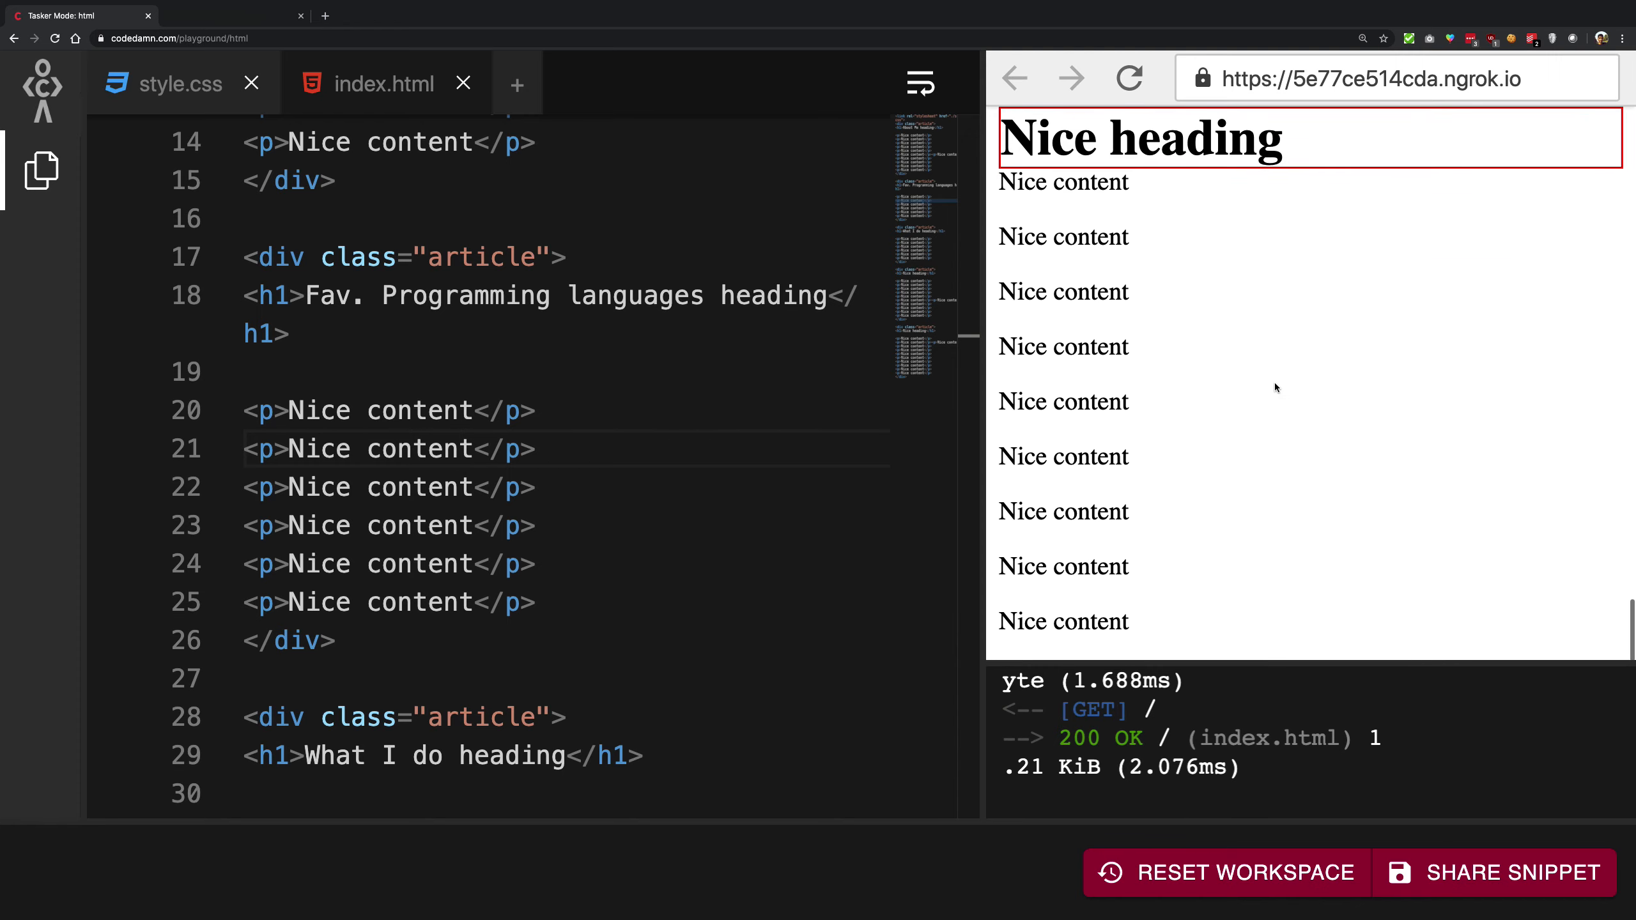
{"action": "scroll", "scroll_direction": "down", "scroll_amount": 3}
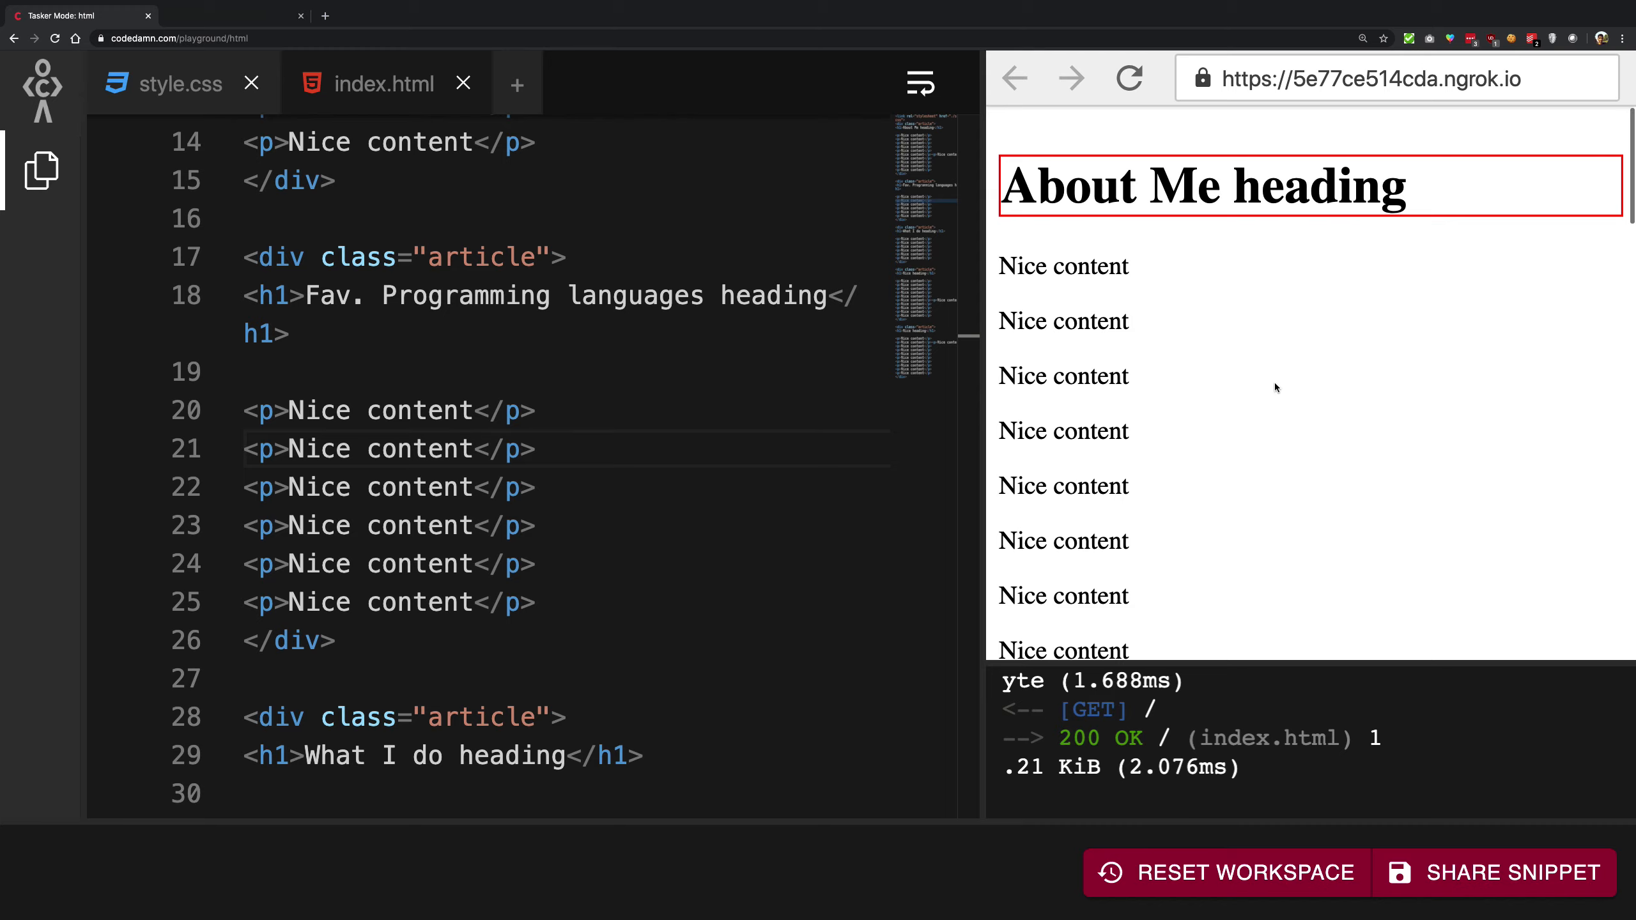
Step: Switch the heading position to fixed to show overlapping headings, then restore sticky
{"action": "left_click", "coordinate": [175, 84]}
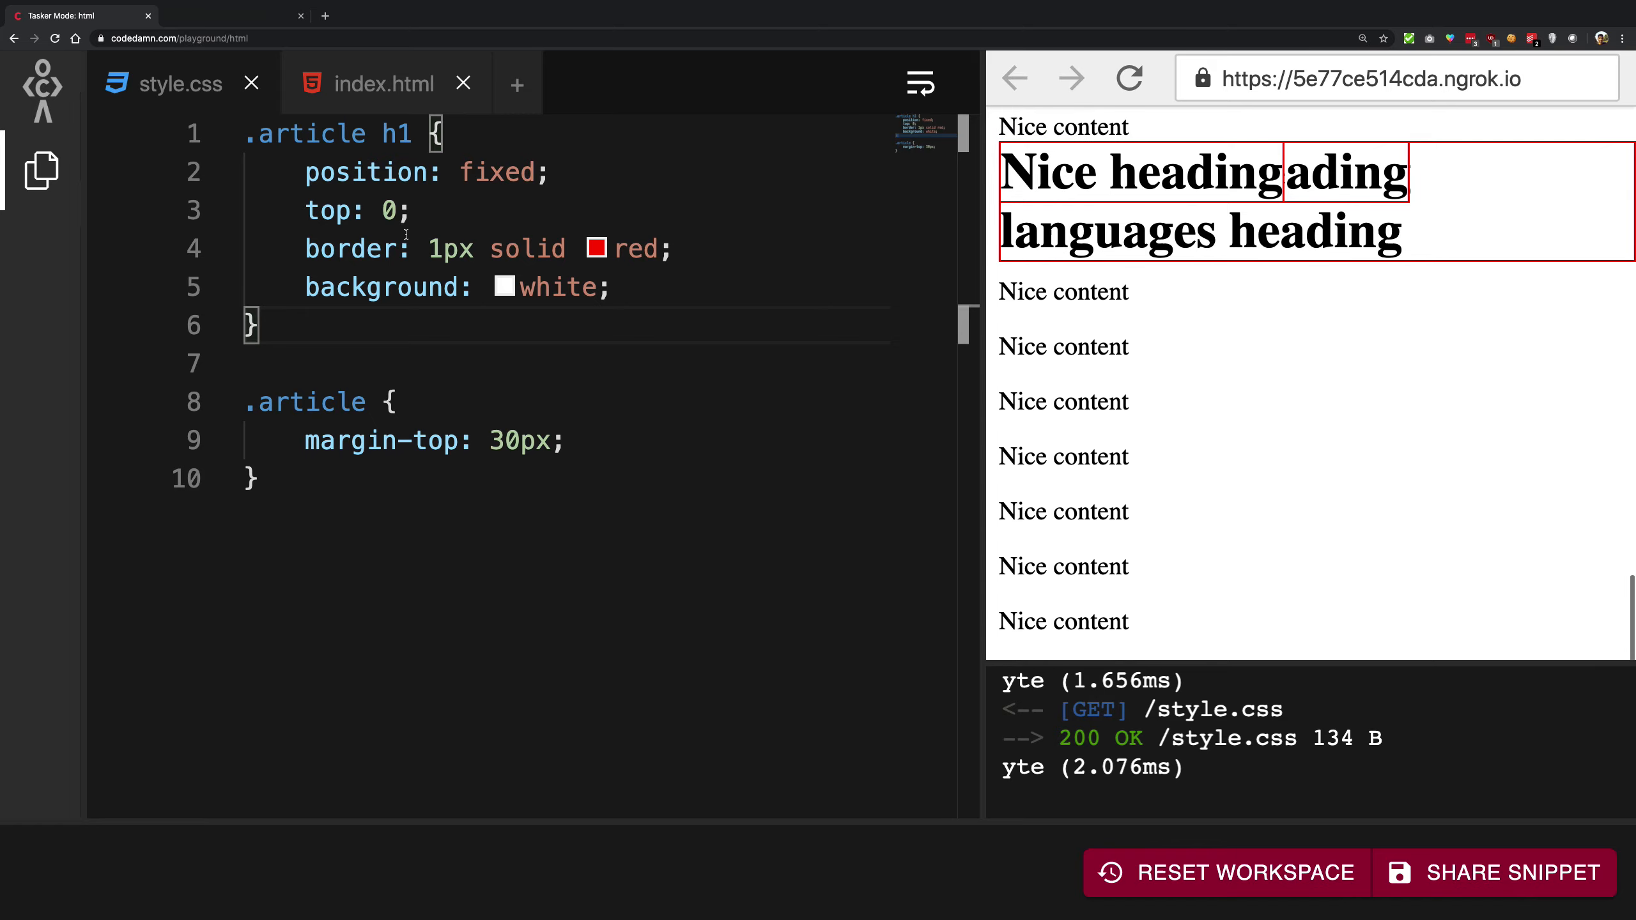
{"action": "double_click", "coordinate": [392, 210]}
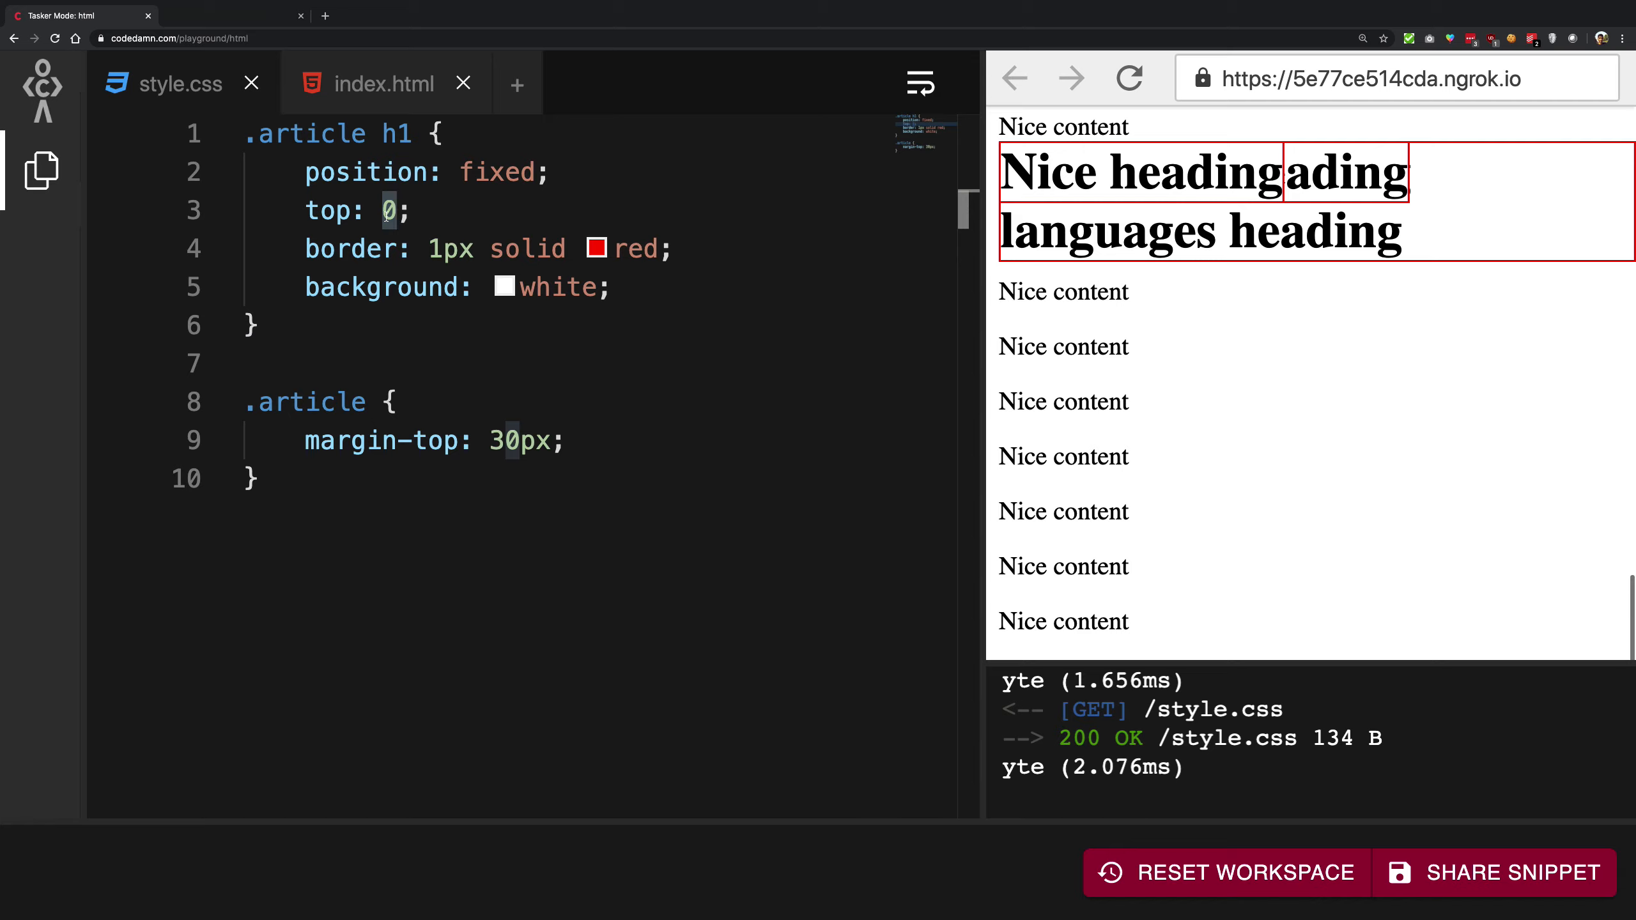
{"action": "mouse_move", "coordinate": [1427, 228]}
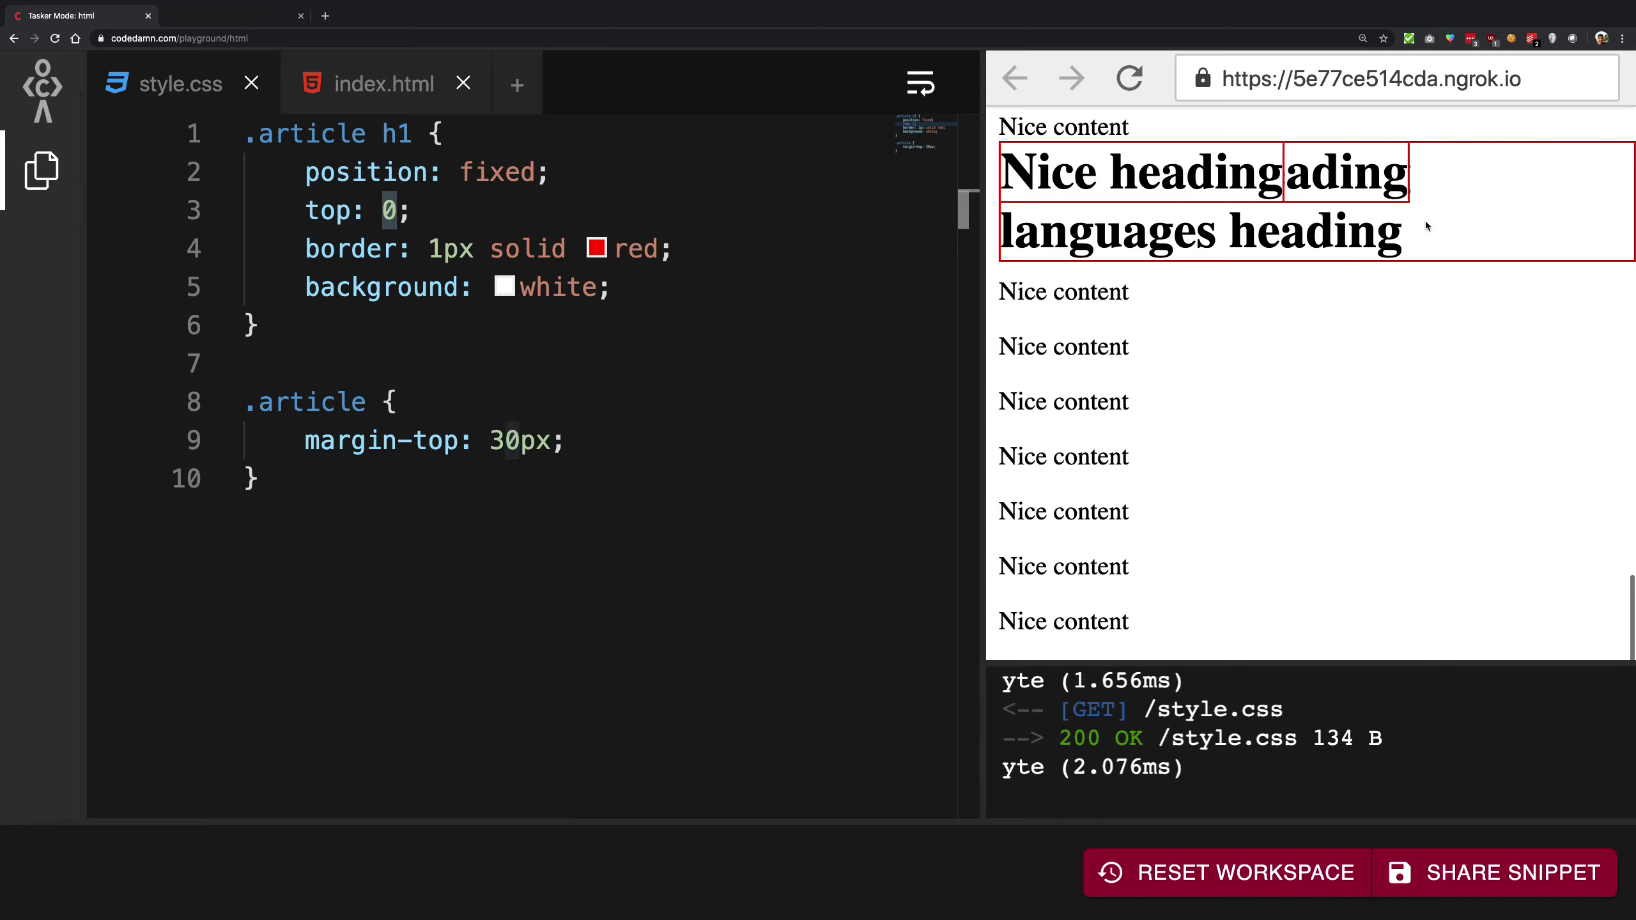
{"action": "scroll", "scroll_direction": "down", "scroll_amount": 3}
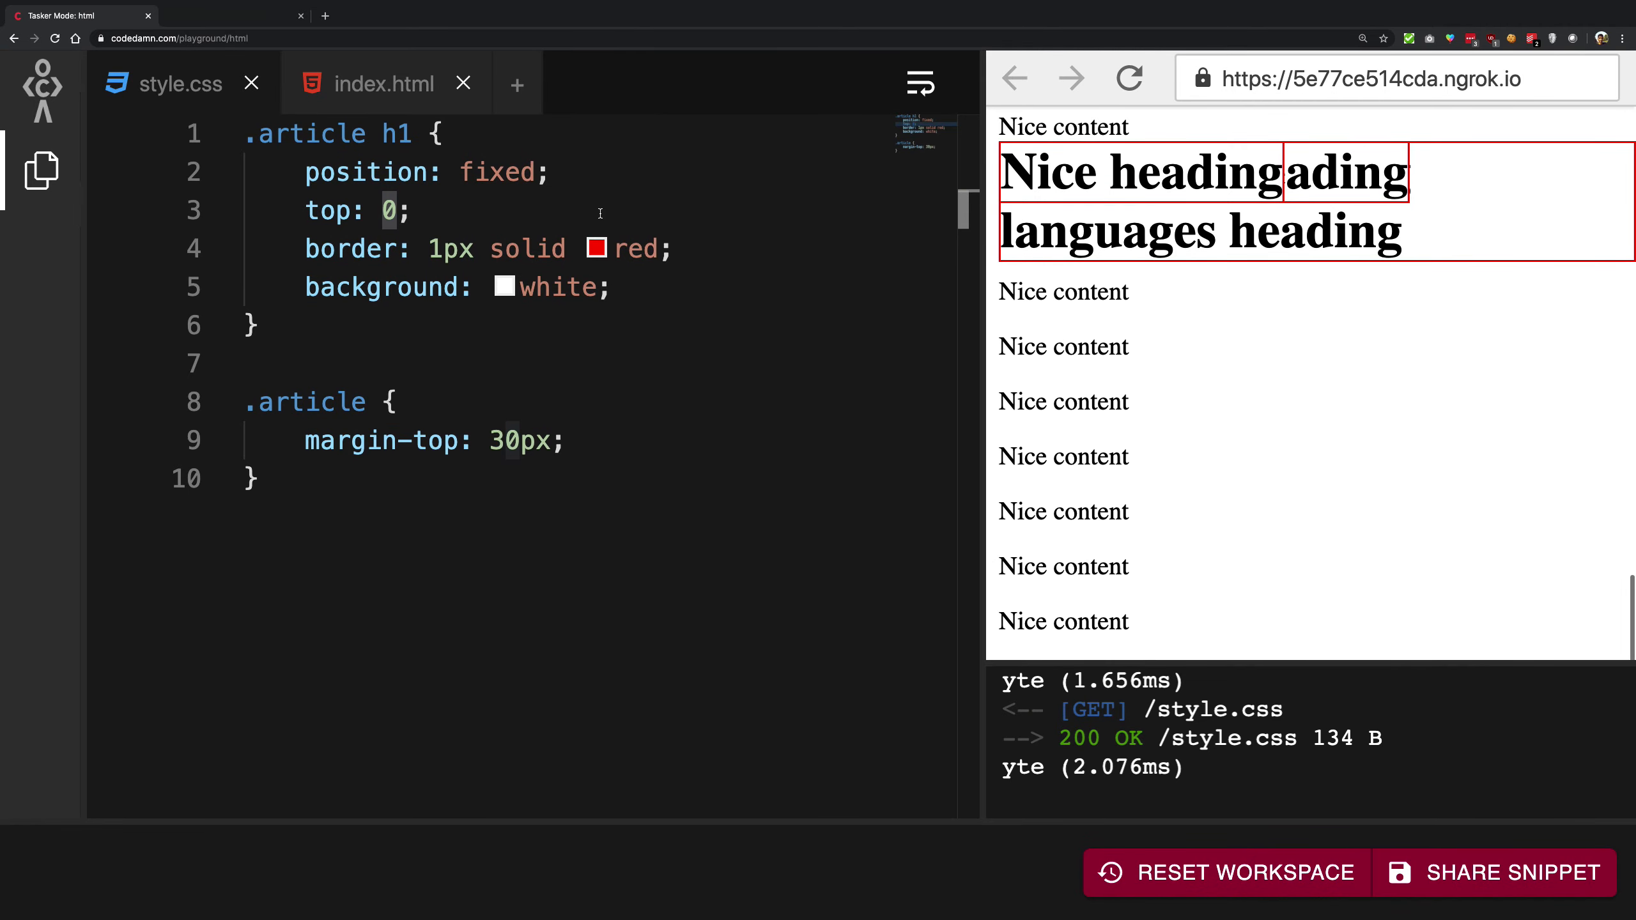
{"action": "type", "text": "stic"}
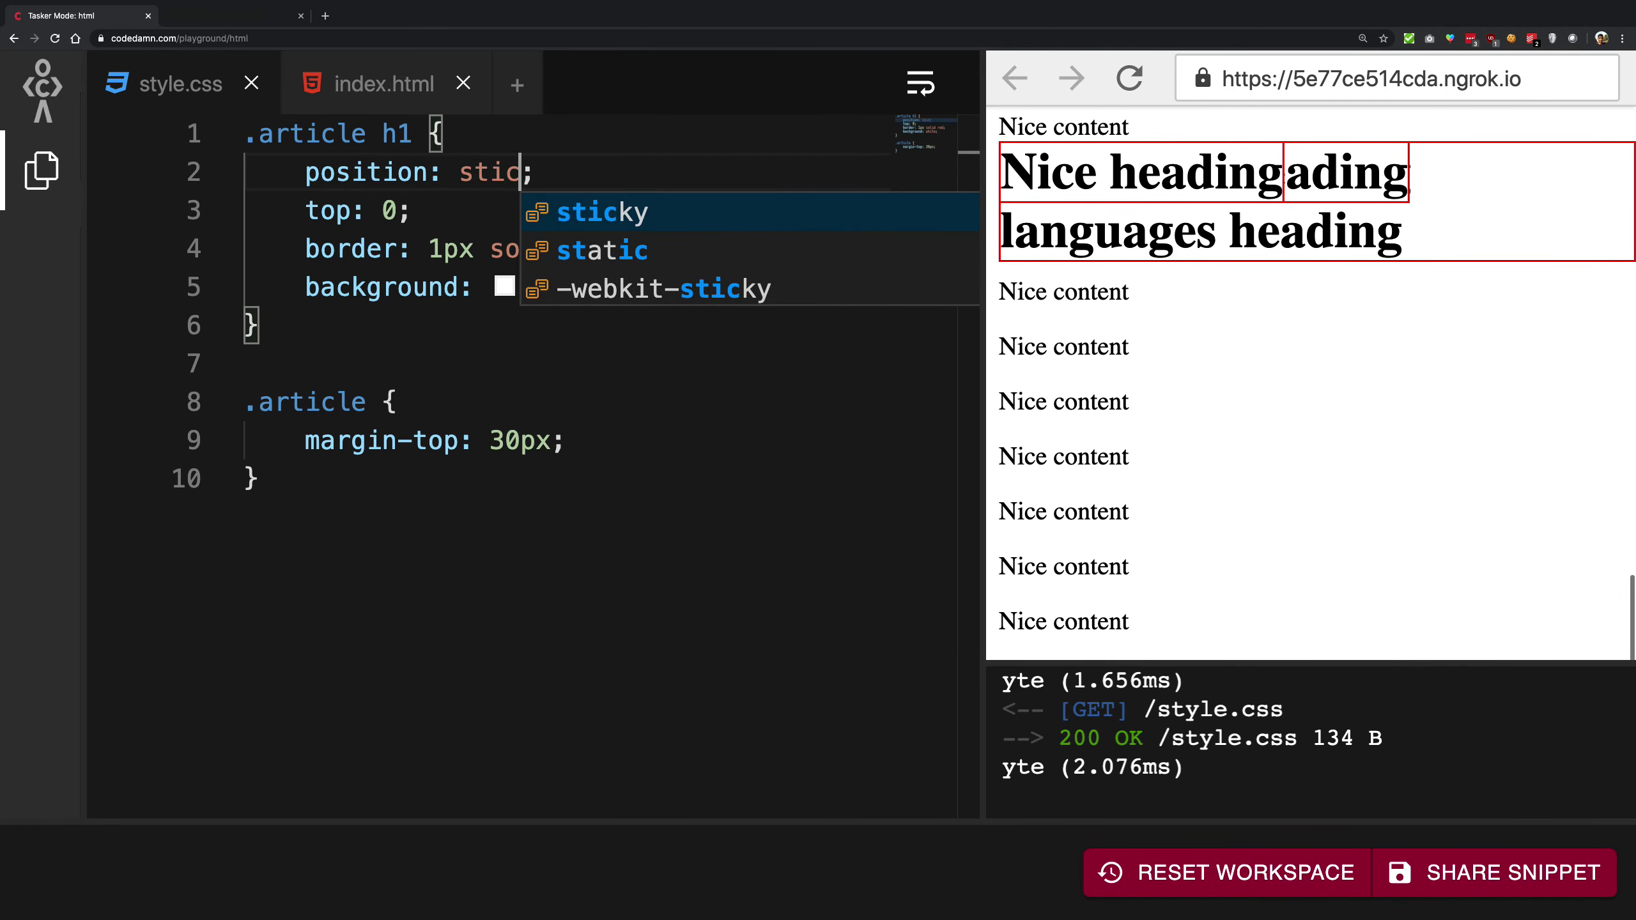
{"action": "left_click", "coordinate": [602, 211]}
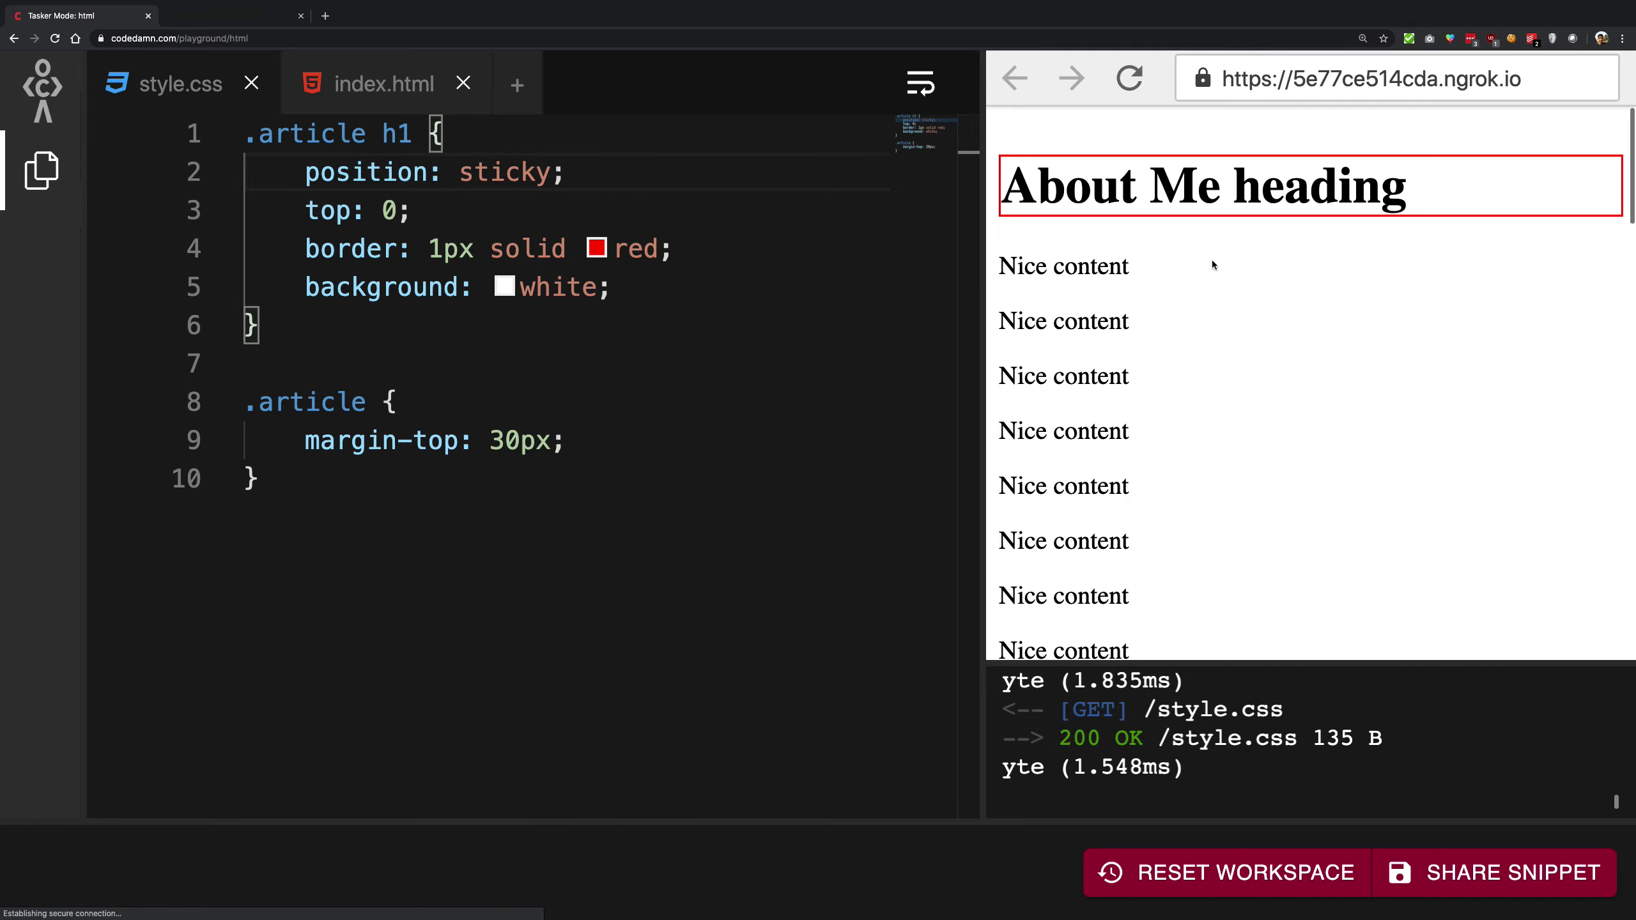